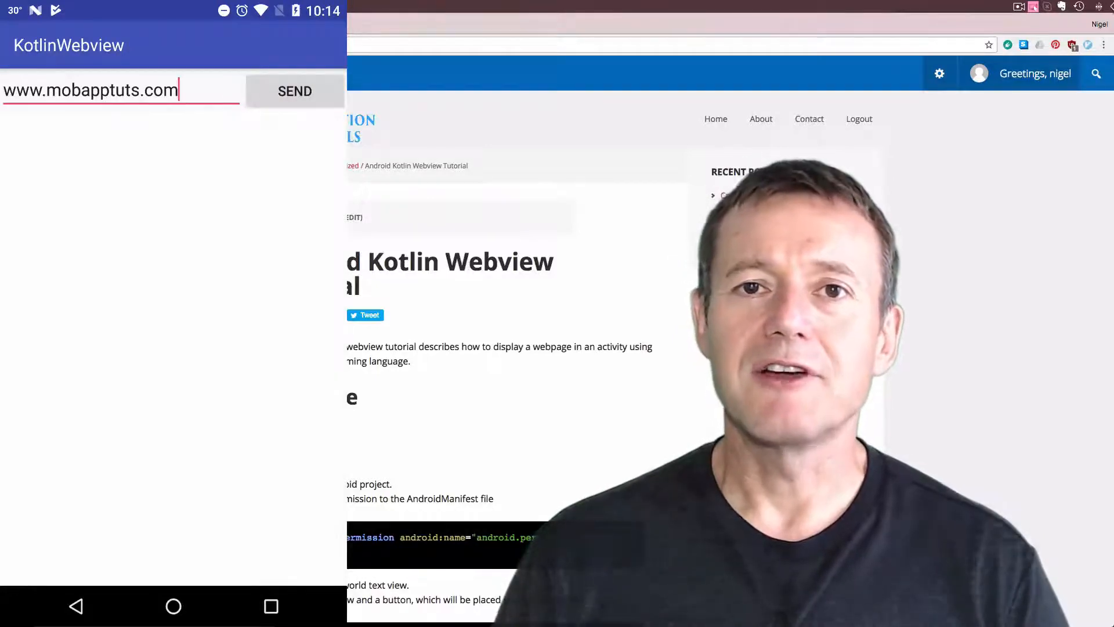
Show the running KotlinWebview app demo, then switch to the Kotlin Webview tutorial page in Chrome
{"action": "left_click", "coordinate": [294, 91]}
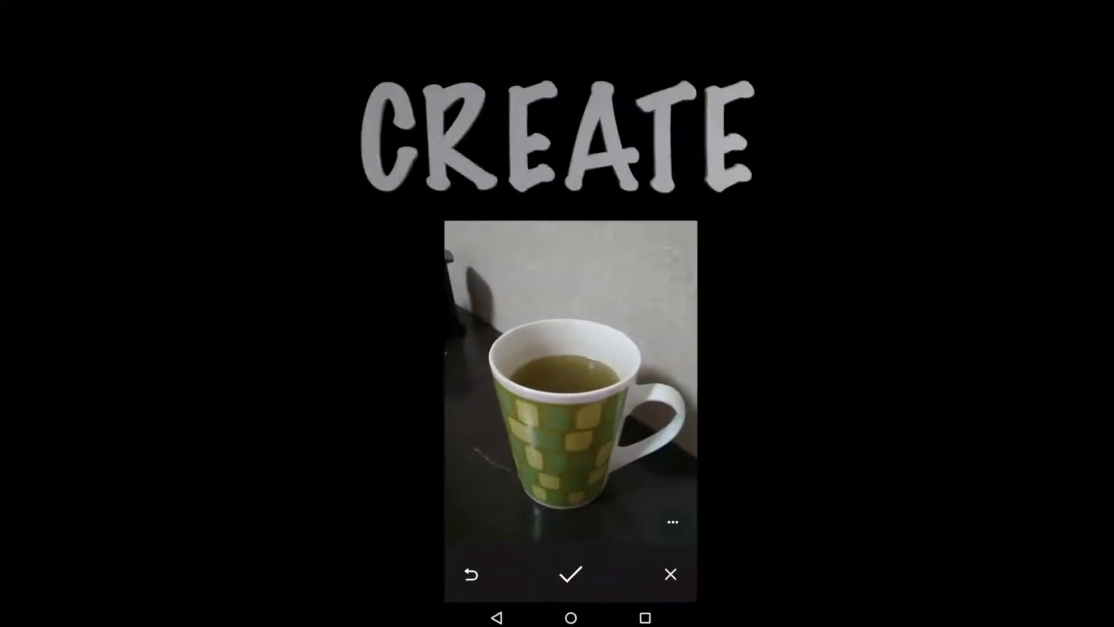
{"action": "left_click", "coordinate": [571, 573]}
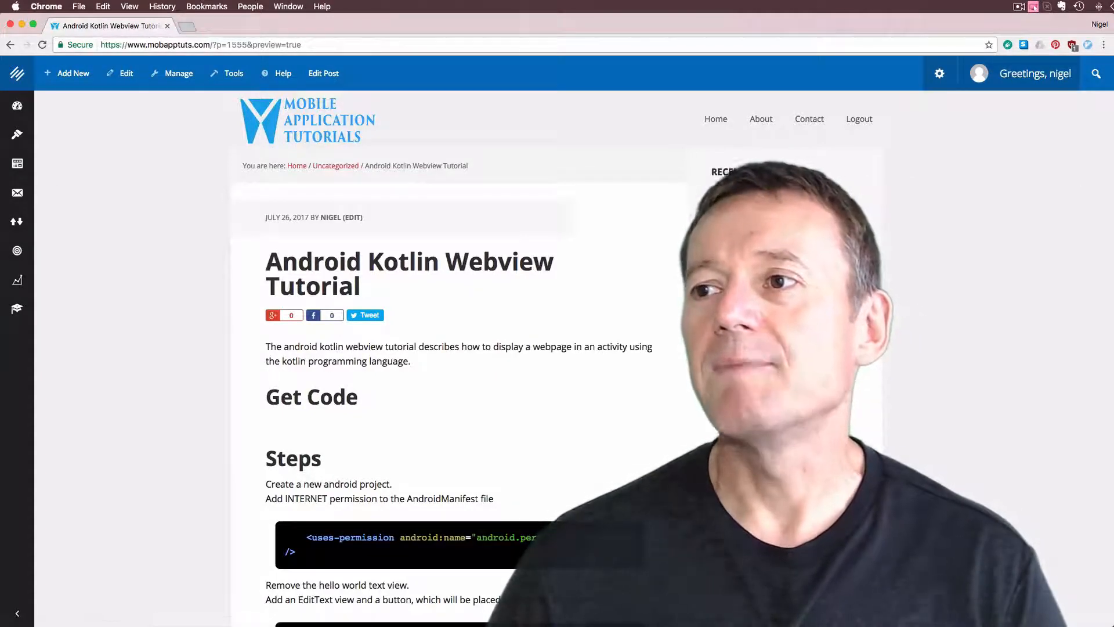
{"action": "left_click", "coordinate": [60, 7]}
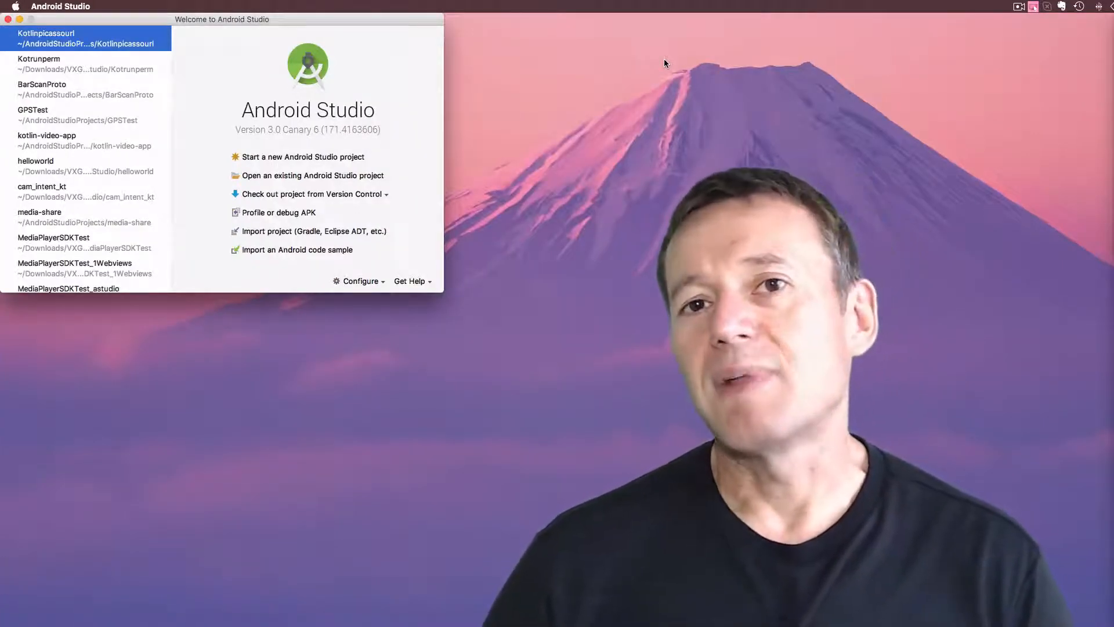
{"action": "mouse_move", "coordinate": [651, 58]}
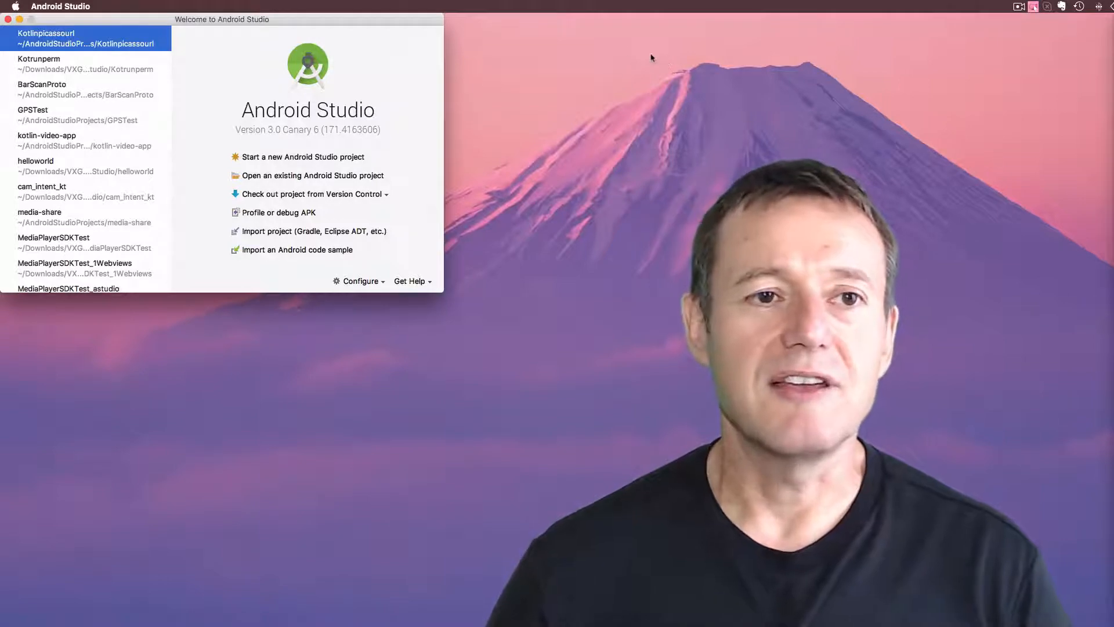
{"action": "mouse_move", "coordinate": [322, 157]}
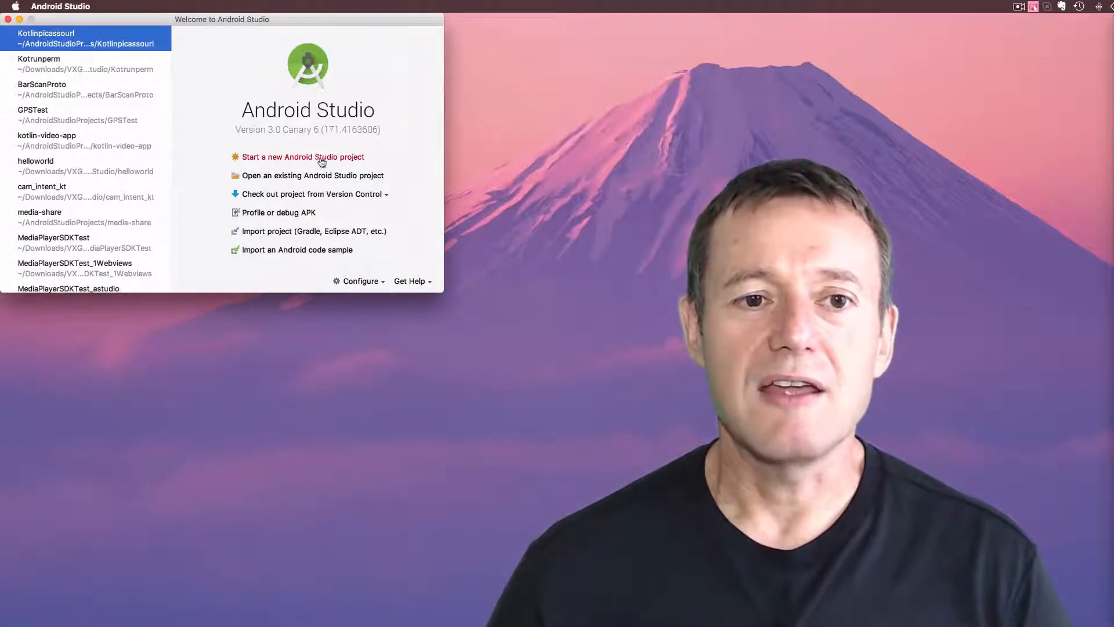
Start a new project named KotlinWebview and continue past the naming screen
{"action": "left_click", "coordinate": [303, 156]}
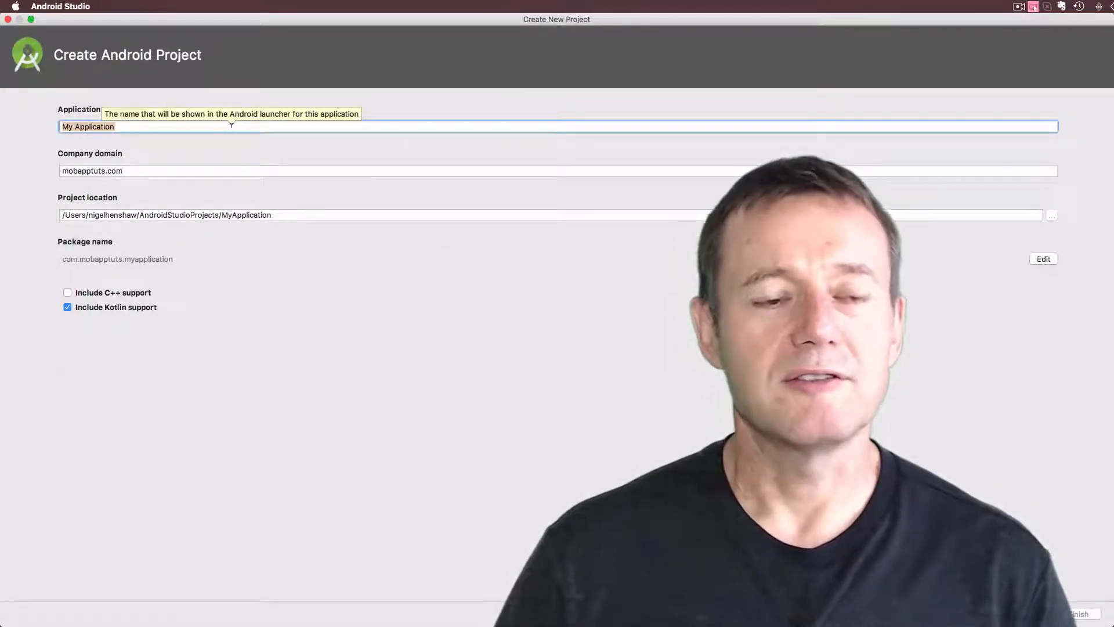
{"action": "type", "text": "Kon"}
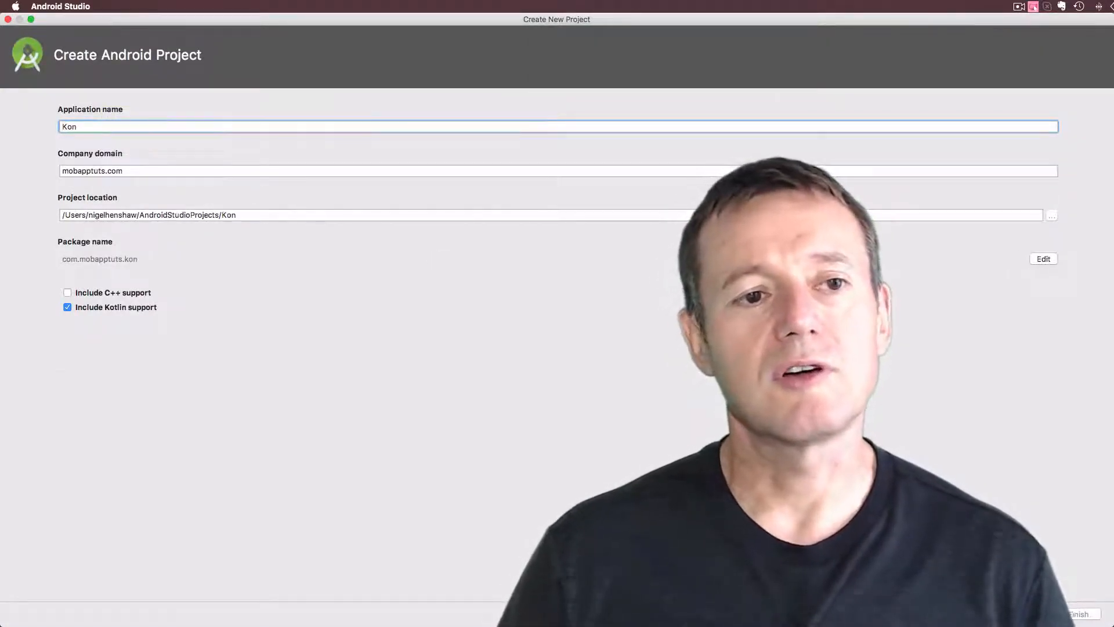
{"action": "type", "text": "KotlinW"}
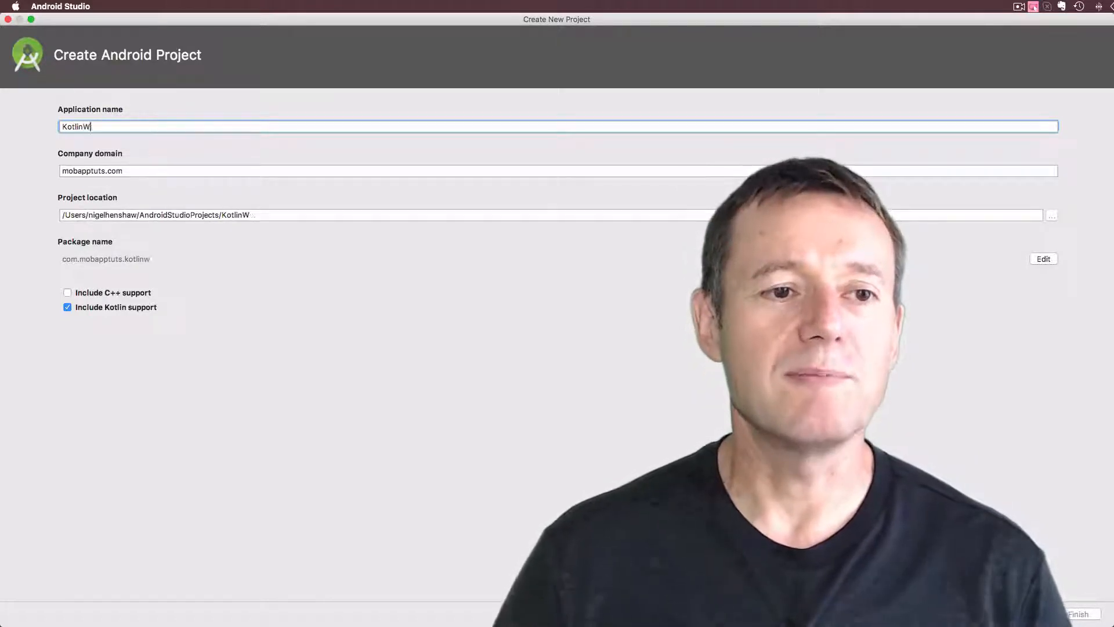
{"action": "type", "text": "ebview"}
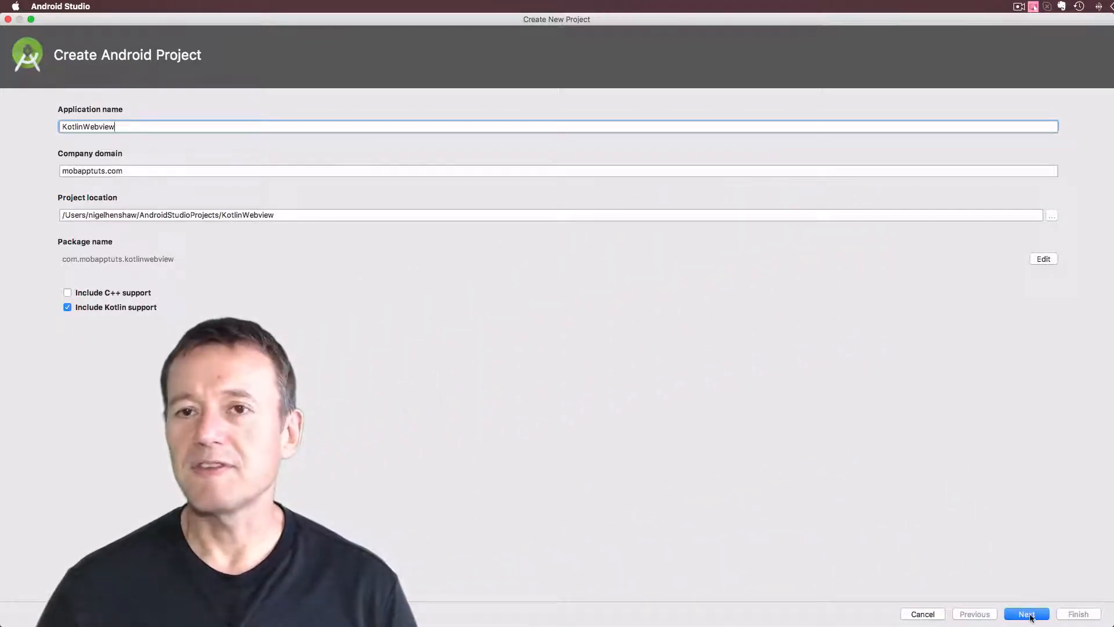
{"action": "left_click", "coordinate": [1026, 614]}
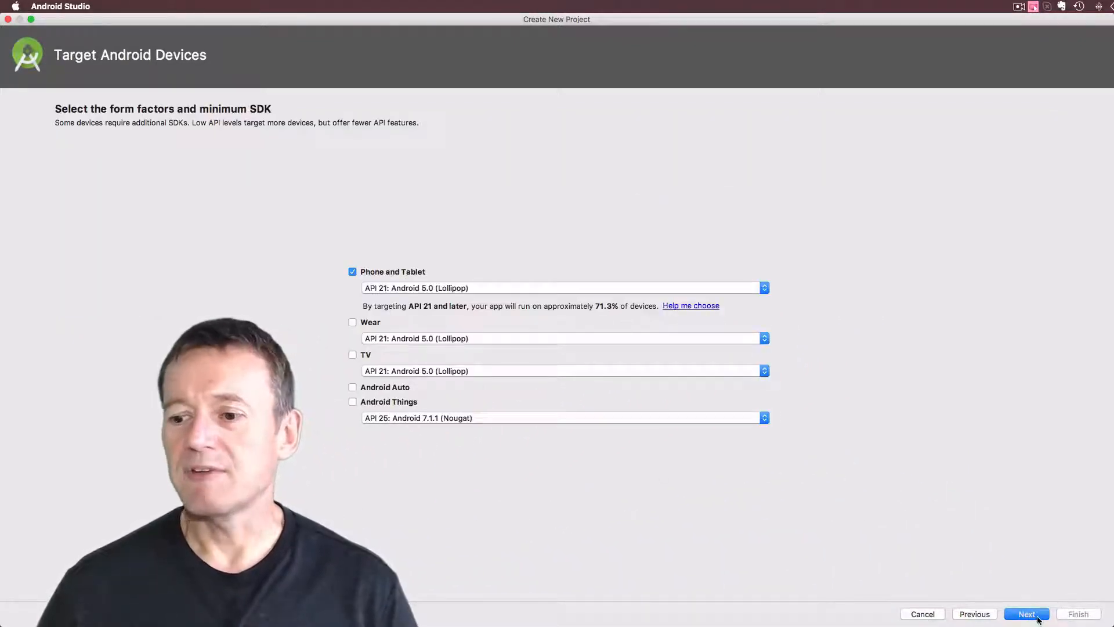
Keep the API 21 phone target, choose Empty Activity and finish creating MainActivity
{"action": "left_click", "coordinate": [1026, 614]}
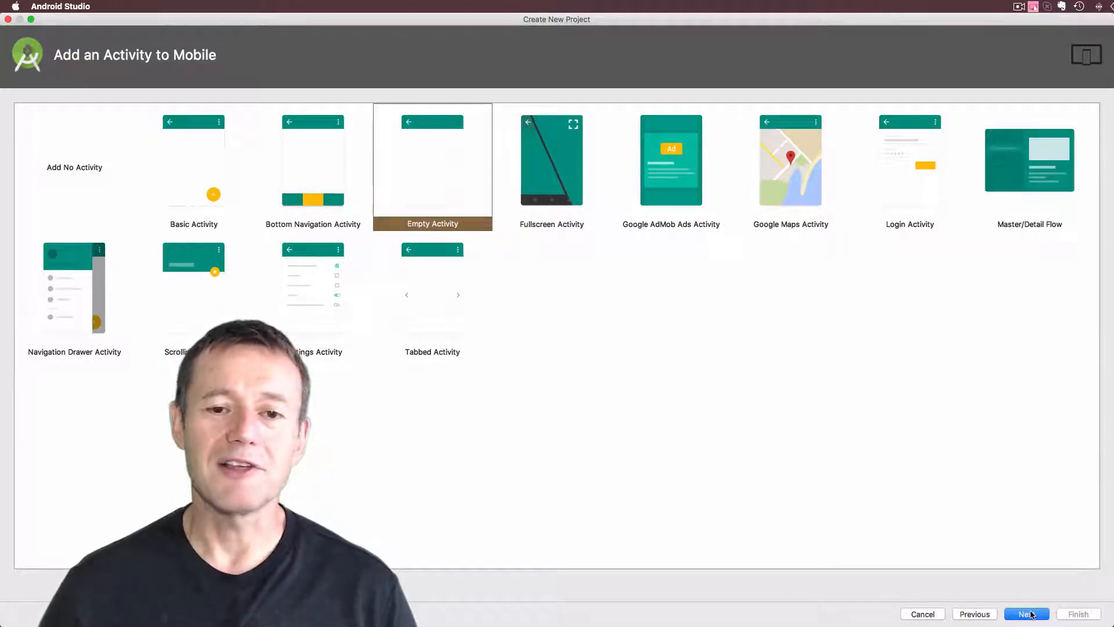
{"action": "left_click", "coordinate": [1026, 614]}
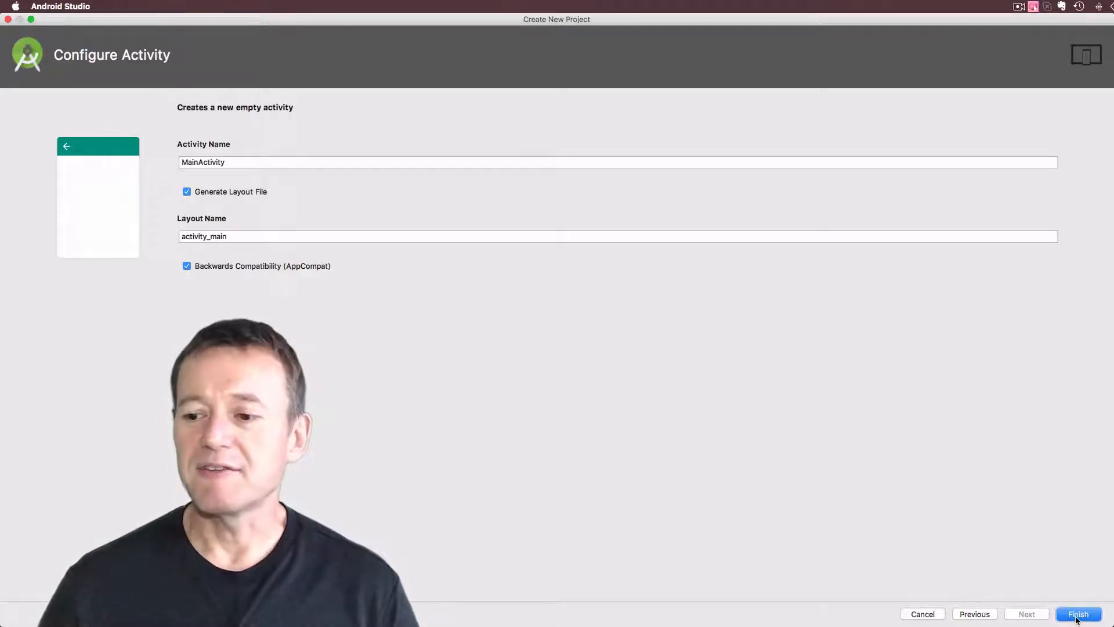
{"action": "left_click", "coordinate": [1079, 614]}
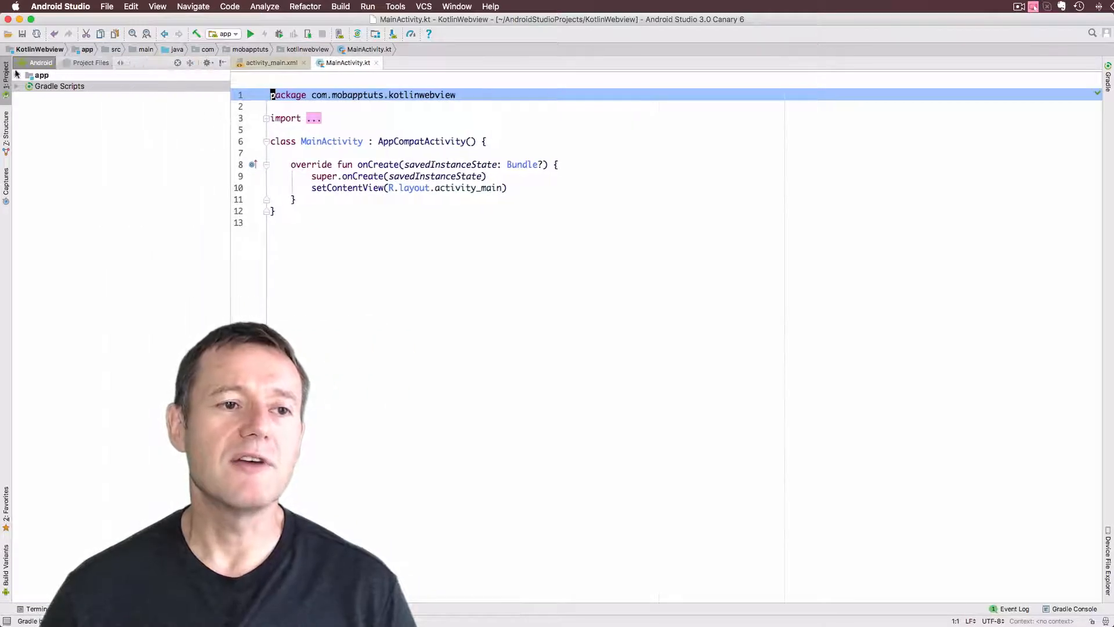
Expand app, res, drawable and layout folders in the Project pane
{"action": "left_click", "coordinate": [41, 75]}
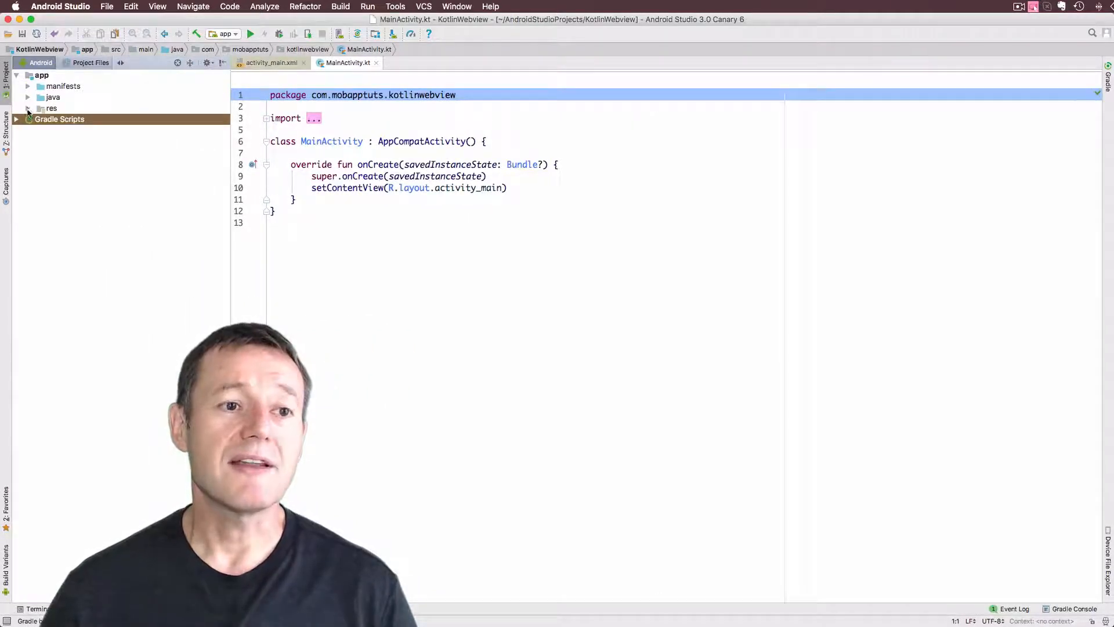
{"action": "left_click", "coordinate": [29, 107]}
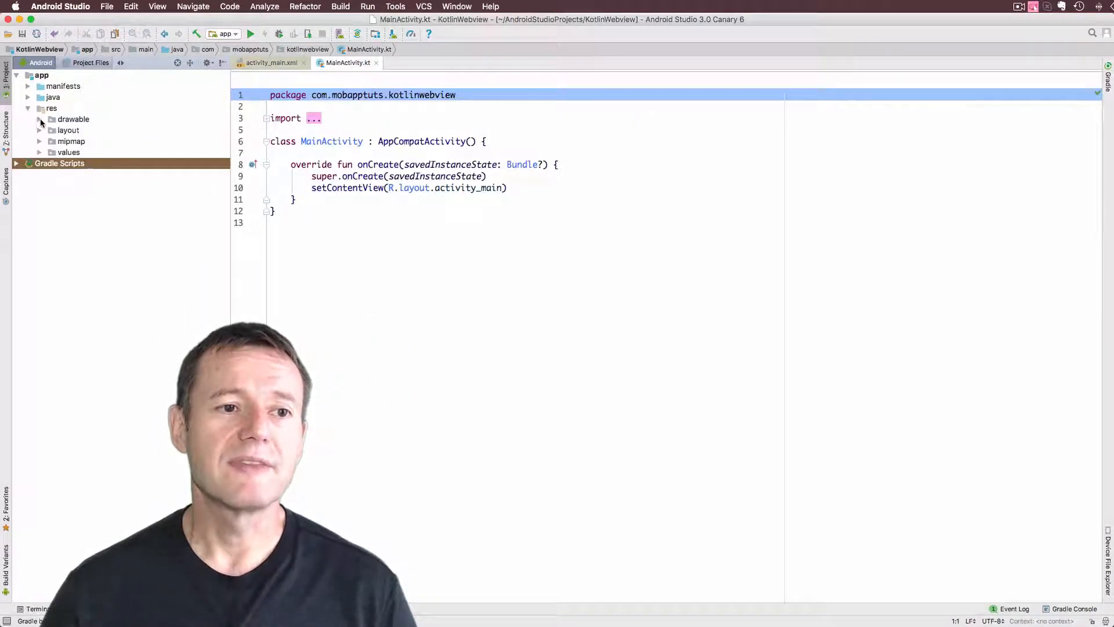
{"action": "left_click", "coordinate": [40, 119]}
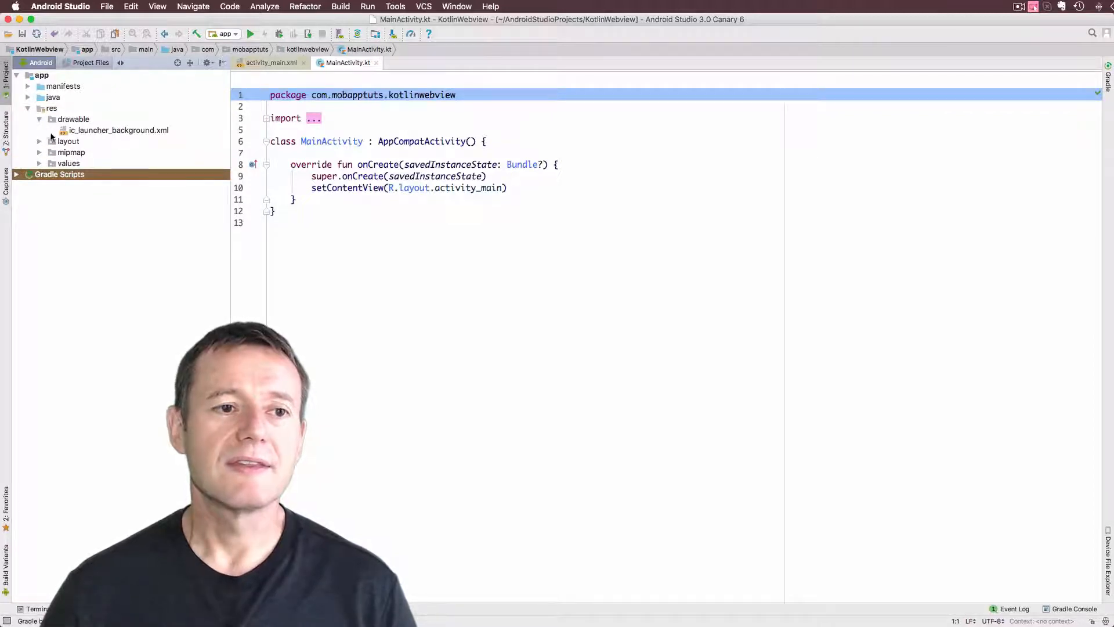
{"action": "left_click", "coordinate": [99, 152]}
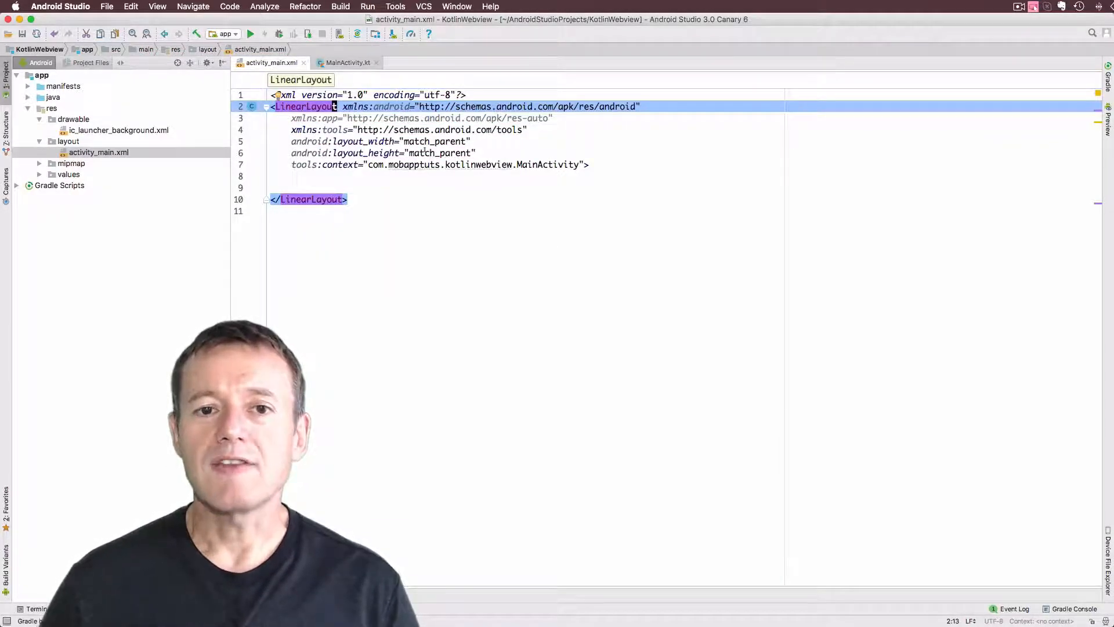
Make the root LinearLayout vertical and nest a centred match_parent/wrap_content LinearLayout inside it
{"action": "key", "text": "Enter"}
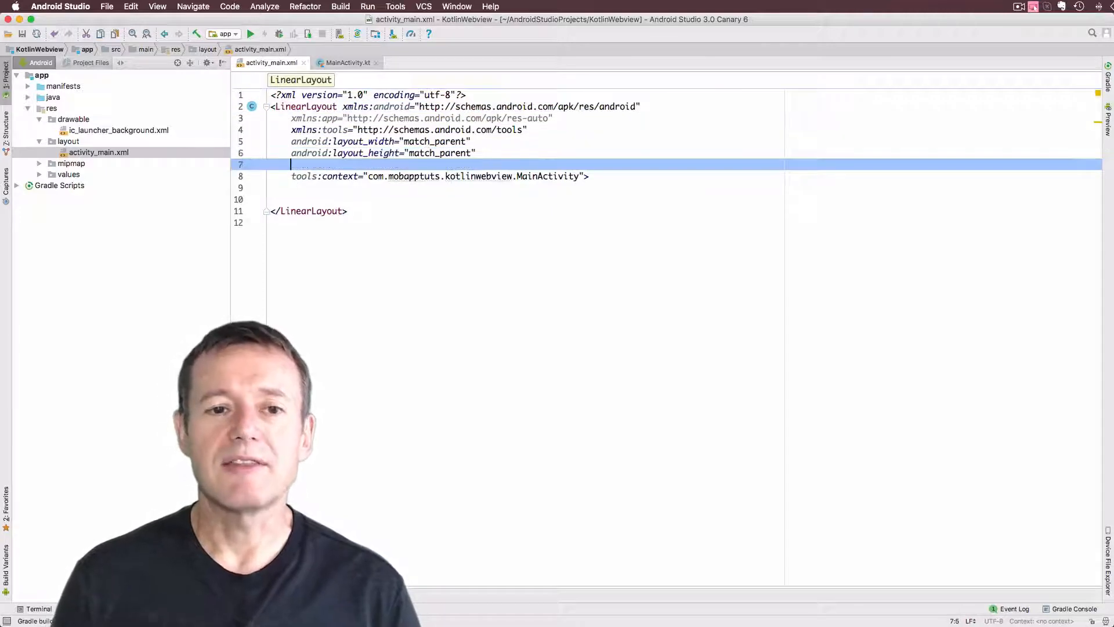
{"action": "type", "text": "android:orientation=\"vertical"}
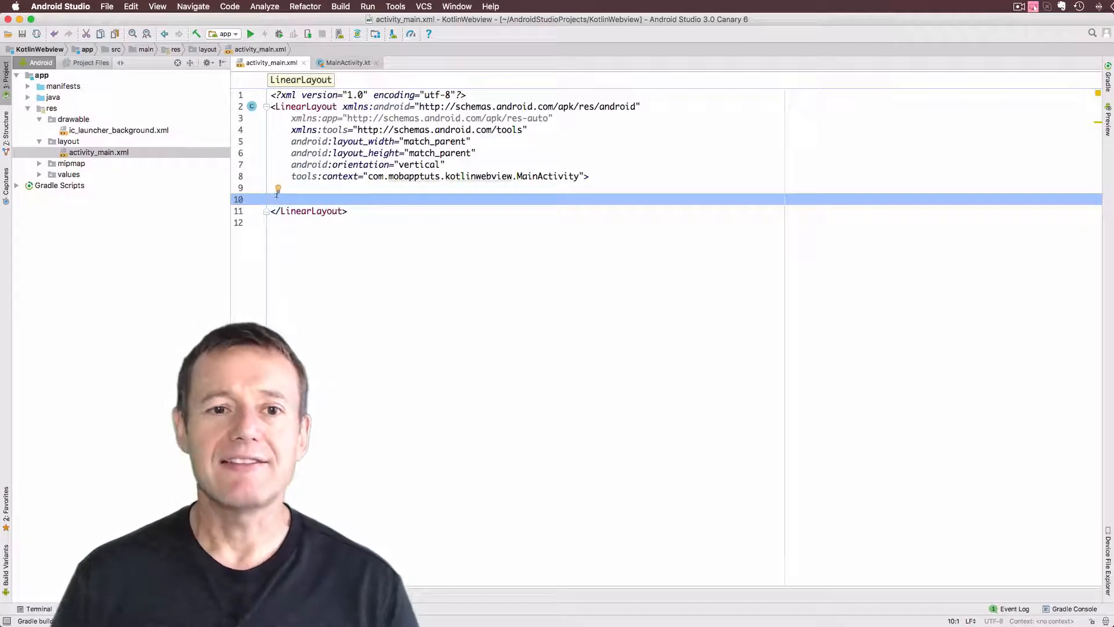
{"action": "type", "text": "<"}
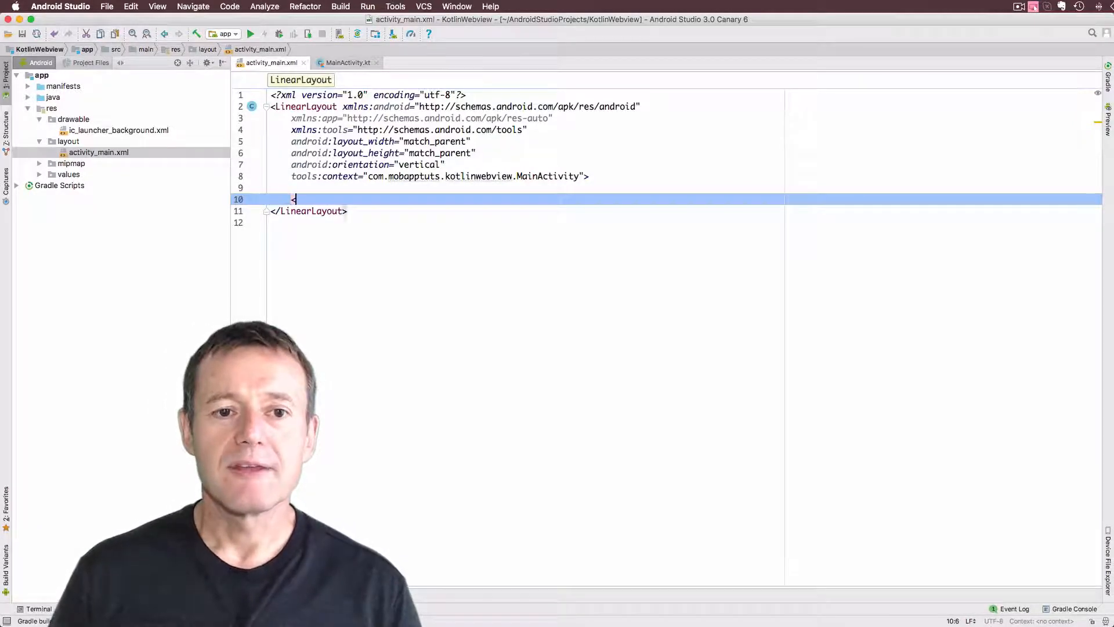
{"action": "type", "text": "LinearLayout"}
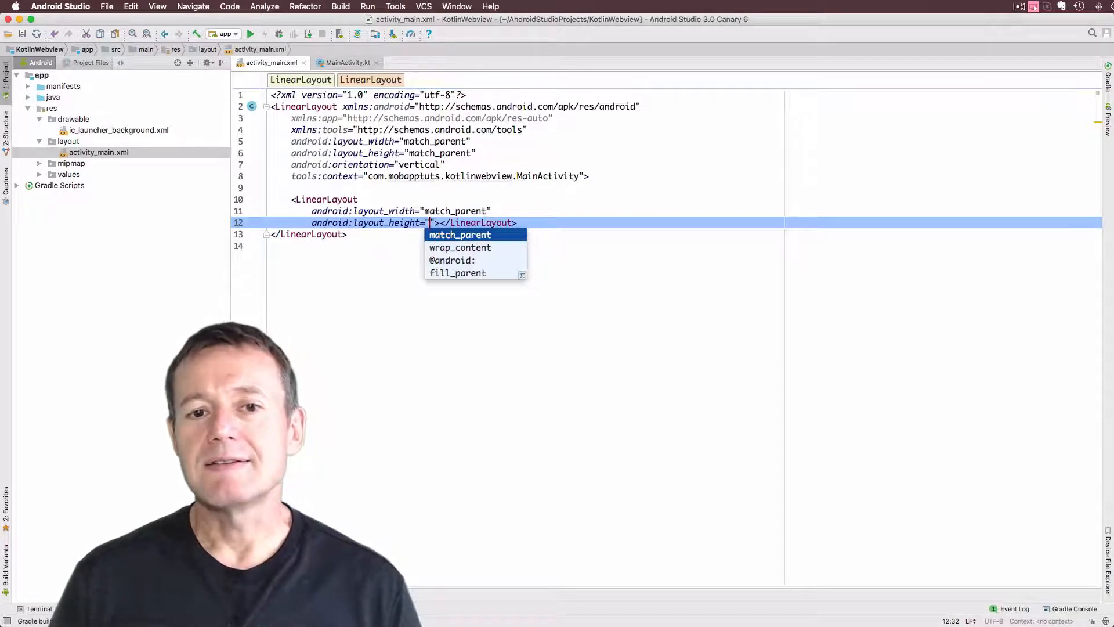
{"action": "type", "text": "wrap_content"}
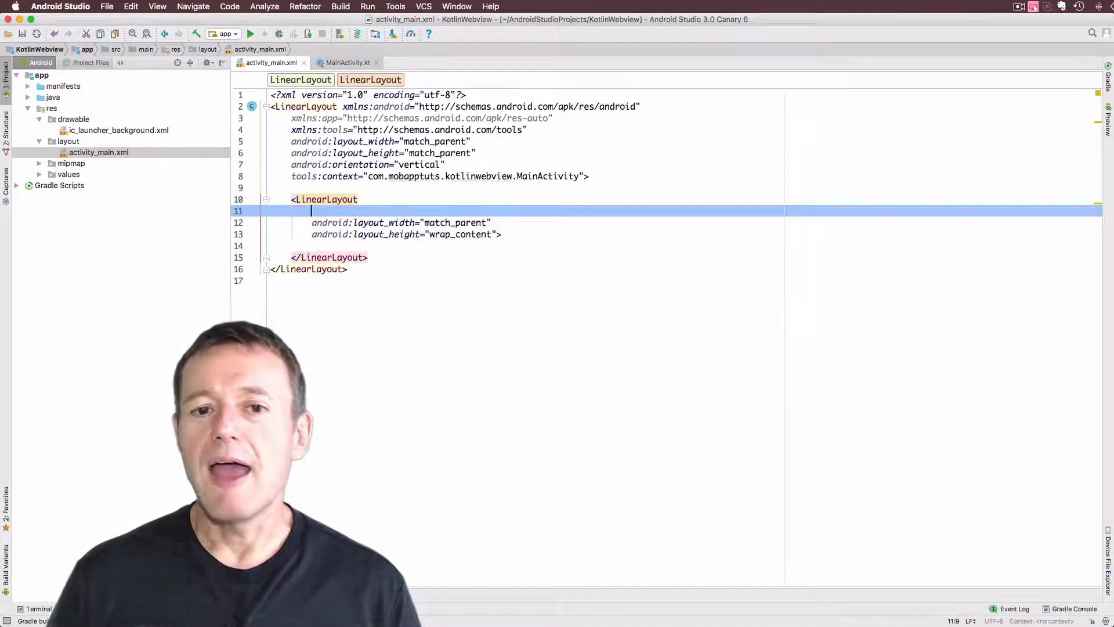
{"action": "type", "text": "android:layout_gravity=\"center"}
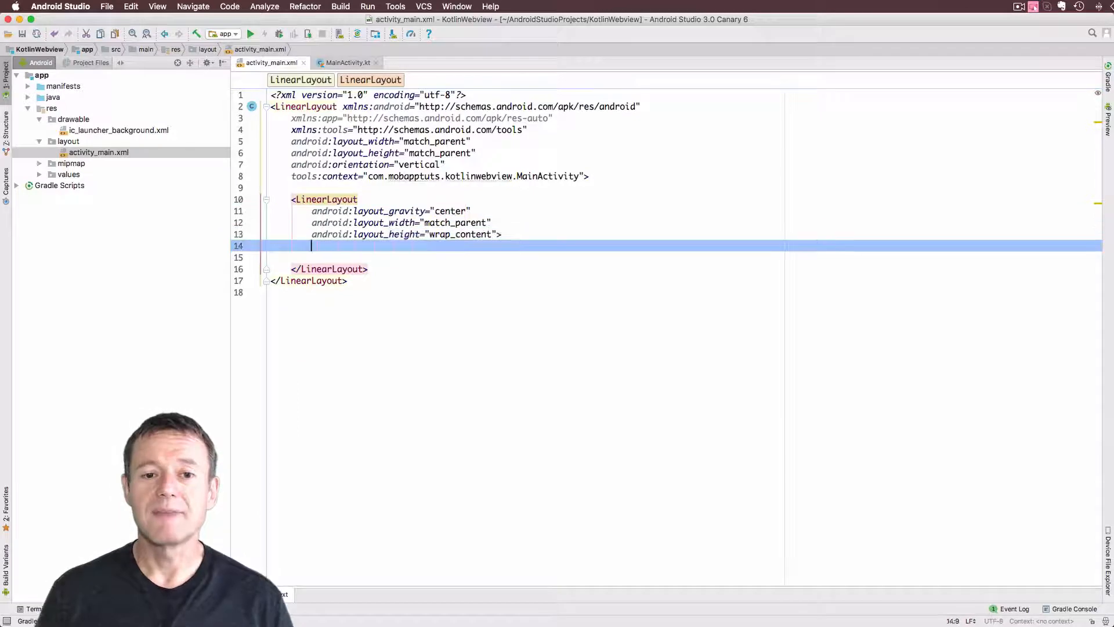
Add an EditText with 0dp width, .70 layout_weight and wrap_content height
{"action": "type", "text": "<"}
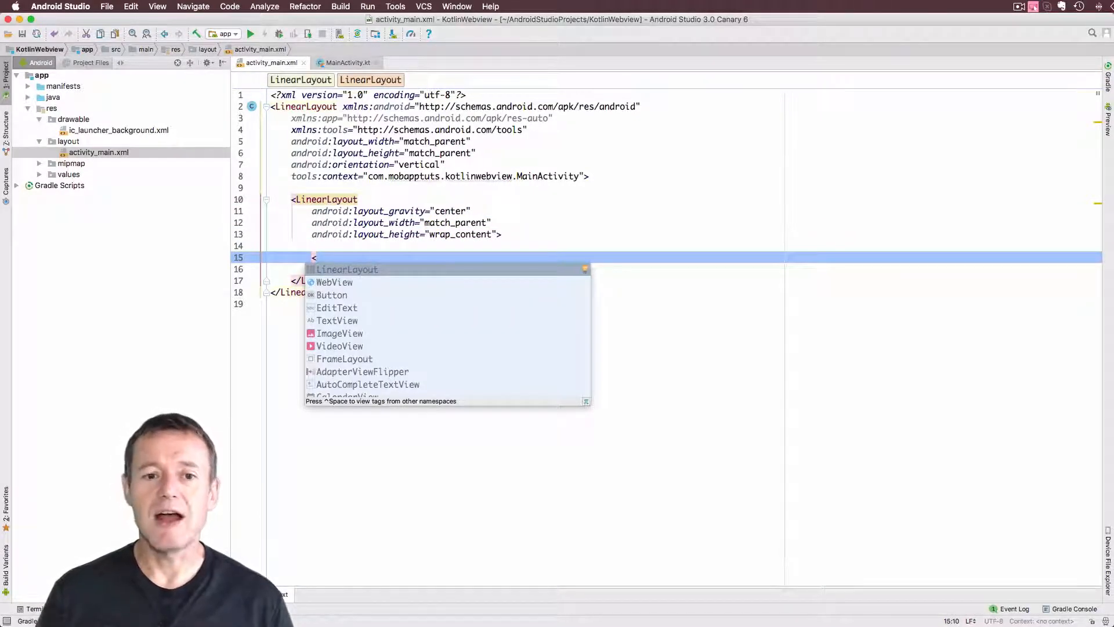
{"action": "type", "text": "EditText"}
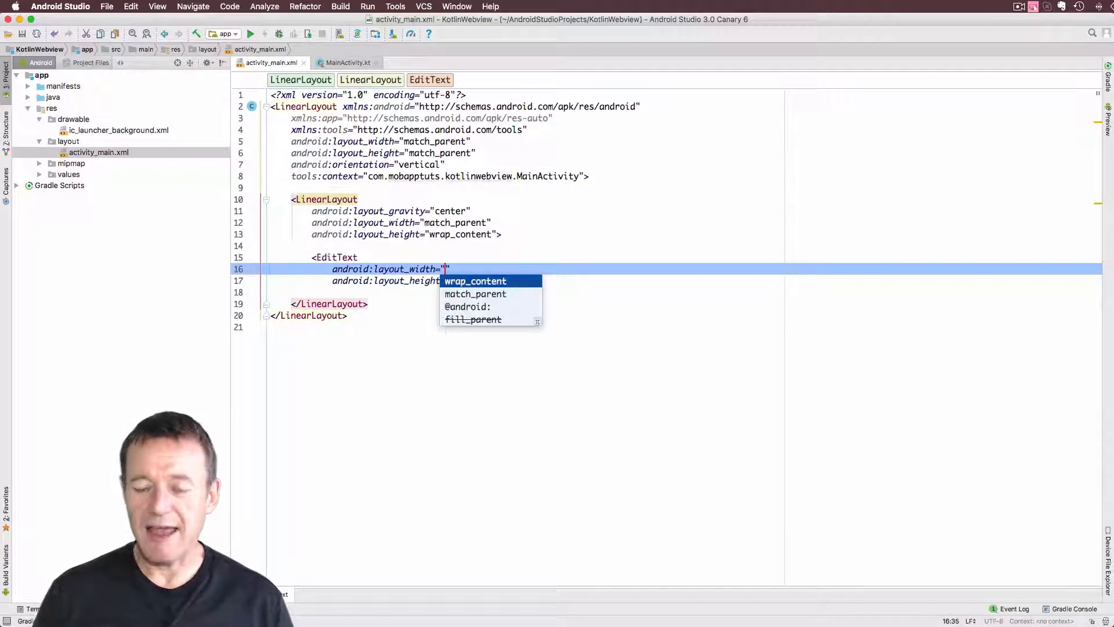
{"action": "type", "text": "0"}
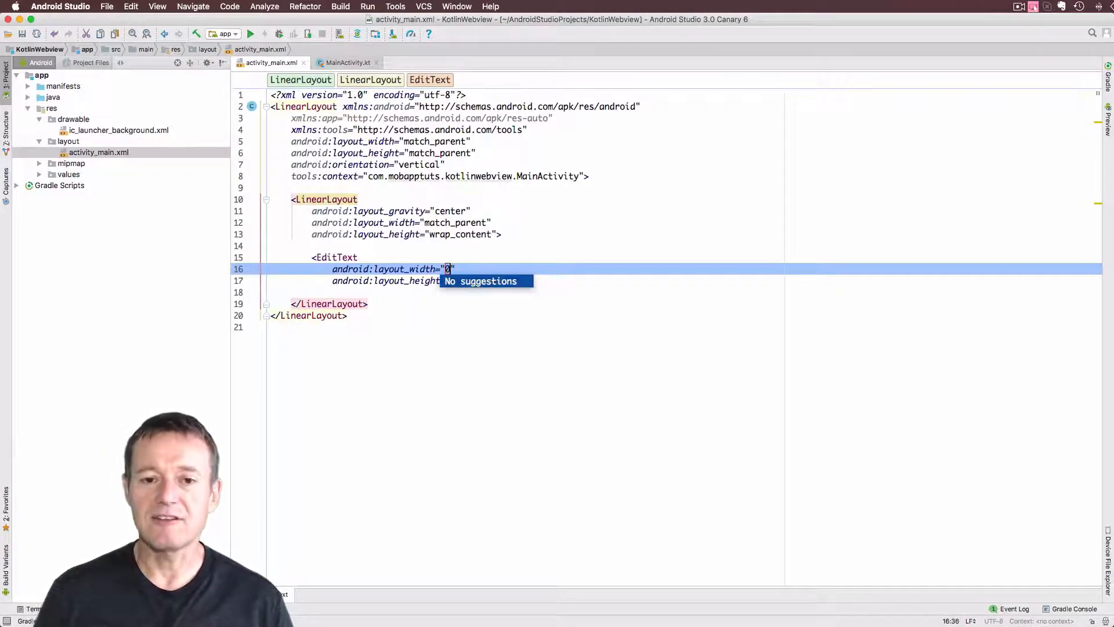
{"action": "type", "text": "dp"}
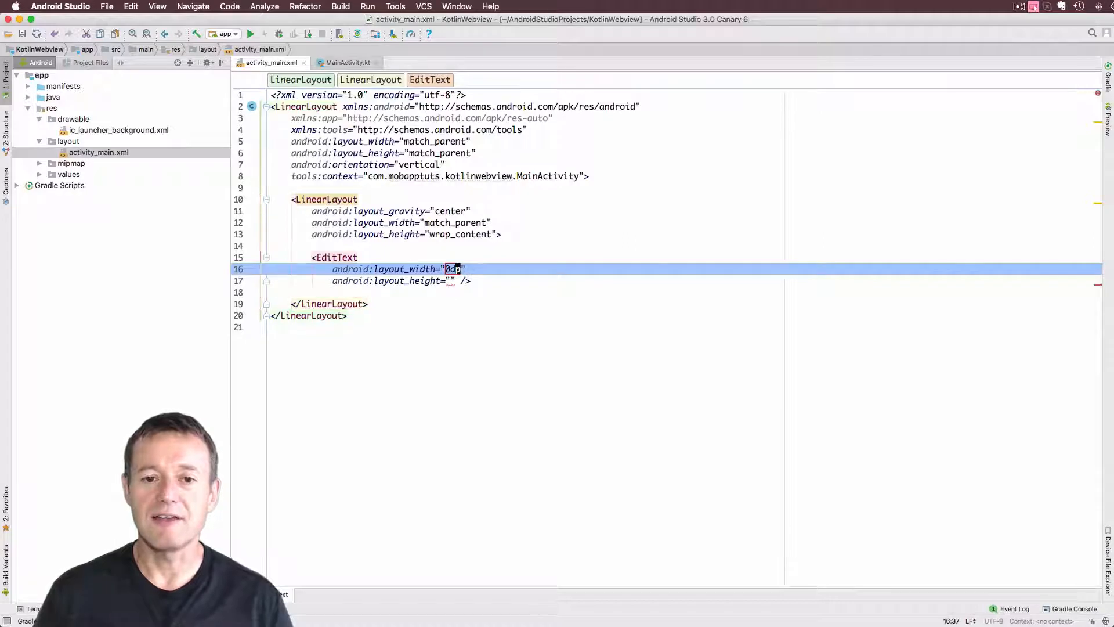
{"action": "left_click", "coordinate": [449, 281]}
{"action": "type", "text": "wrap_content"}
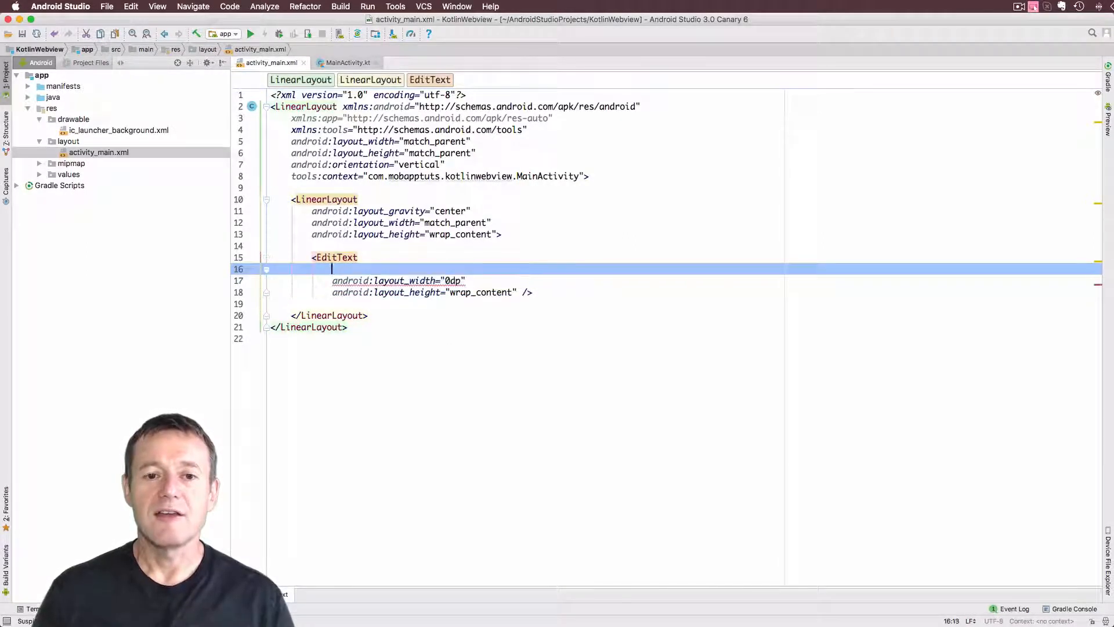
{"action": "type", "text": "android:"}
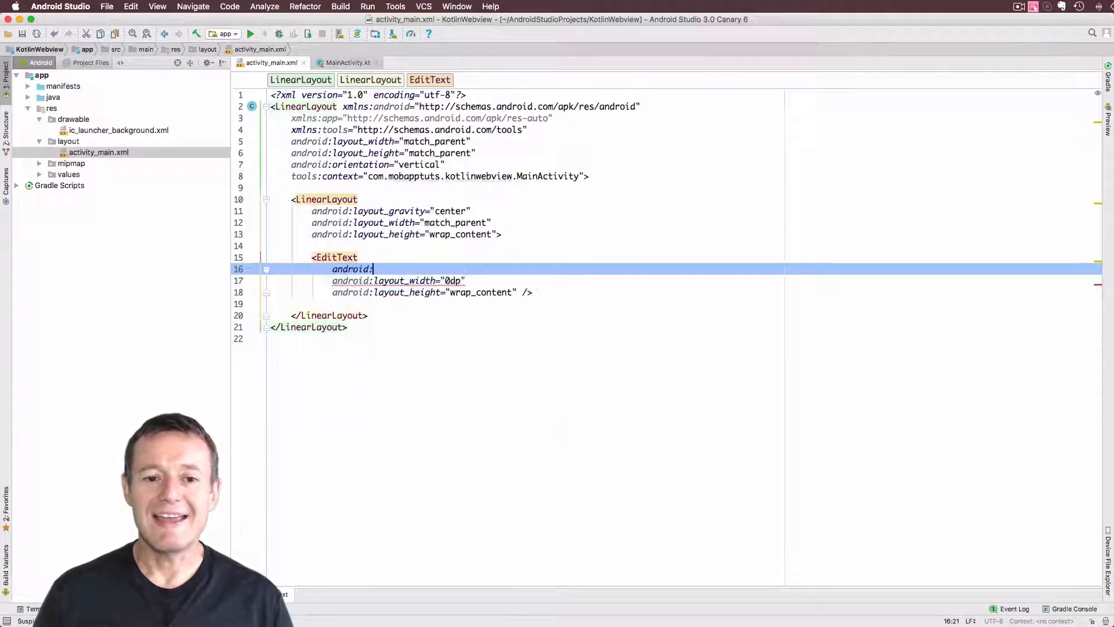
{"action": "type", "text": "l"}
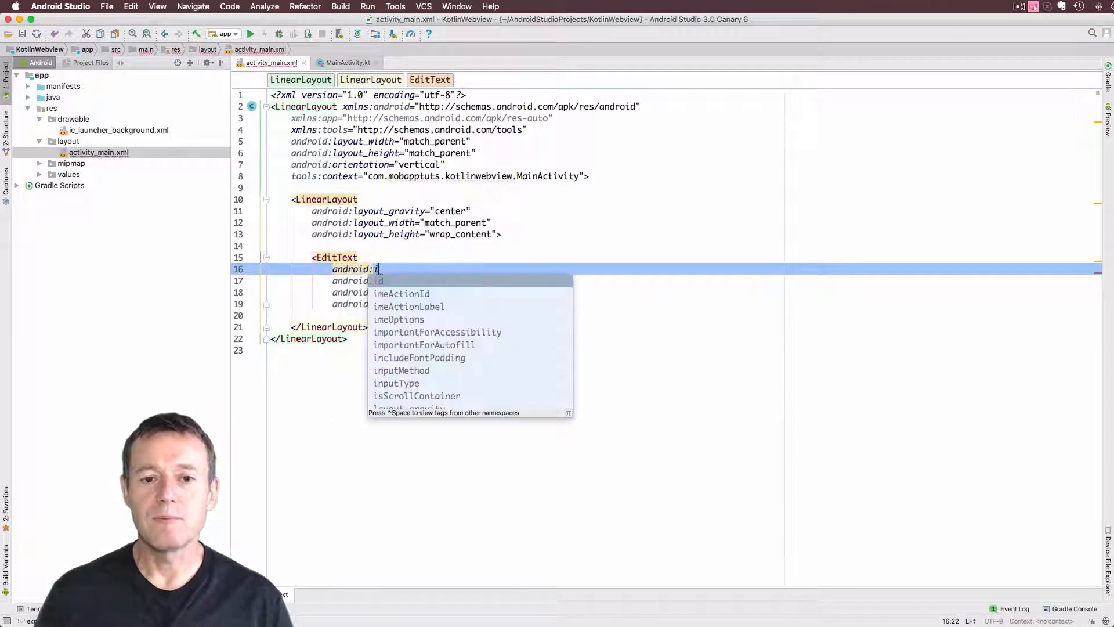
Give the EditText the id urlText, then go to the string resources
{"action": "type", "text": "id=\"@+id/"}
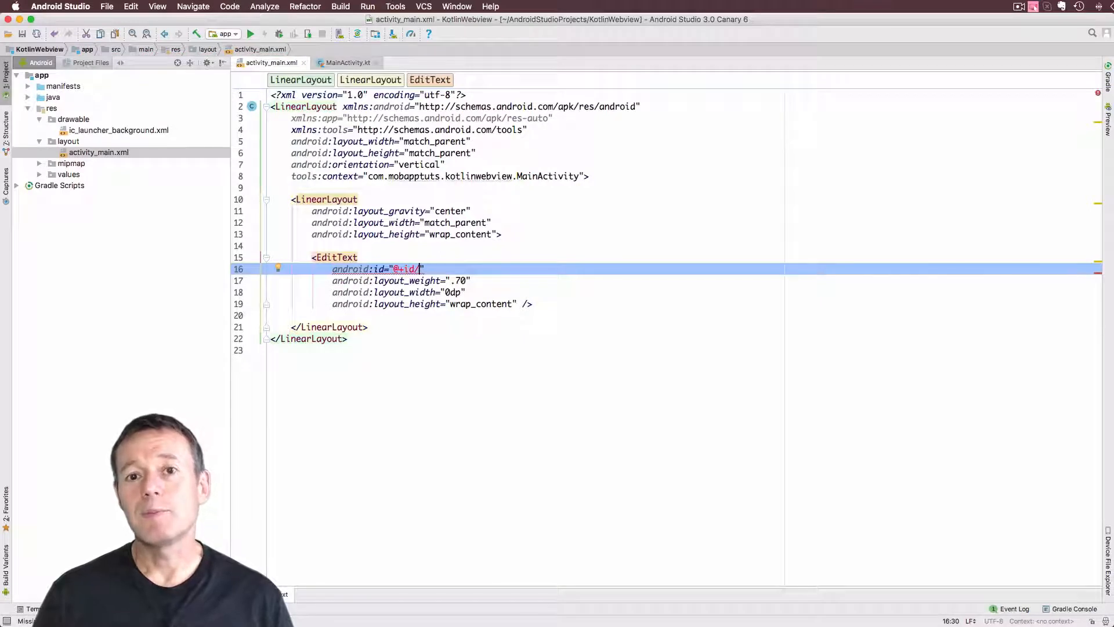
{"action": "type", "text": "url"}
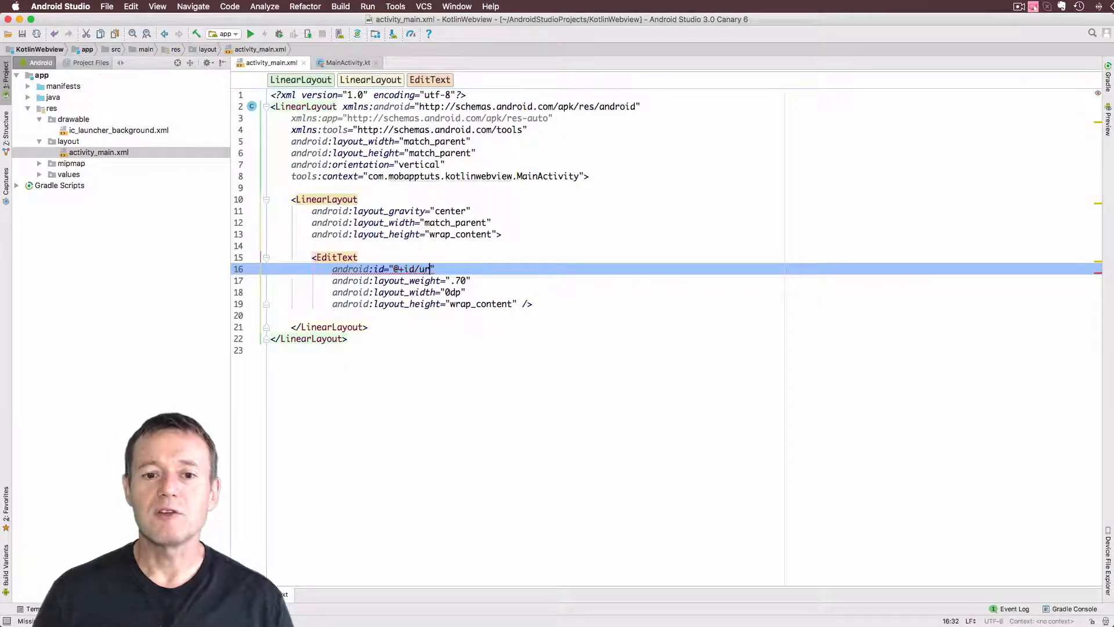
{"action": "type", "text": "iText"}
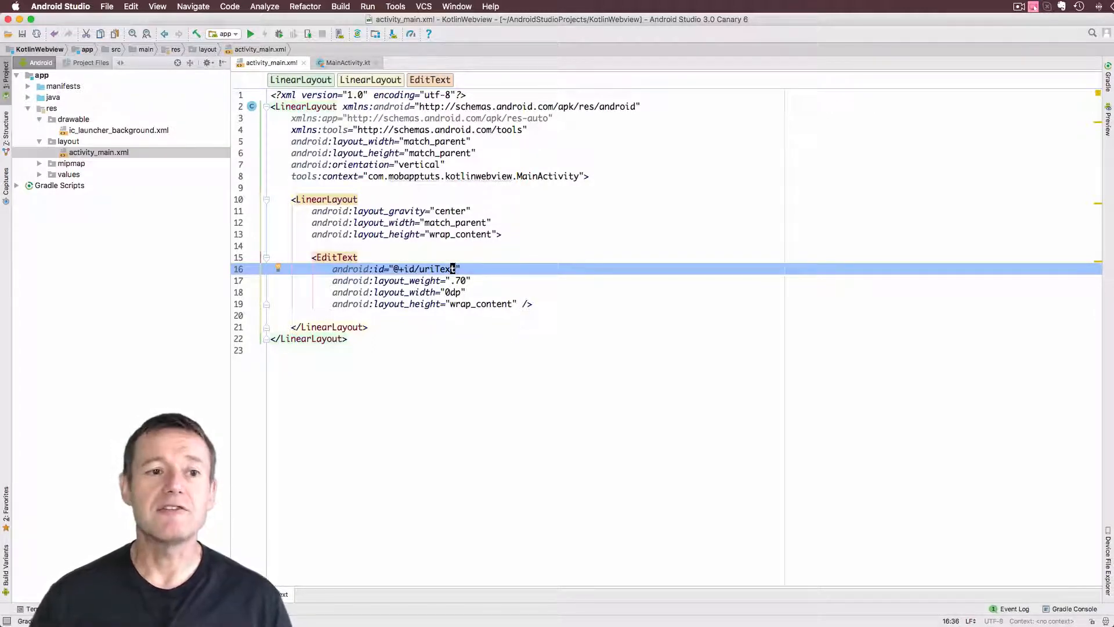
{"action": "left_click", "coordinate": [41, 174]}
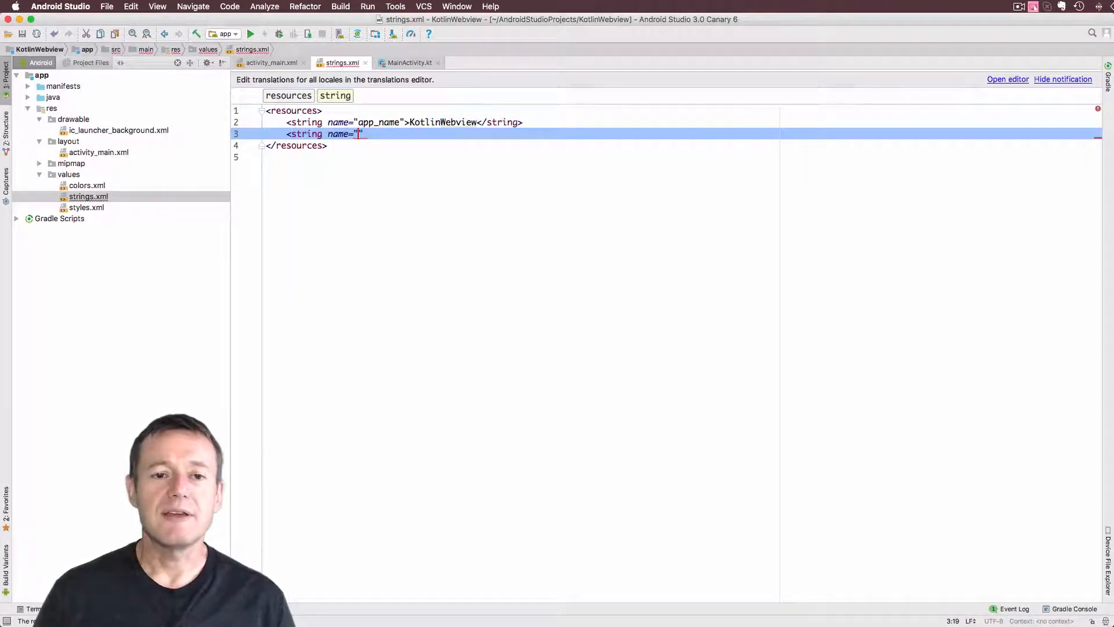
{"action": "type", "text": "ur"}
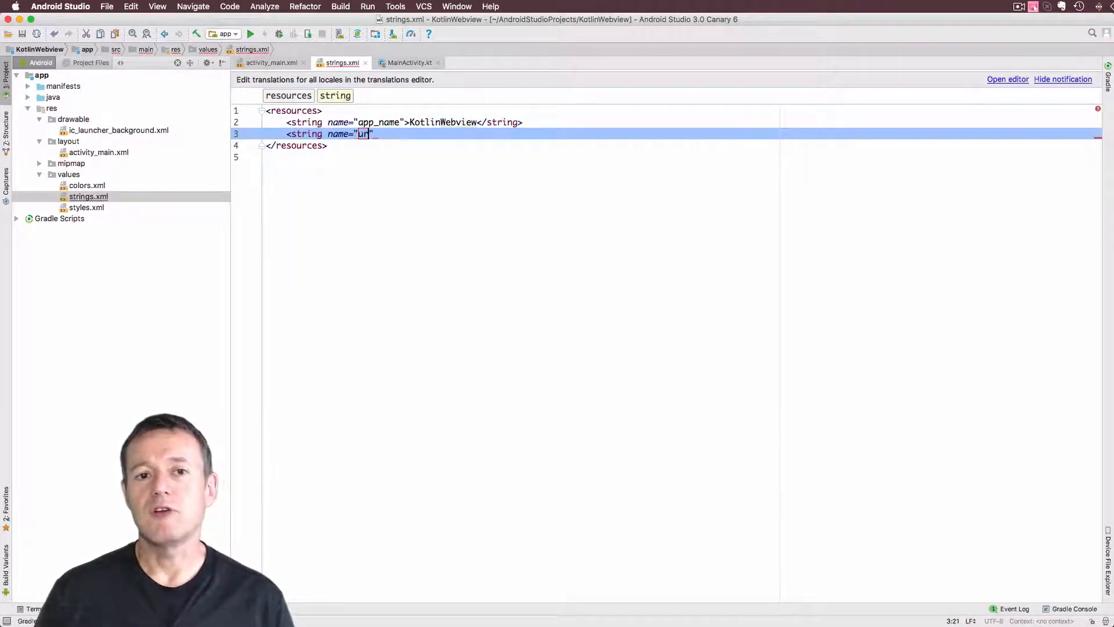
{"action": "type", "text": "i_"}
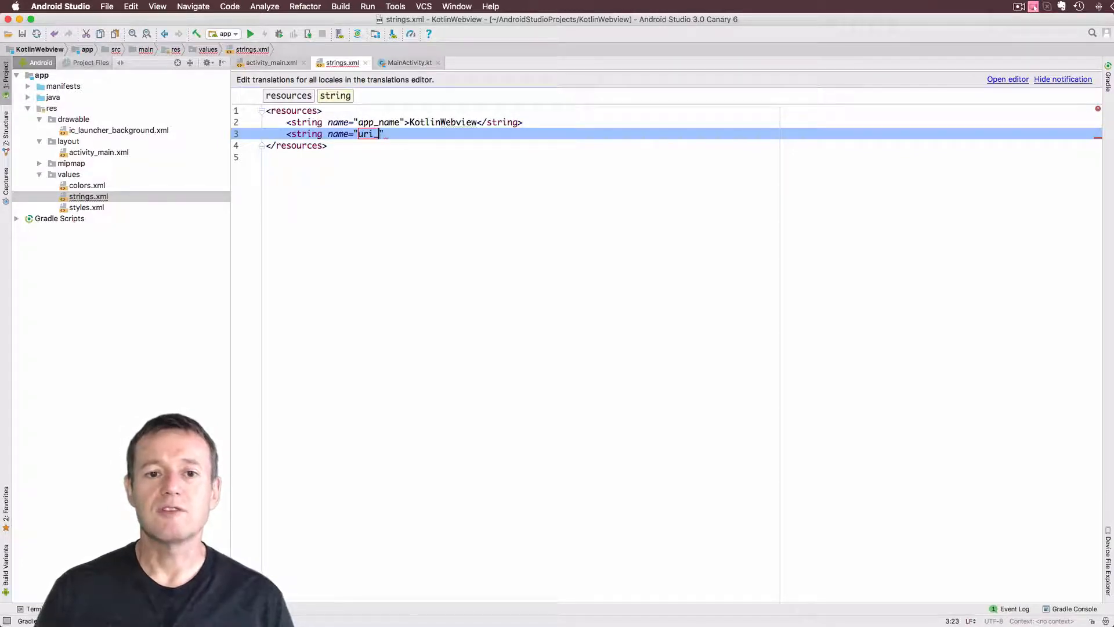
{"action": "type", "text": "text"}
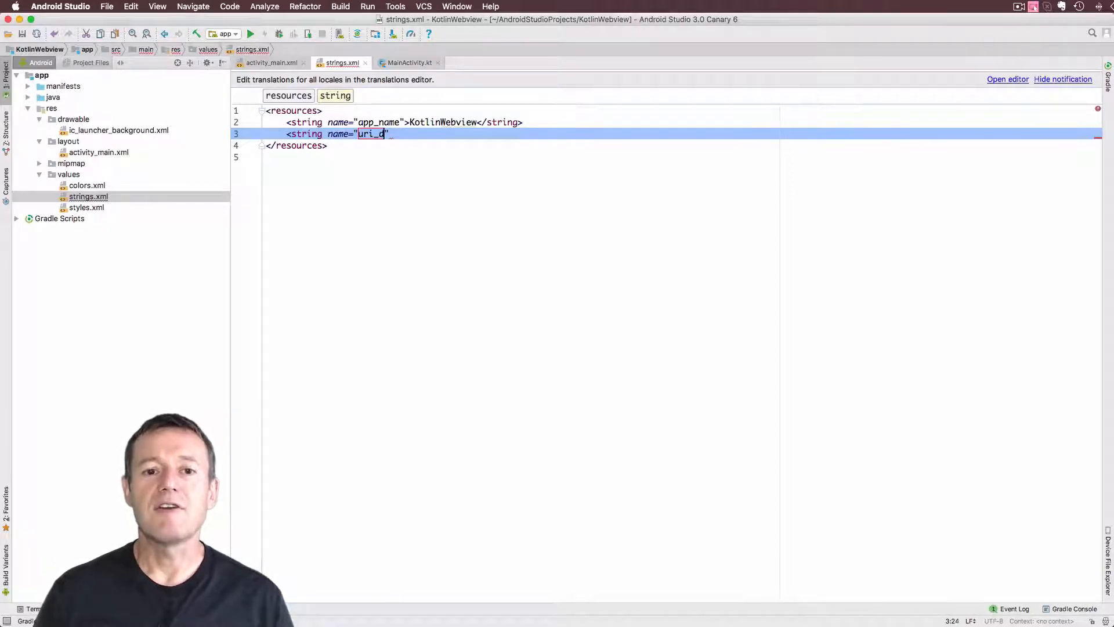
{"action": "type", "text": "efault"}
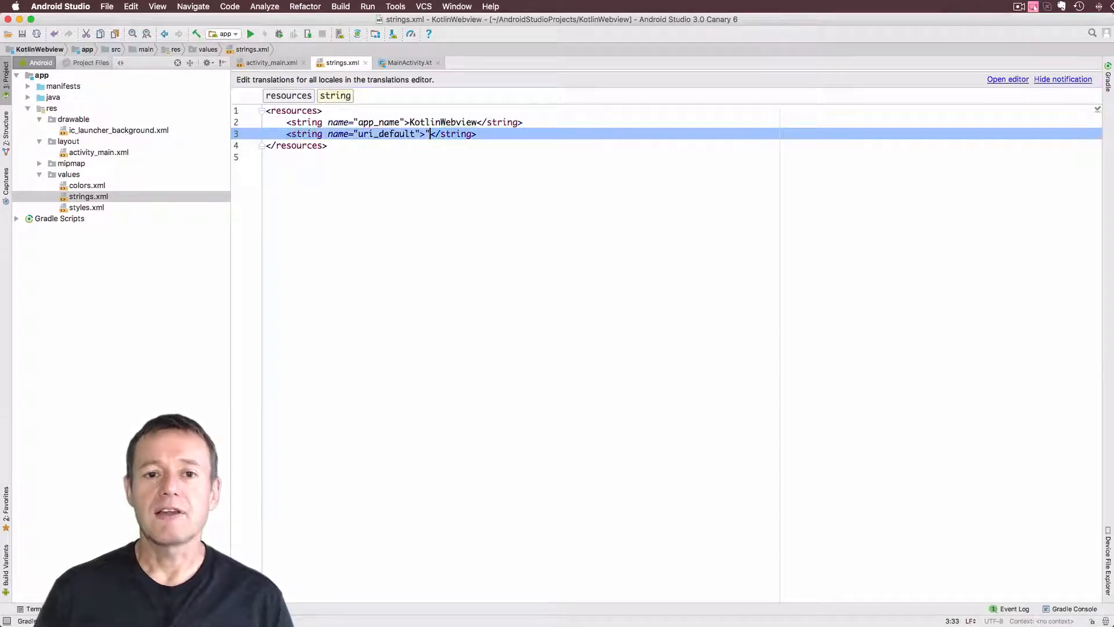
{"action": "type", "text": "www."}
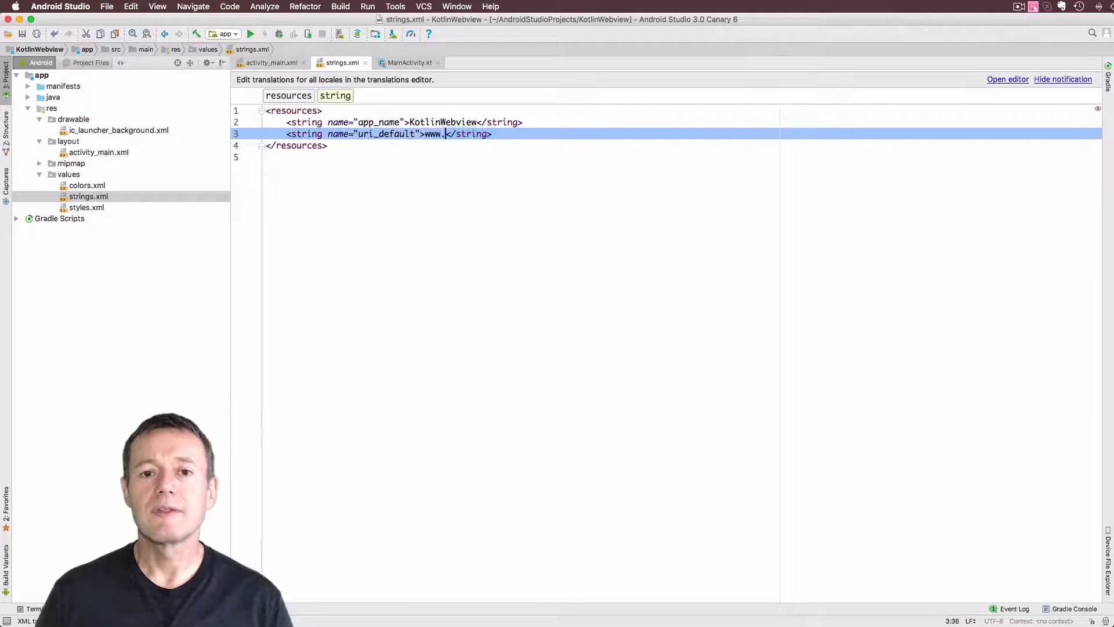
{"action": "type", "text": "mo"}
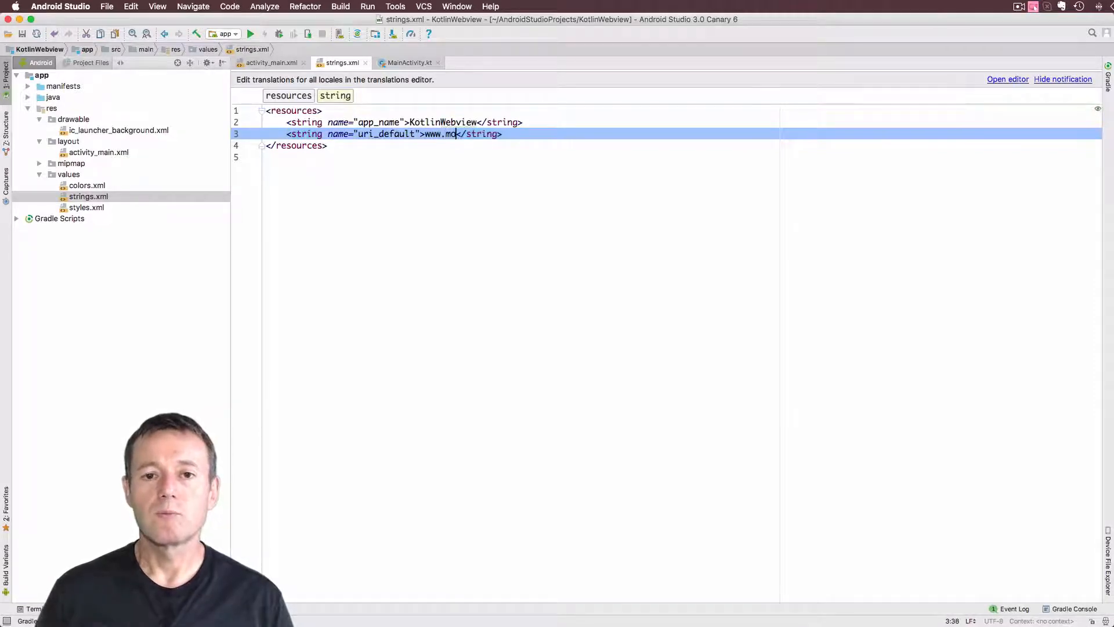
{"action": "type", "text": "bapptuts.com"}
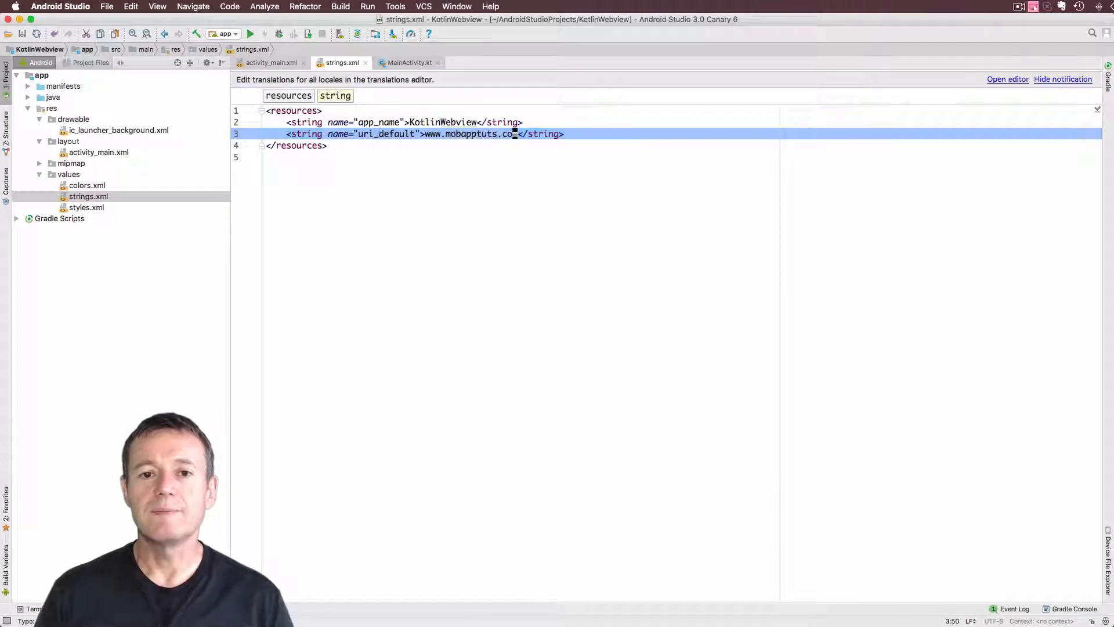
{"action": "key", "text": "ctrl+tab"}
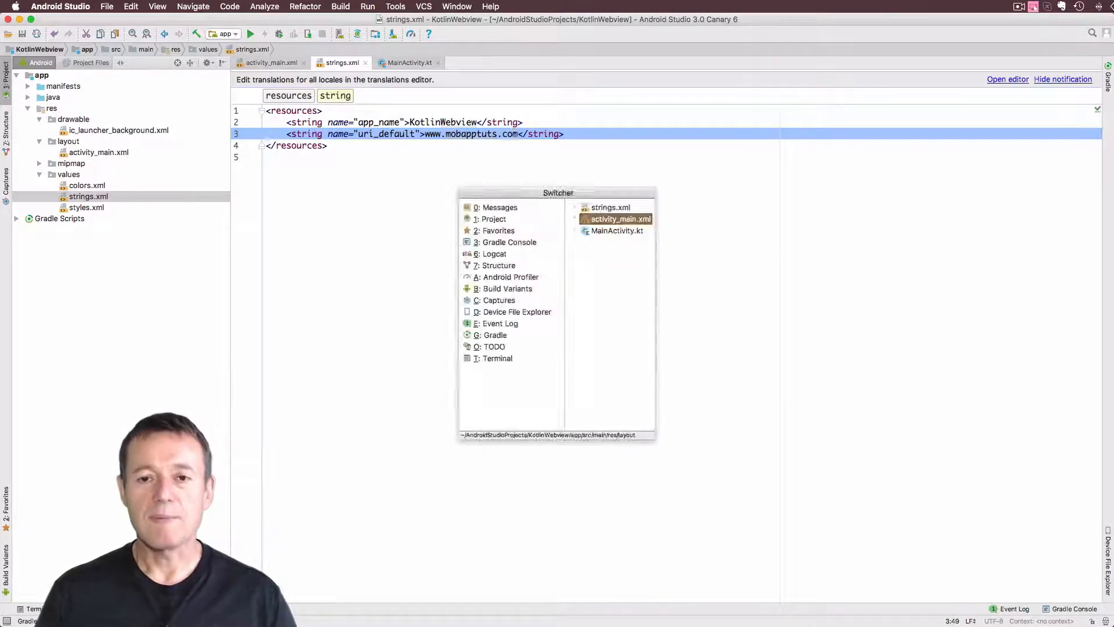
{"action": "left_click", "coordinate": [620, 219]}
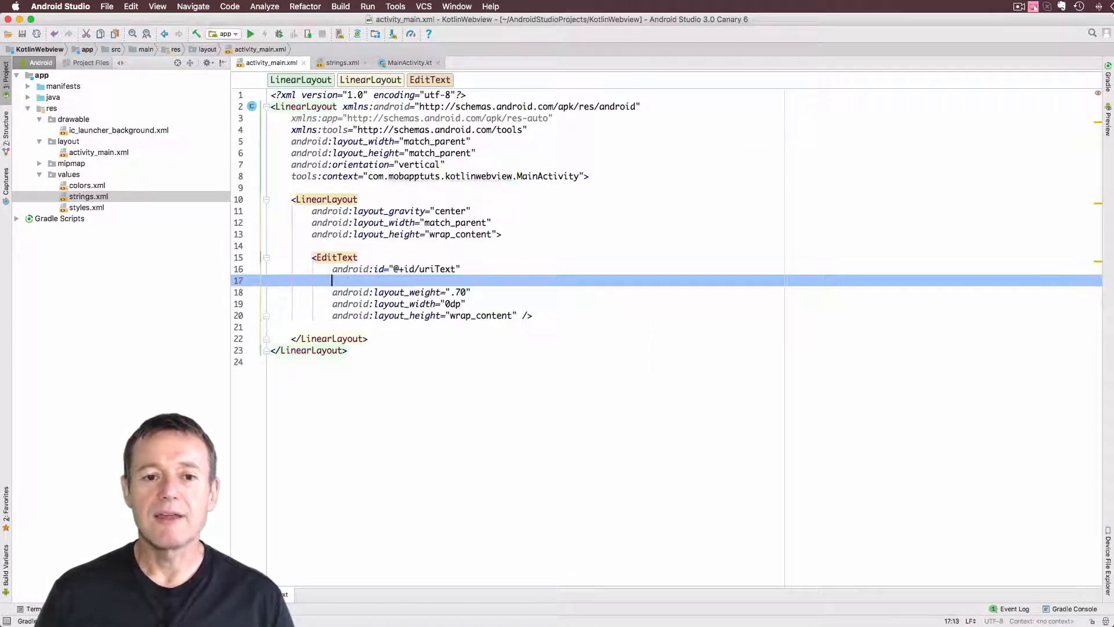
{"action": "type", "text": "android:t"}
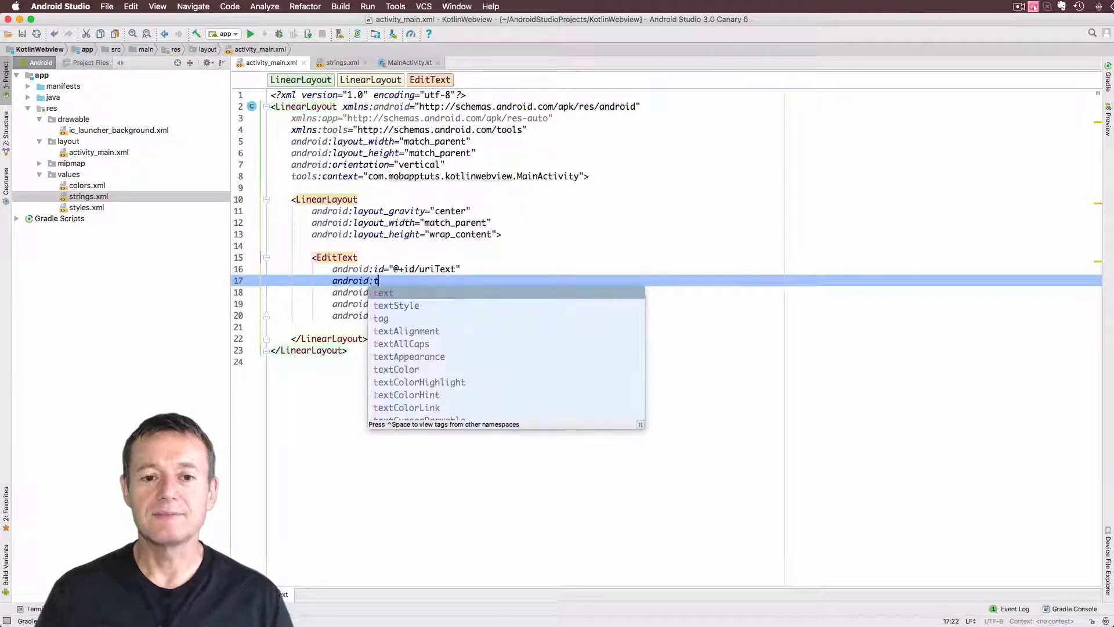
{"action": "type", "text": "ext=\"\""}
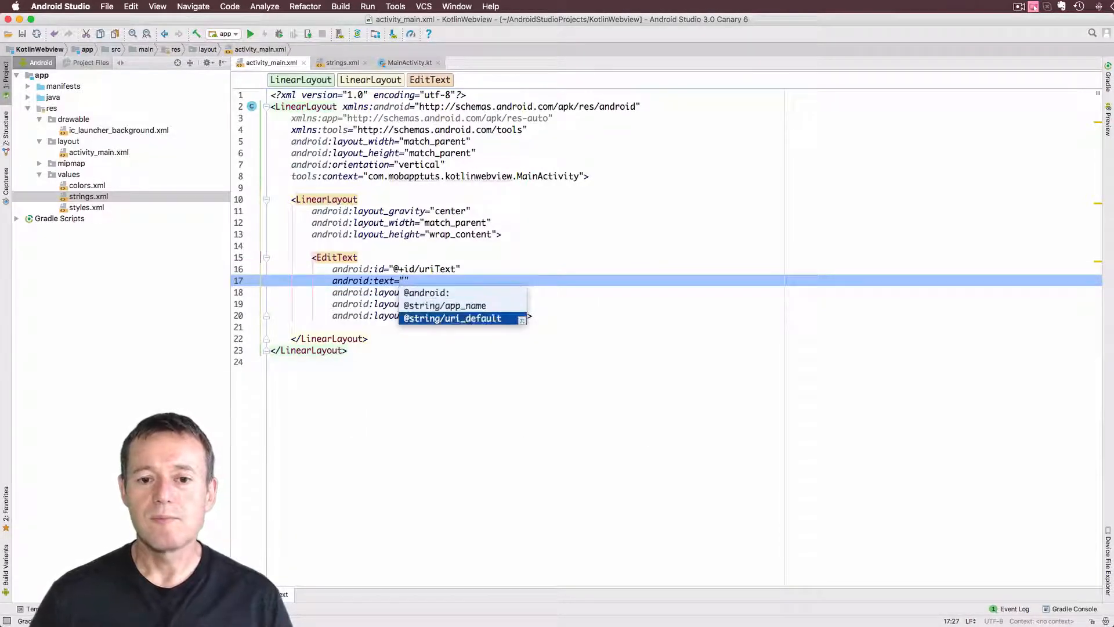
{"action": "left_click", "coordinate": [453, 318]}
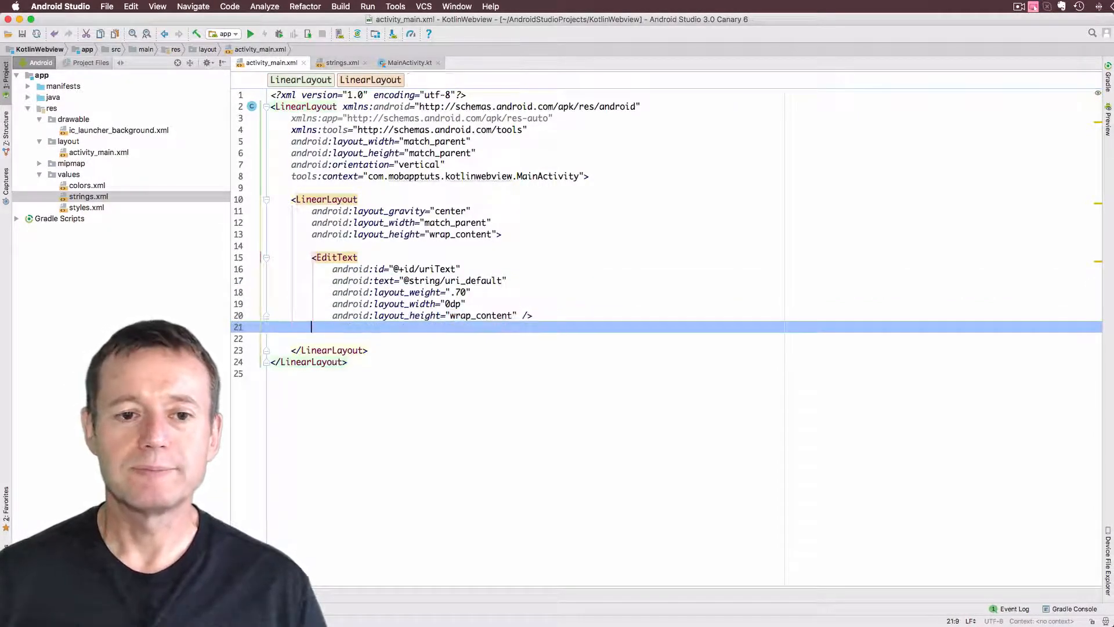
Add a Button with 0dp width, wrap_content height and .30 layout_weight
{"action": "type", "text": "<B"}
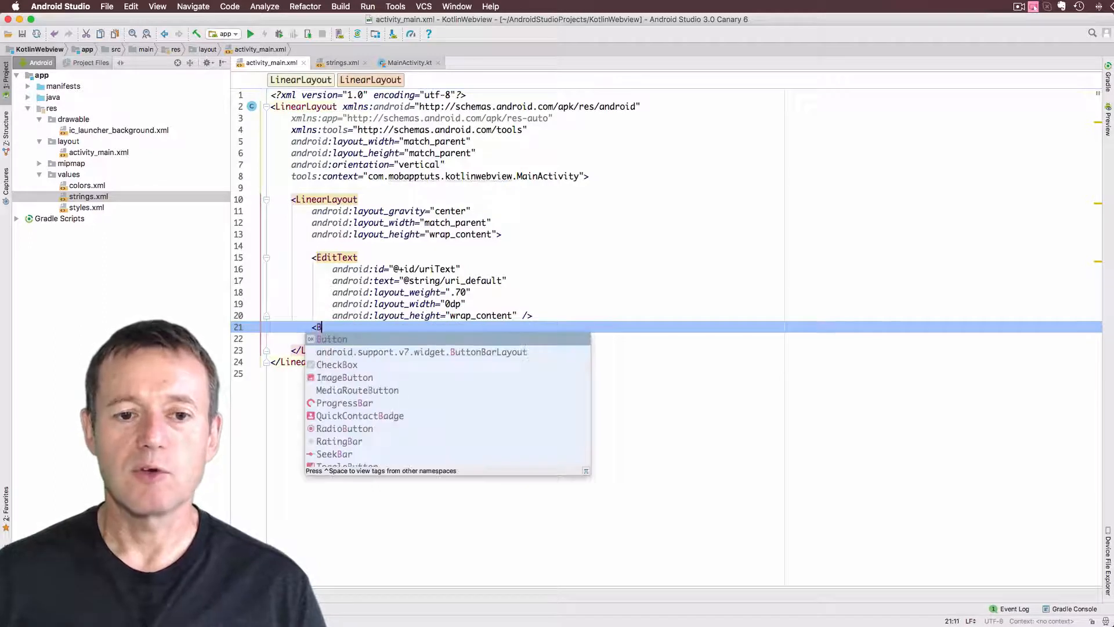
{"action": "type", "text": "Button"}
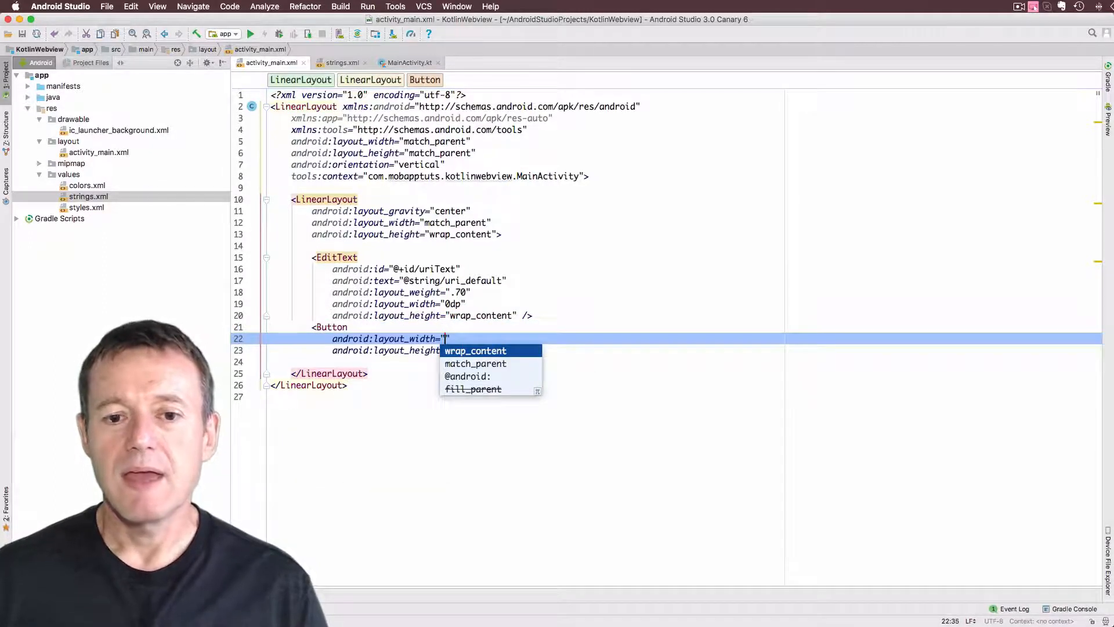
{"action": "type", "text": "0"}
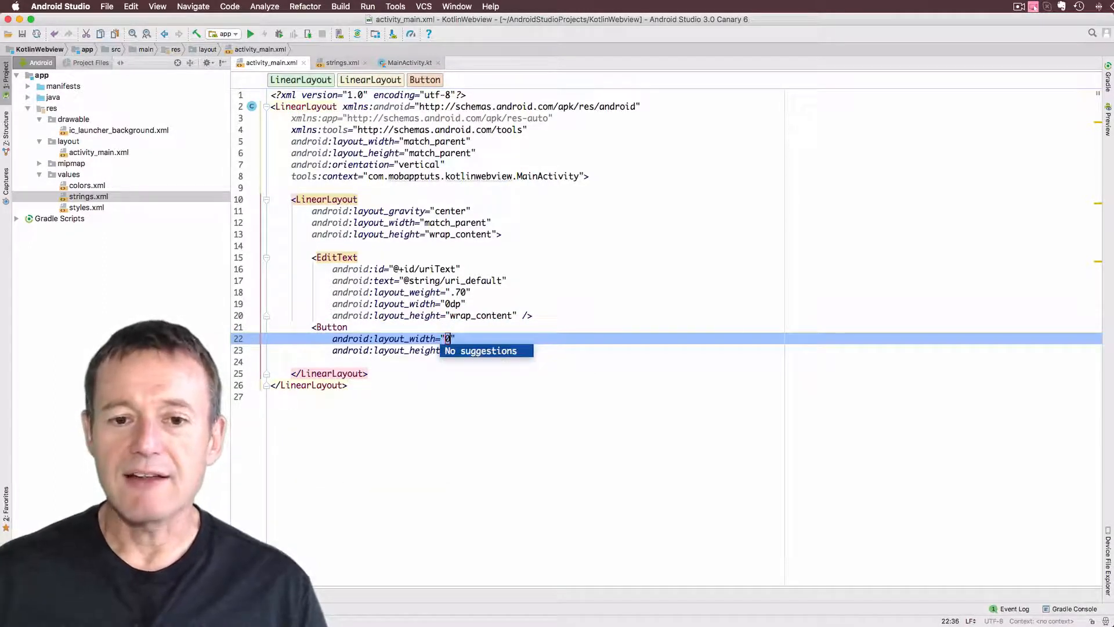
{"action": "type", "text": "dp"}
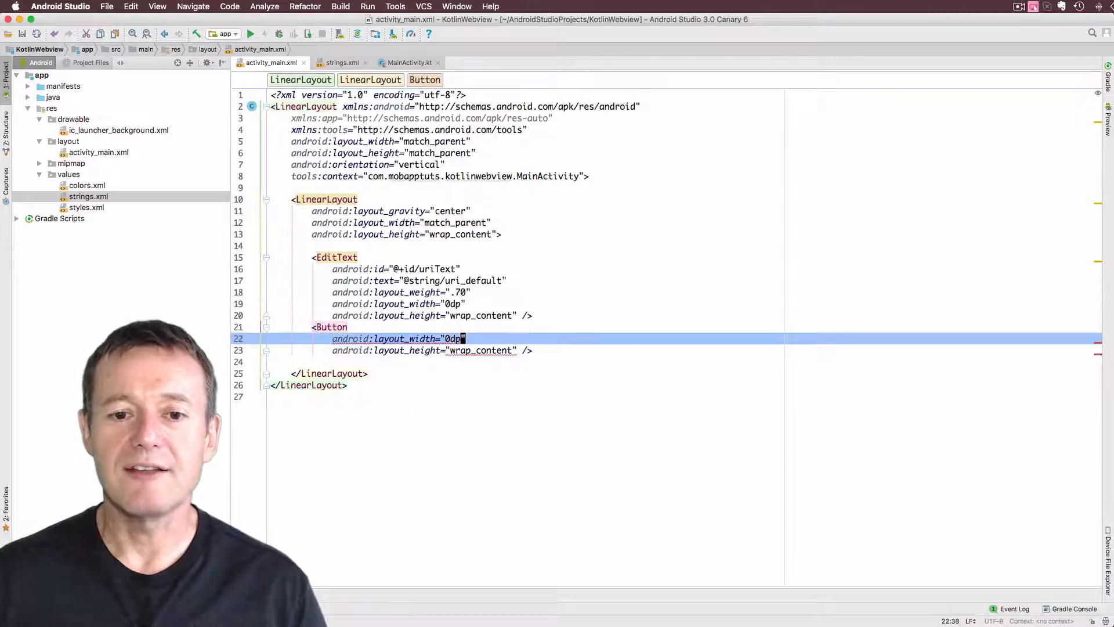
{"action": "key", "text": "enter"}
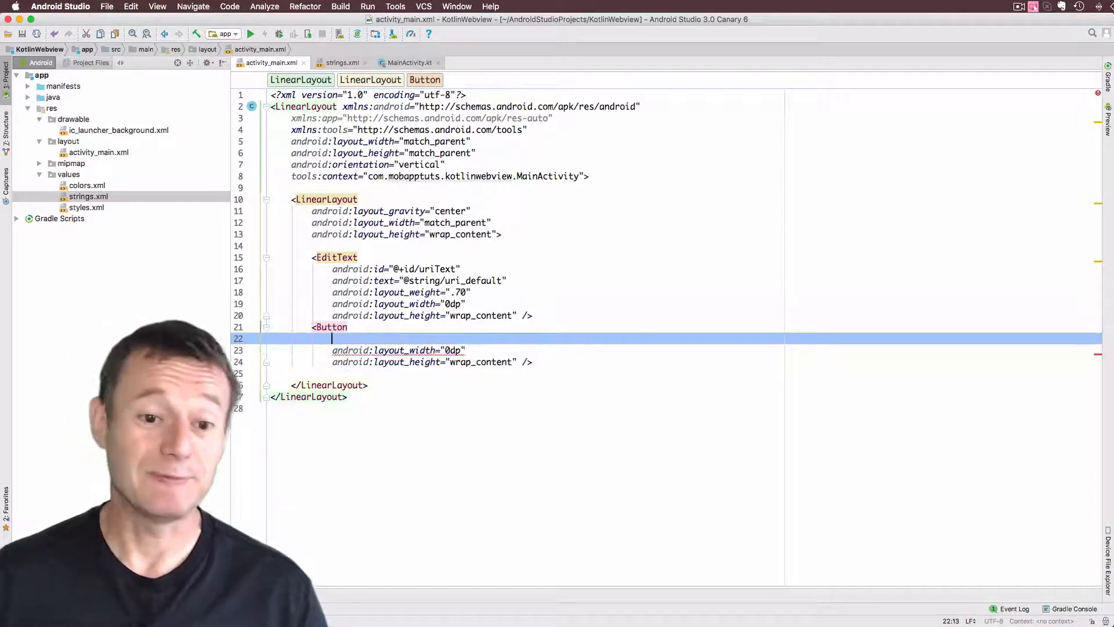
{"action": "type", "text": "android:layout_weight=\""}
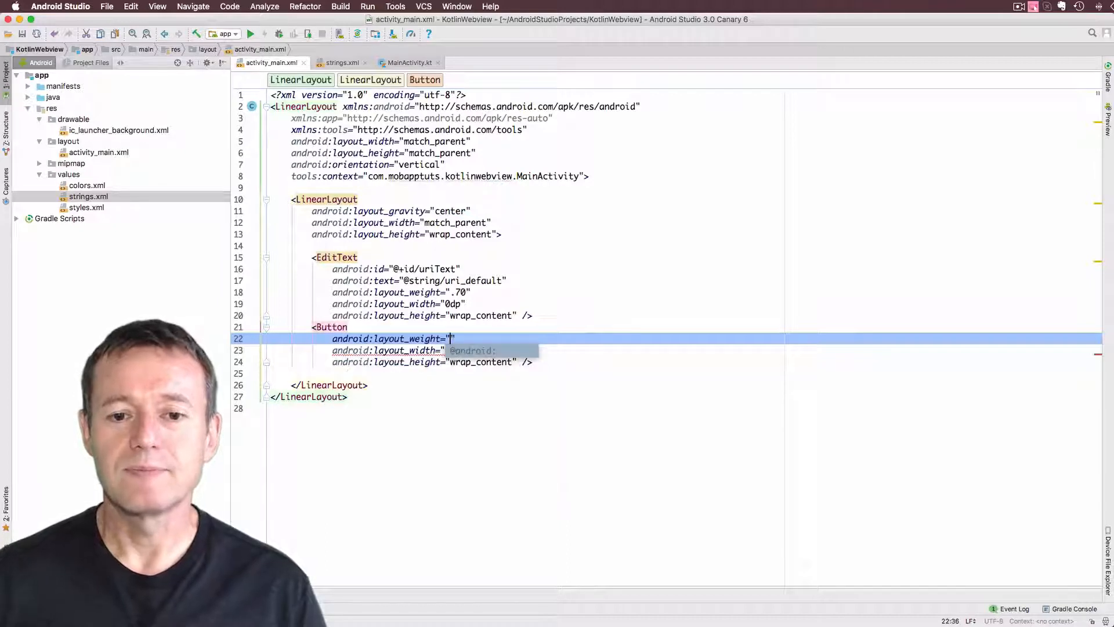
{"action": "type", "text": ".30"}
{"action": "type", "text": "android:id=\"@+id/"}
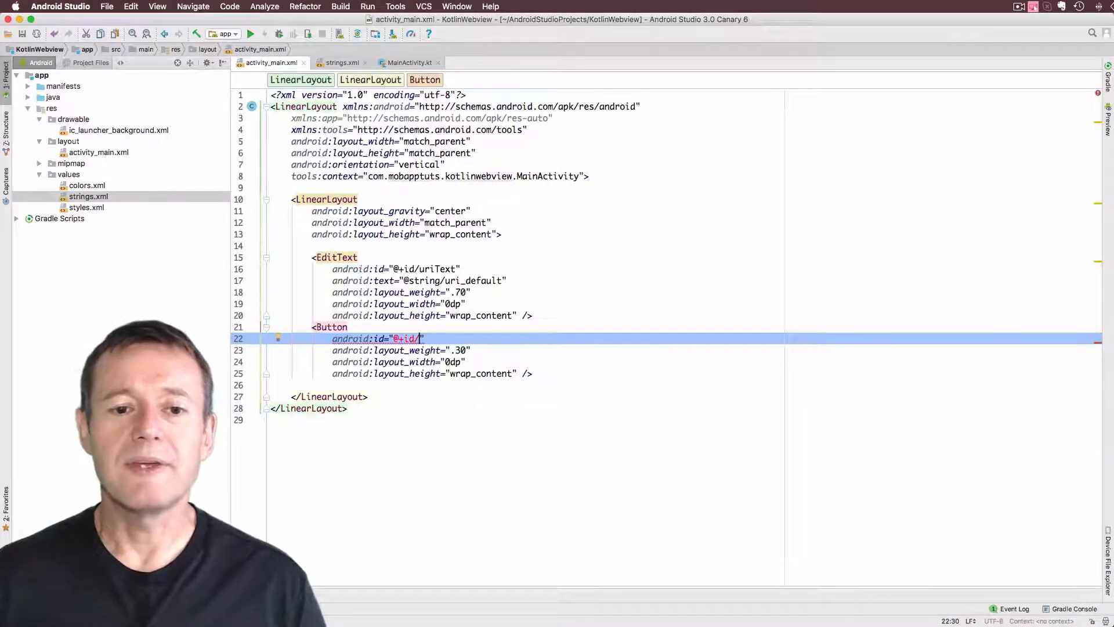
Give the Button the id sendButton, then switch to strings.xml
{"action": "type", "text": "send"}
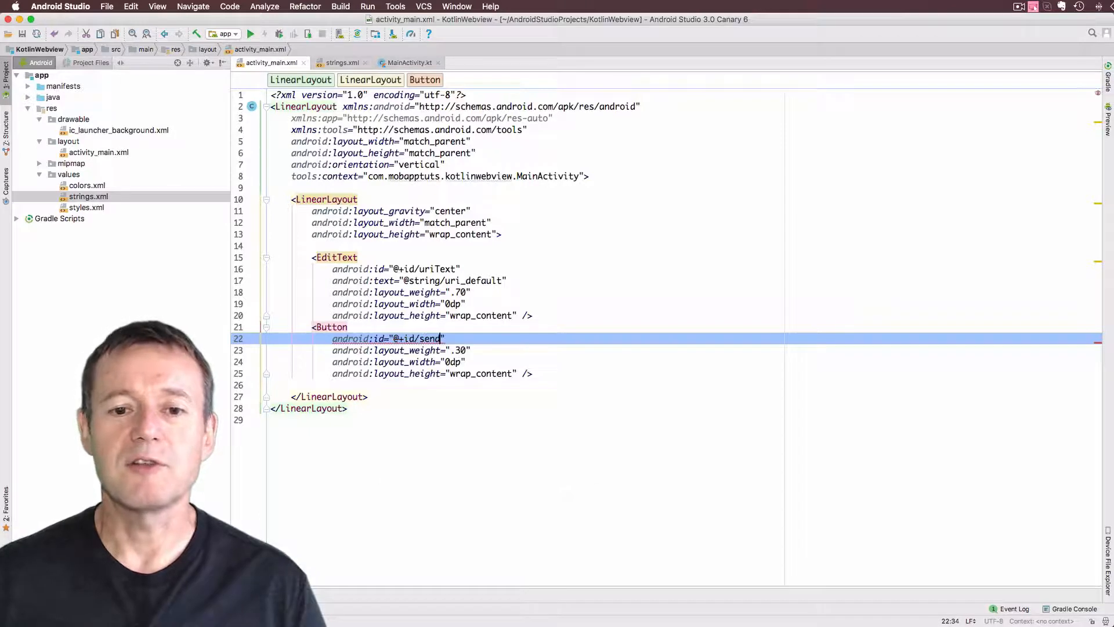
{"action": "type", "text": "Button"}
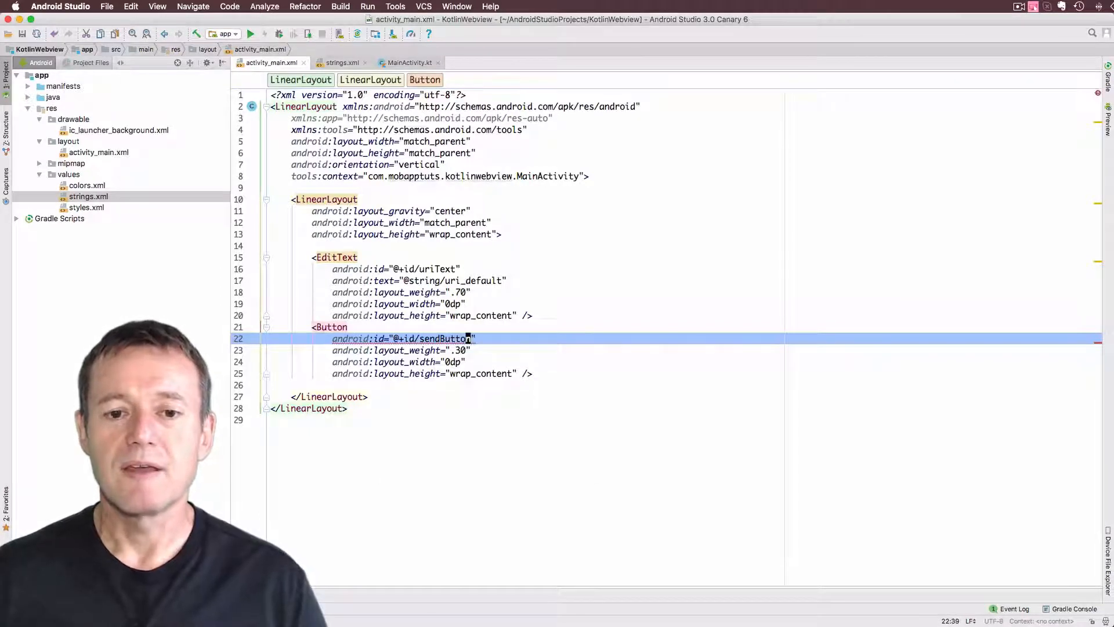
{"action": "key", "text": "ctrl+tab"}
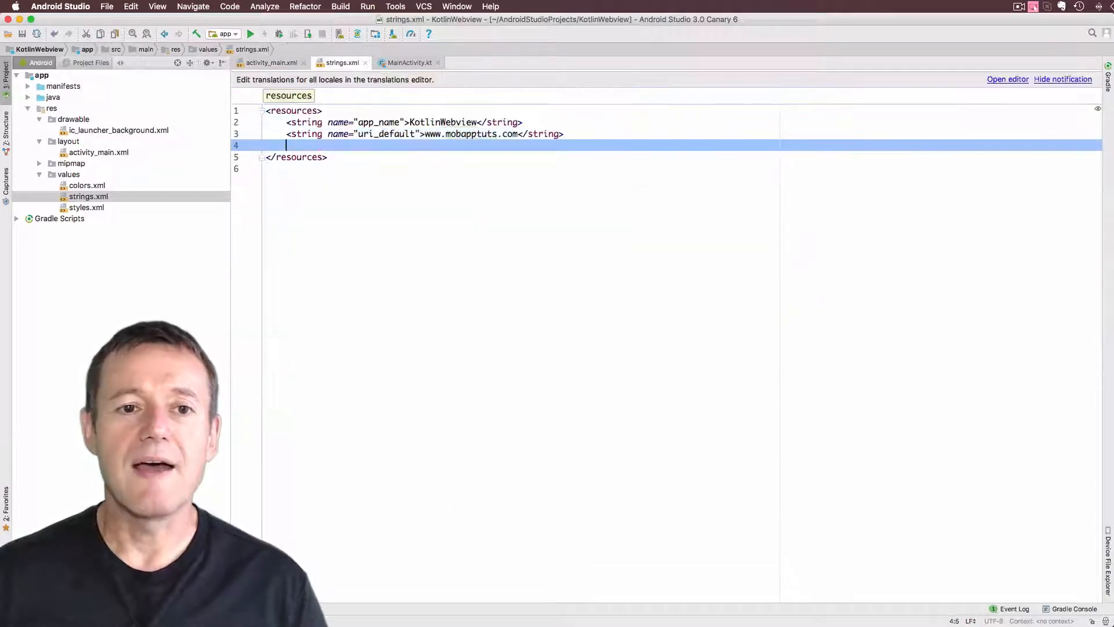
Define a send_button string resource with value Send and return to the layout
{"action": "type", "text": "<string name=\""}
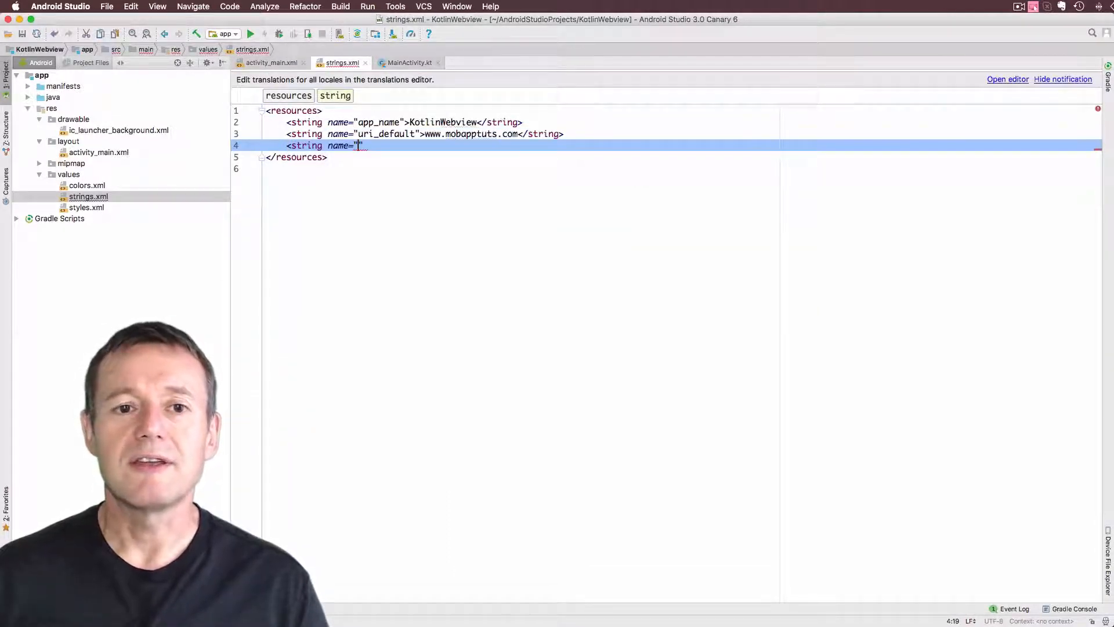
{"action": "type", "text": "send"}
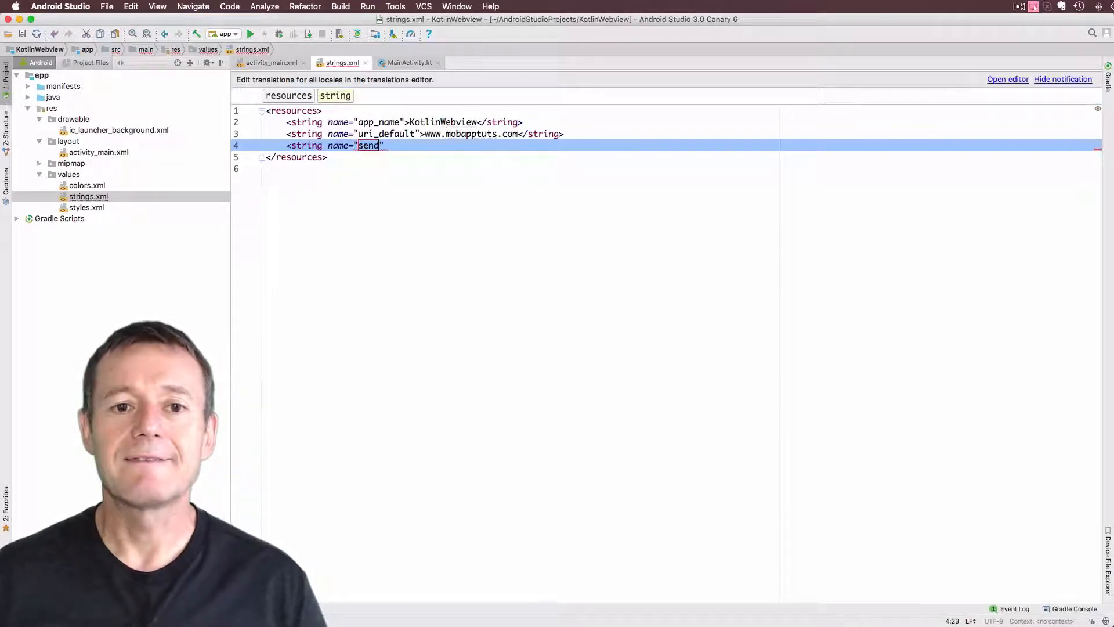
{"action": "type", "text": "_button"}
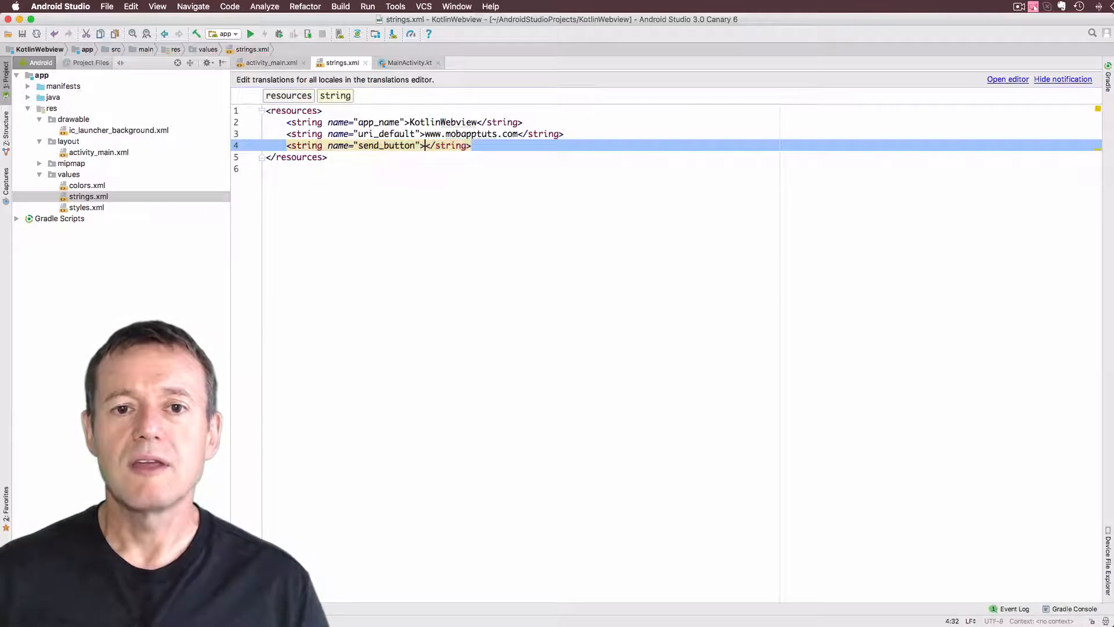
{"action": "type", "text": "Send"}
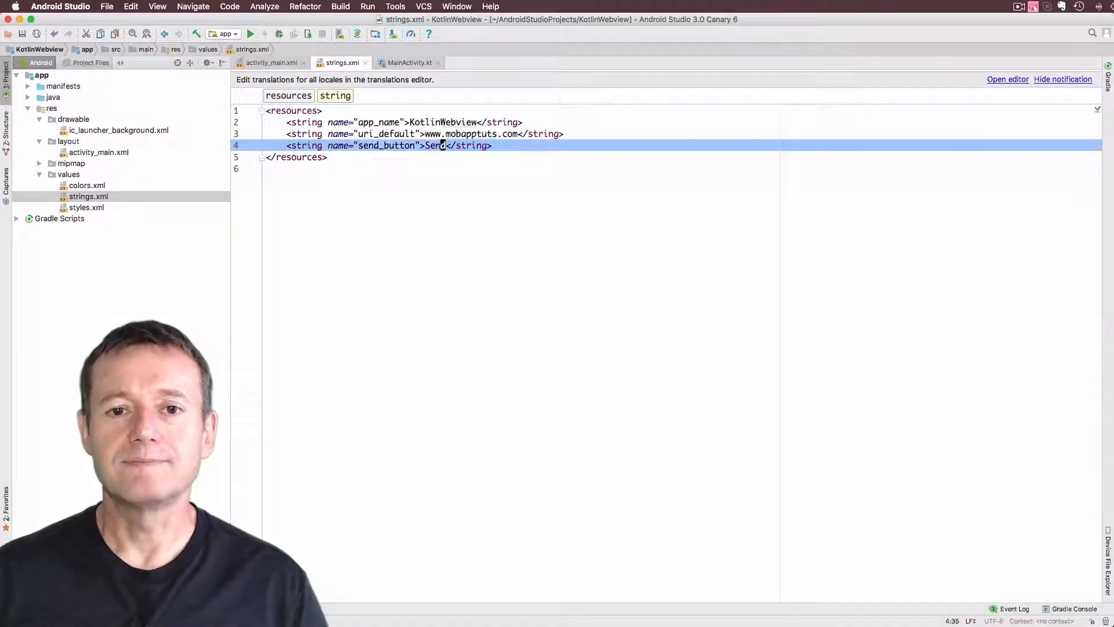
{"action": "left_click", "coordinate": [271, 63]}
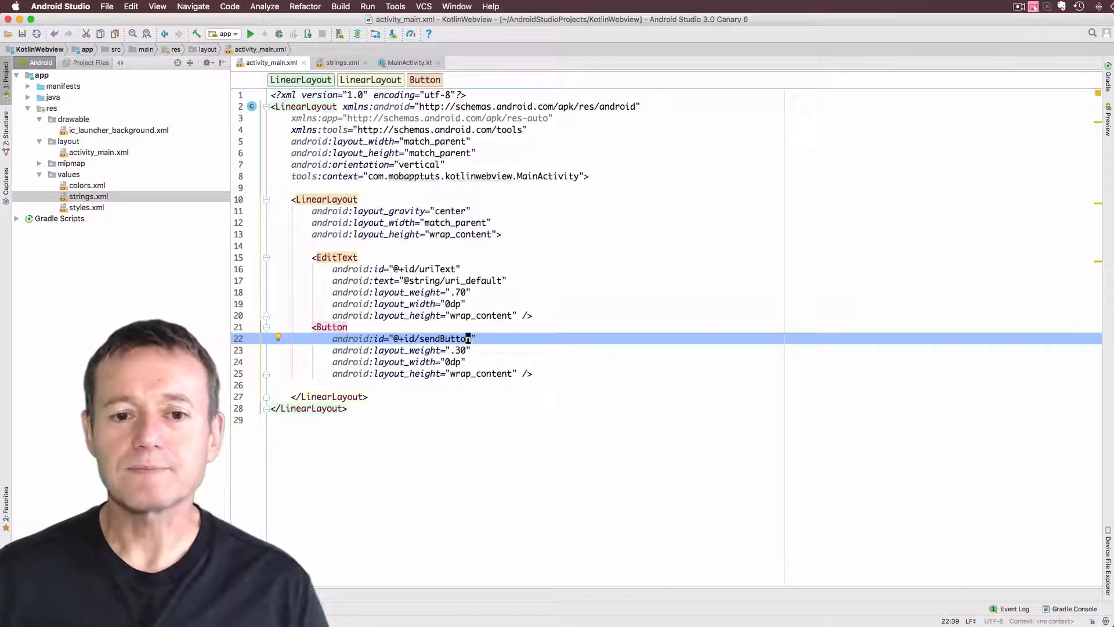
{"action": "type", "text": "android:t"}
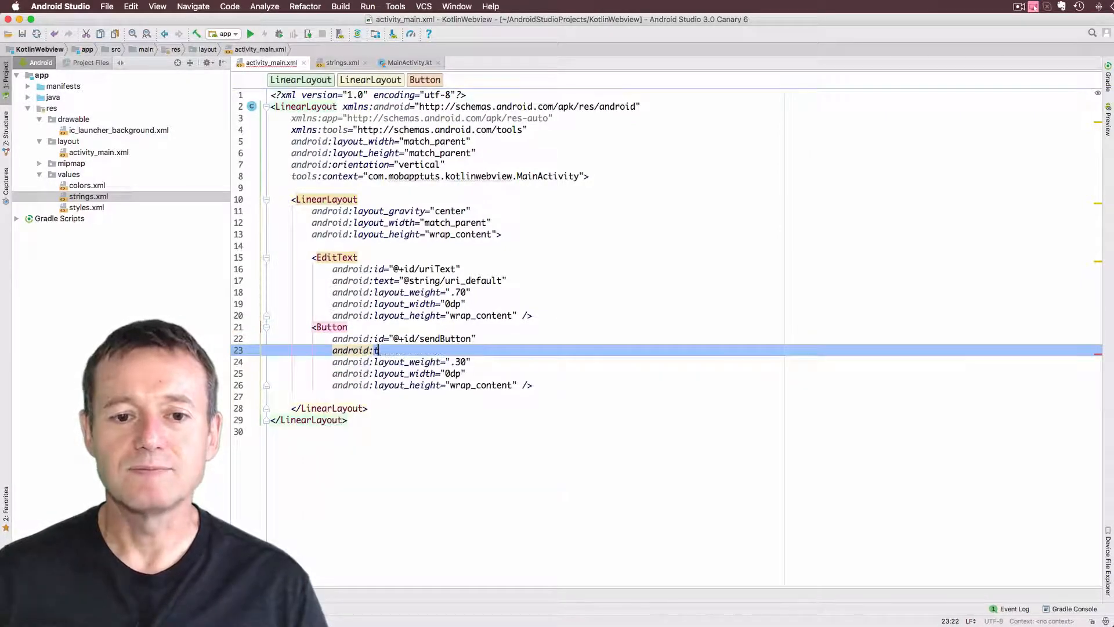
{"action": "type", "text": "ext=\"@string/send_button"}
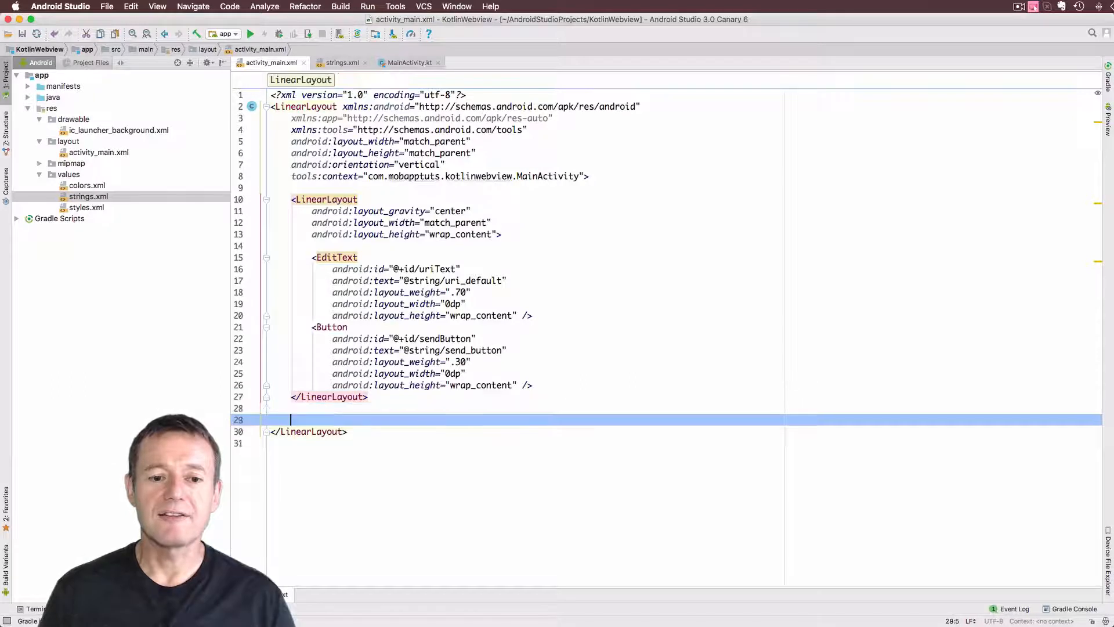
Add a WebView below the input row with layout_width match_parent and layout_height wrap_content
{"action": "type", "text": "<WebView"}
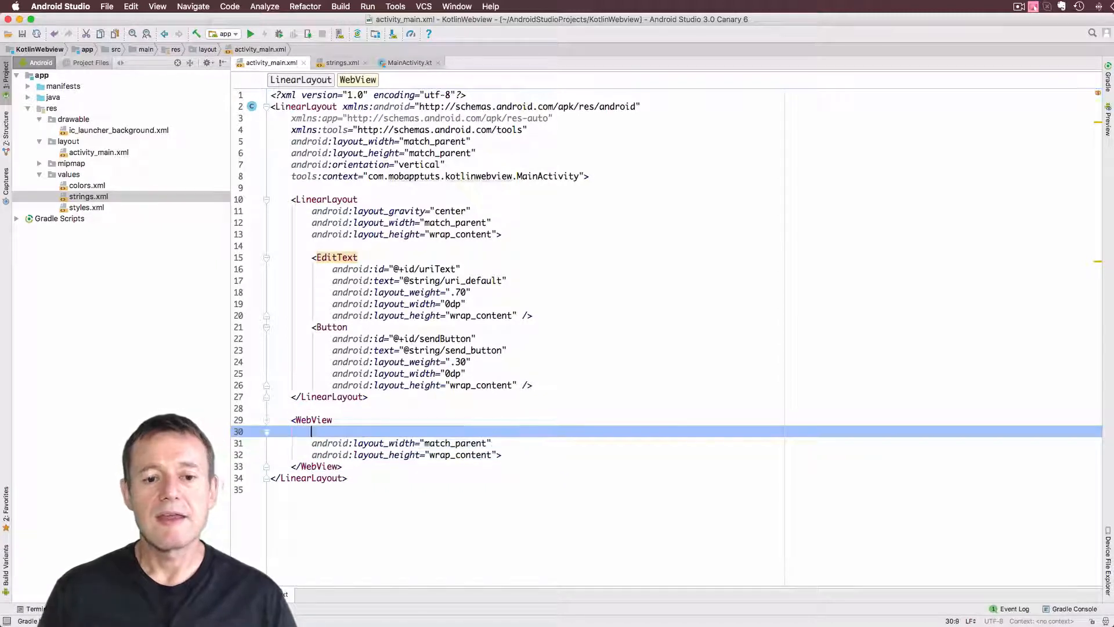
{"action": "type", "text": "android:ld"}
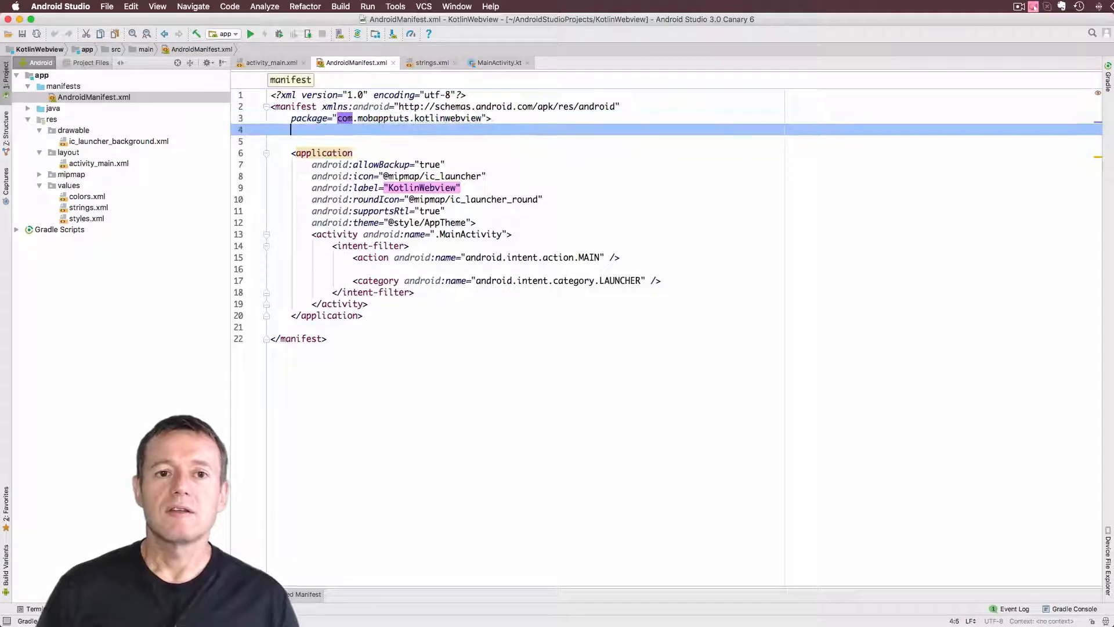
Declare uses-permission android.permission.INTERNET in AndroidManifest.xml, then return to activity_main.xml
{"action": "type", "text": "<uses-permission android:name=\"\""}
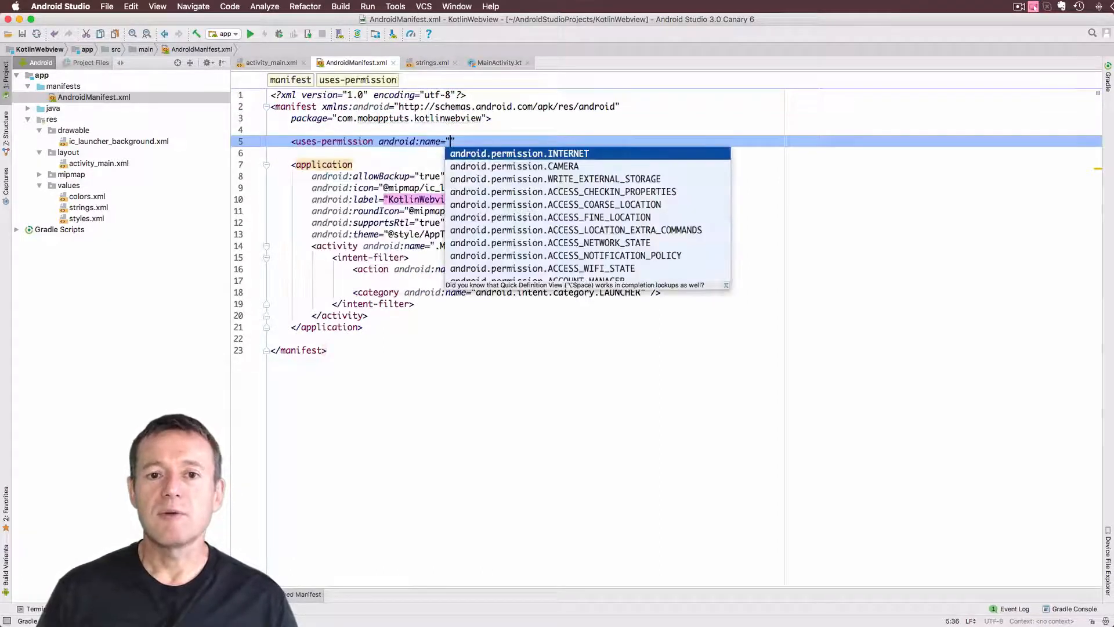
{"action": "left_click", "coordinate": [518, 153]}
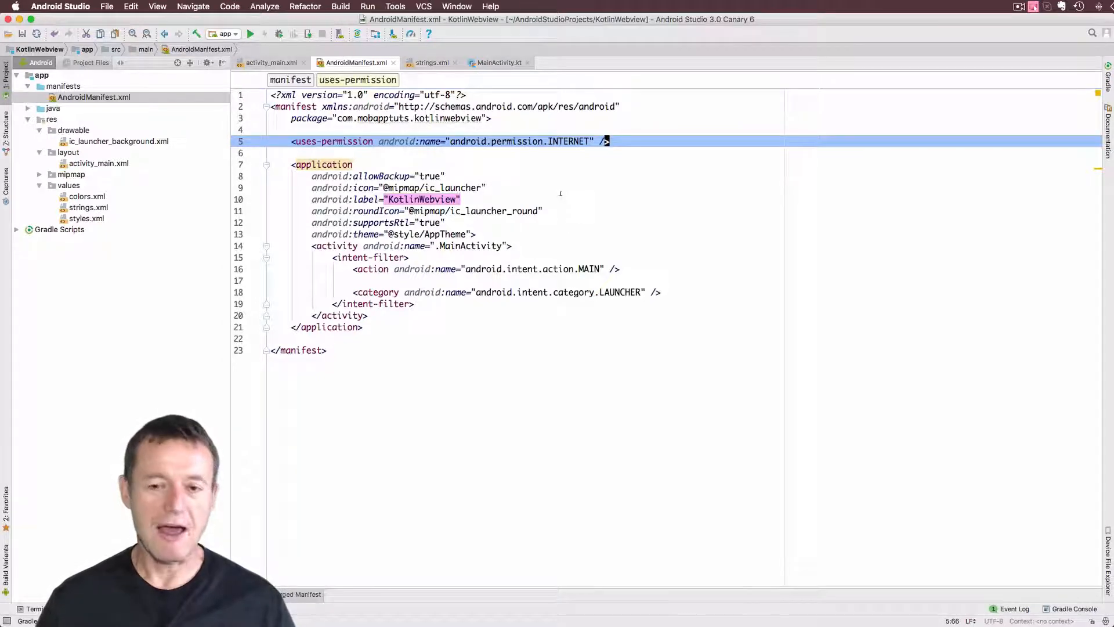
{"action": "left_click", "coordinate": [270, 63]}
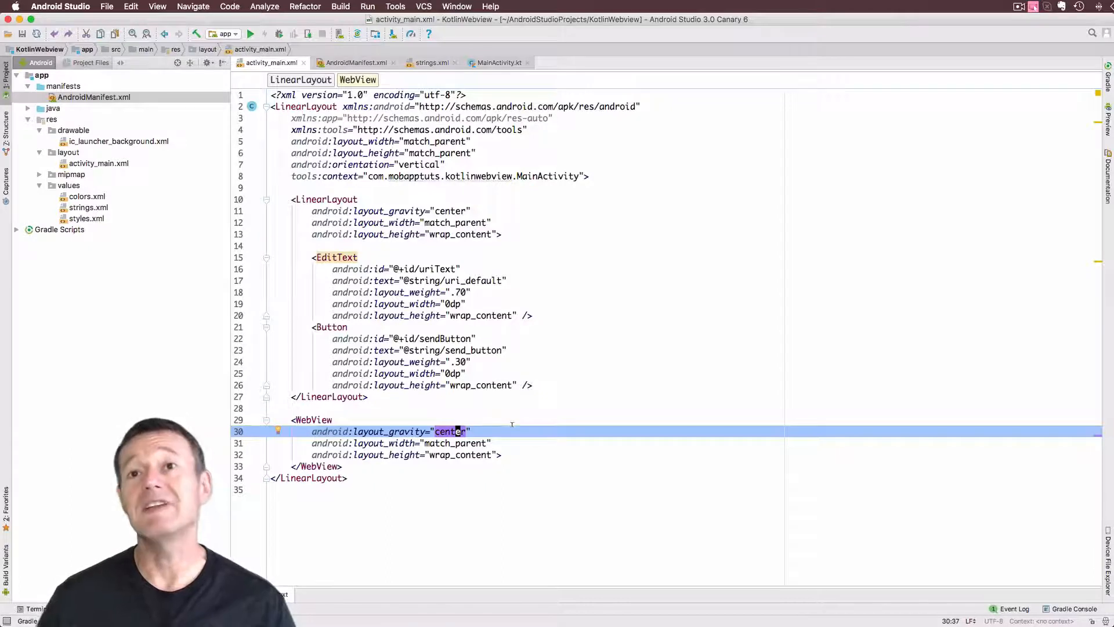
Give the WebView layout_gravity center and id @+id/webView
{"action": "type", "text": "ar"}
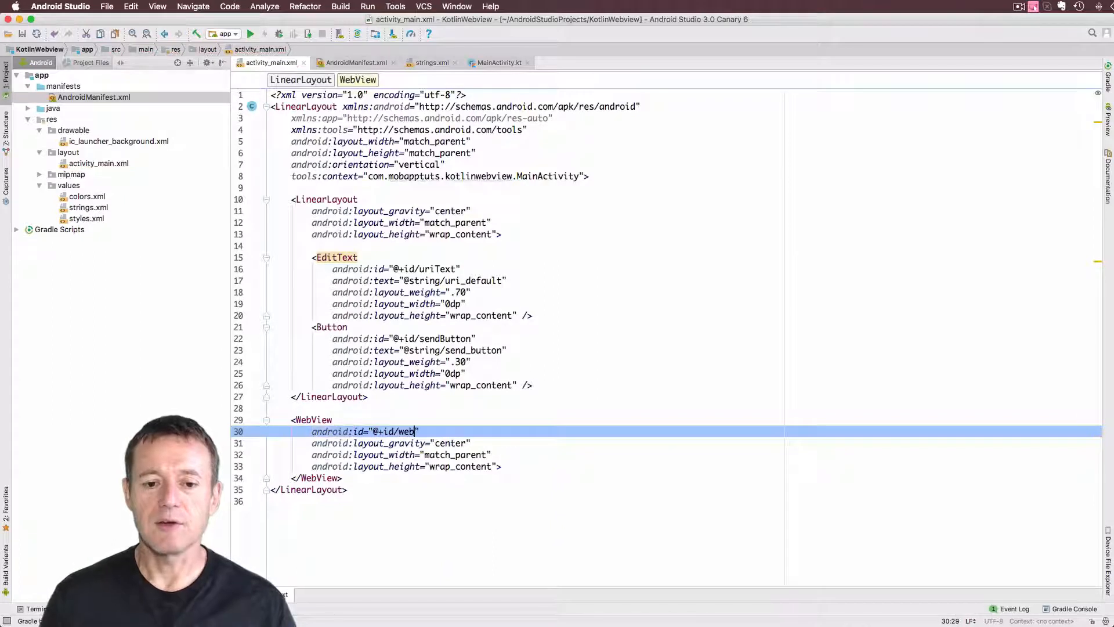
{"action": "type", "text": "iew"}
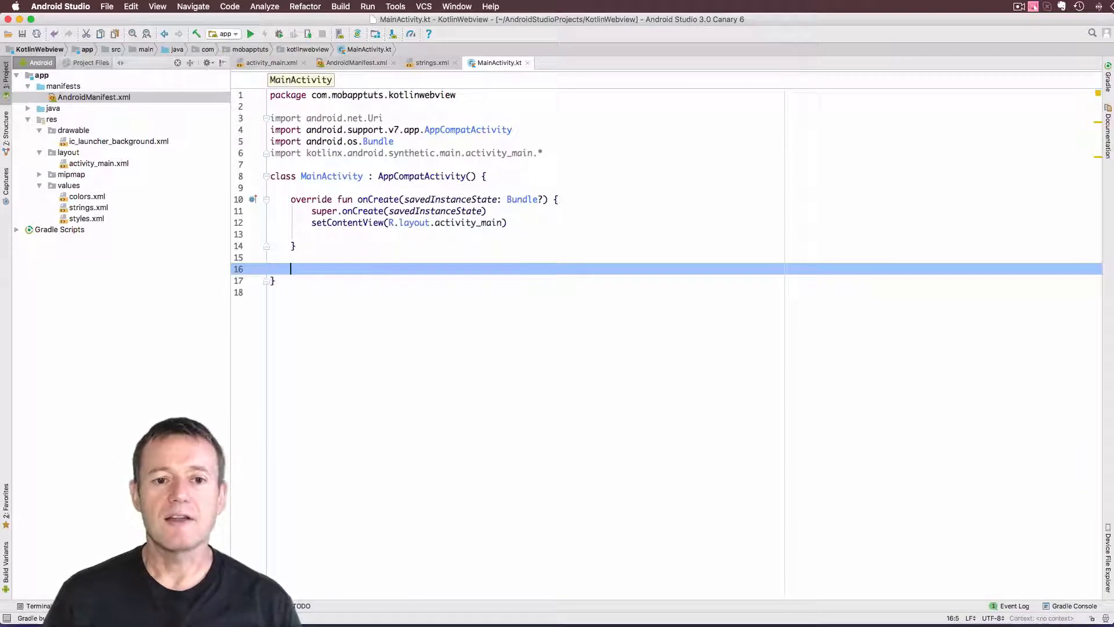
Declare fun buildUri(authority: String): Uri in MainActivity.kt
{"action": "type", "text": "fu"}
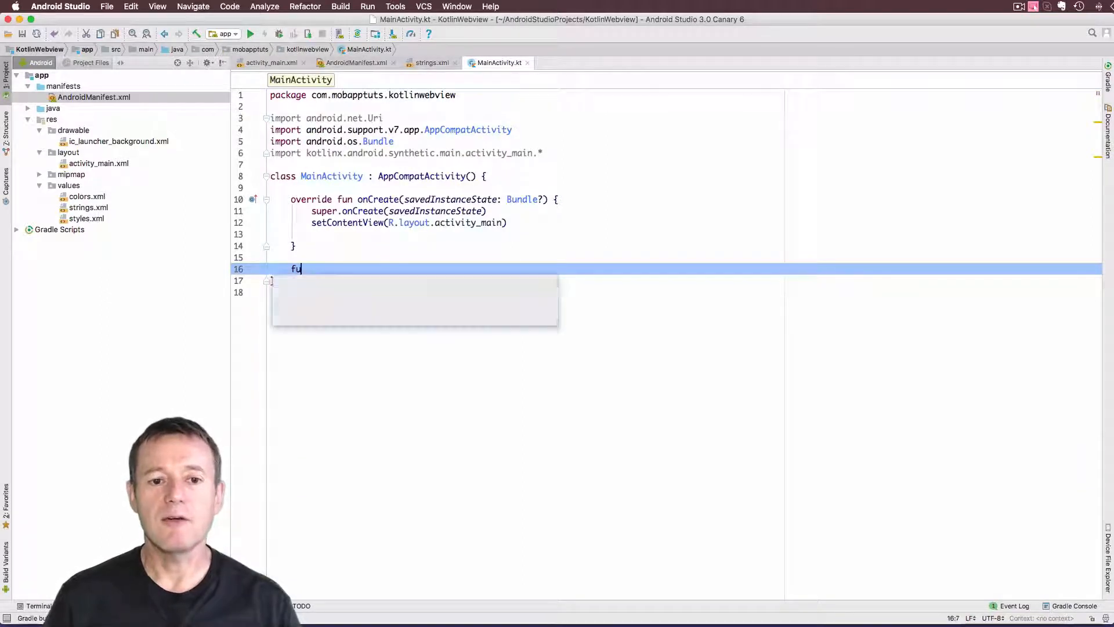
{"action": "type", "text": "n_buildUri("}
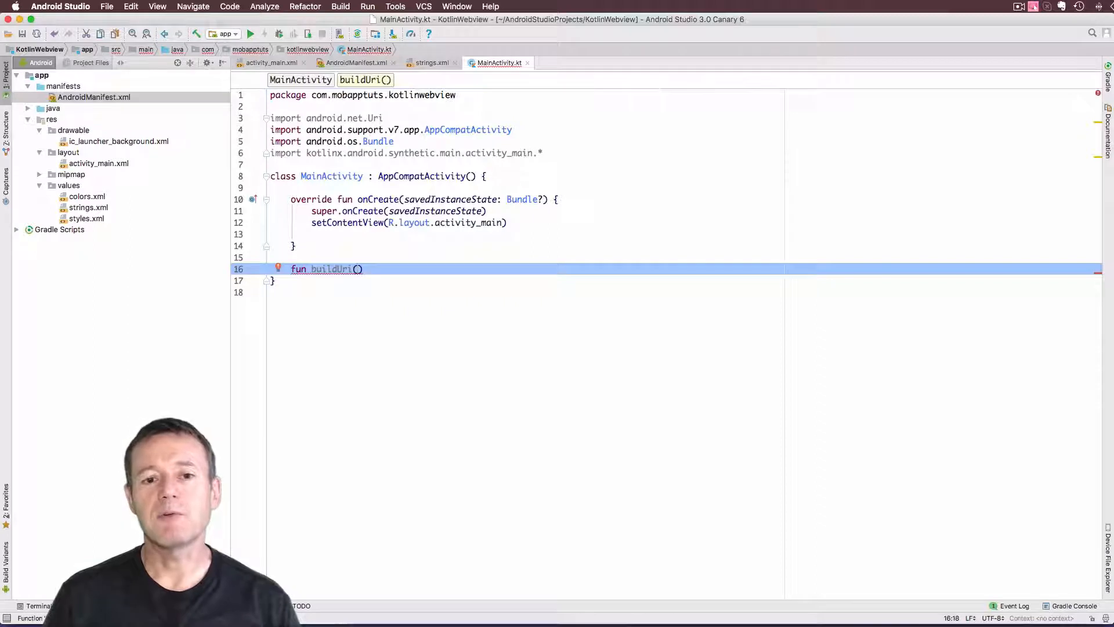
{"action": "type", "text": "authority: St"}
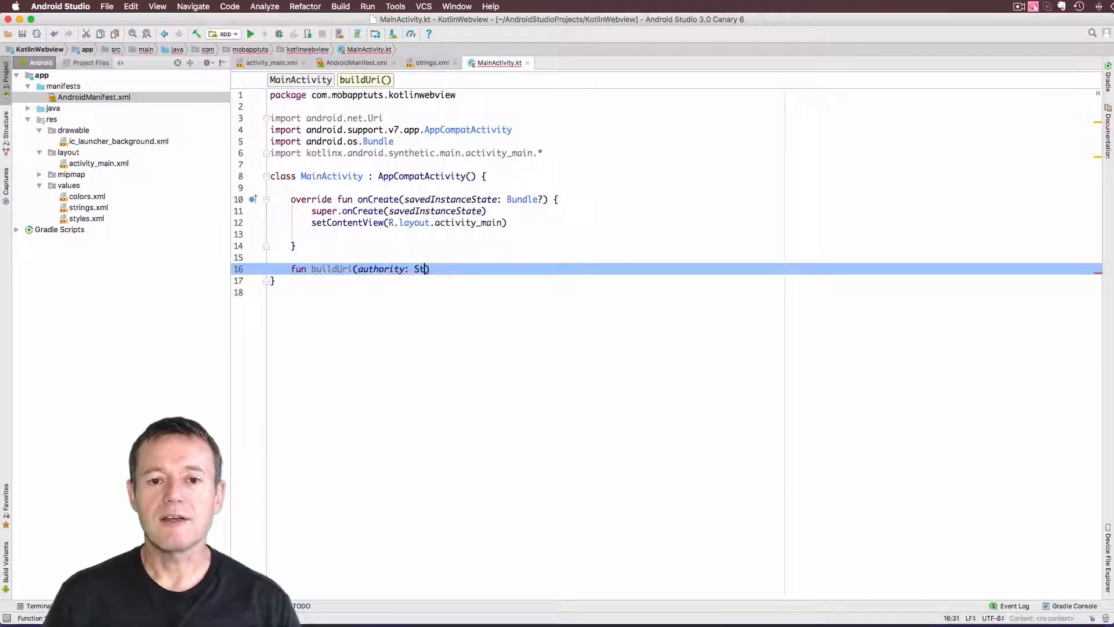
{"action": "type", "text": "ring"}
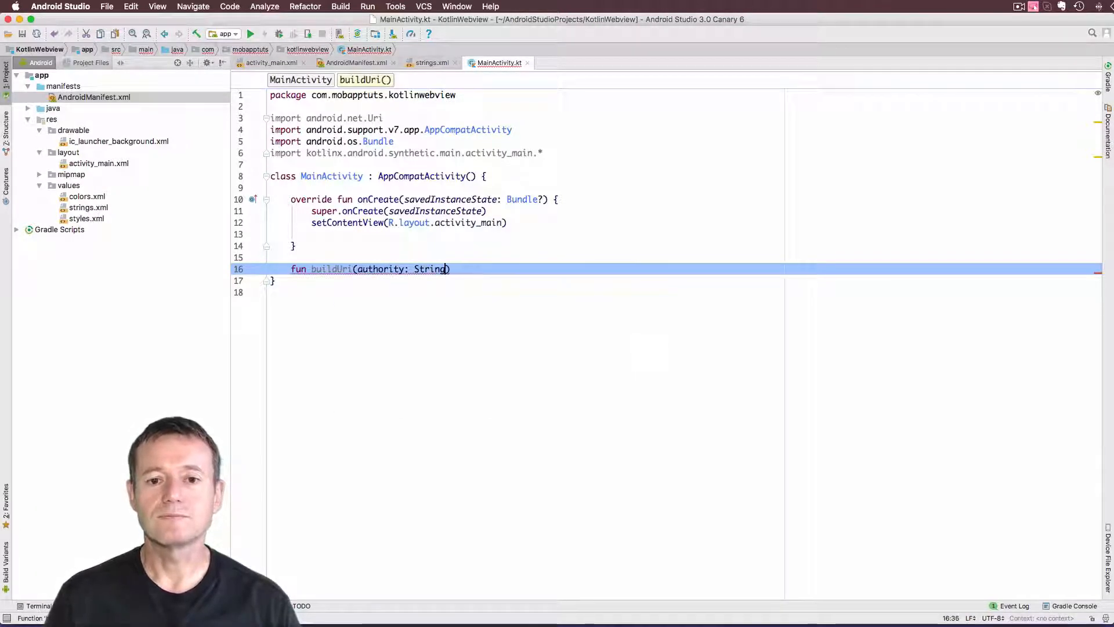
{"action": "type", "text": ":"}
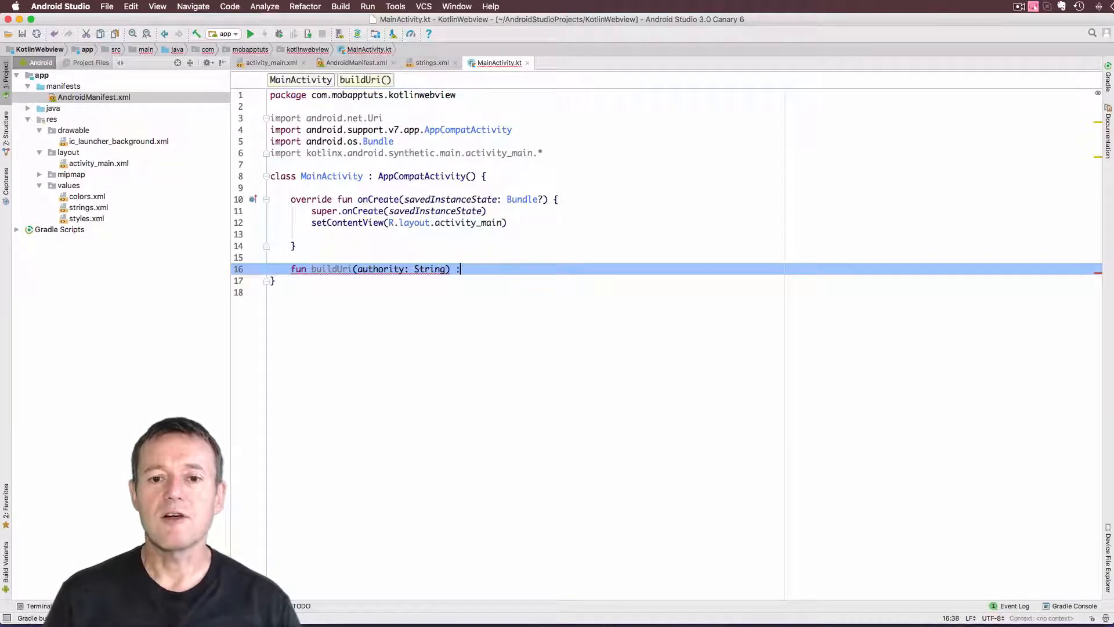
{"action": "type", "text": "Uri"}
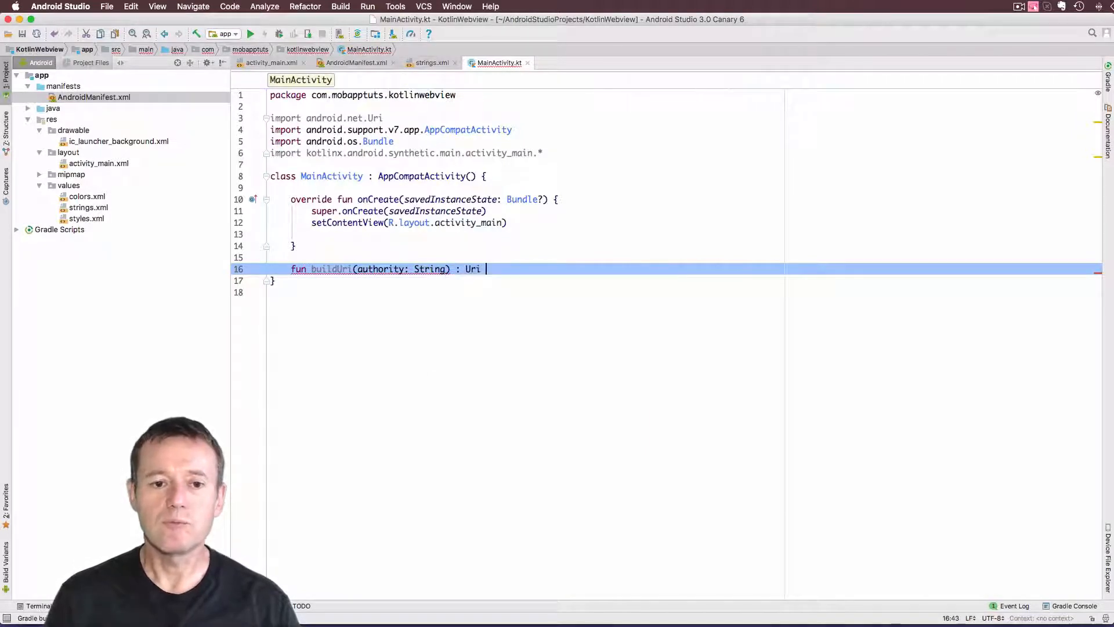
{"action": "type", "text": "{"}
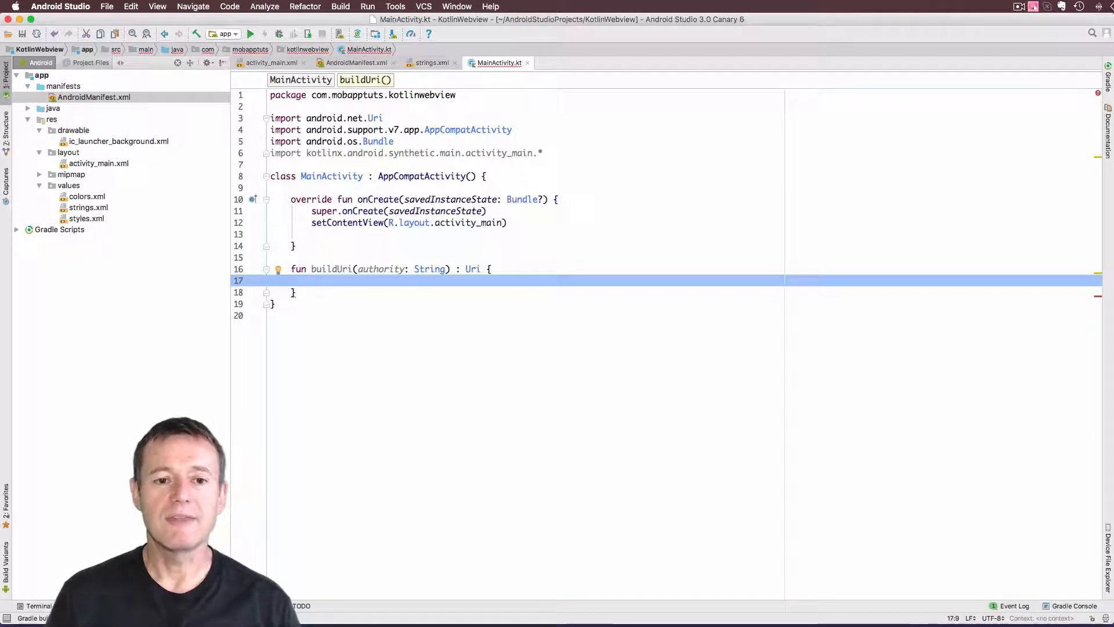
Create val builder = Uri.Builder() inside buildUri
{"action": "type", "text": "val"}
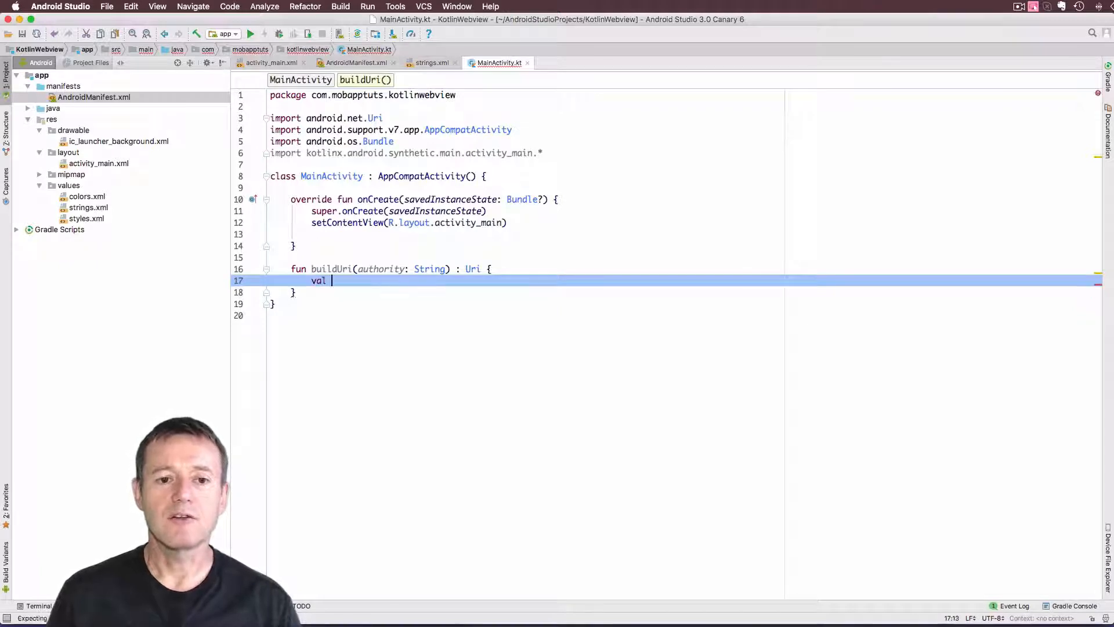
{"action": "type", "text": "builder"}
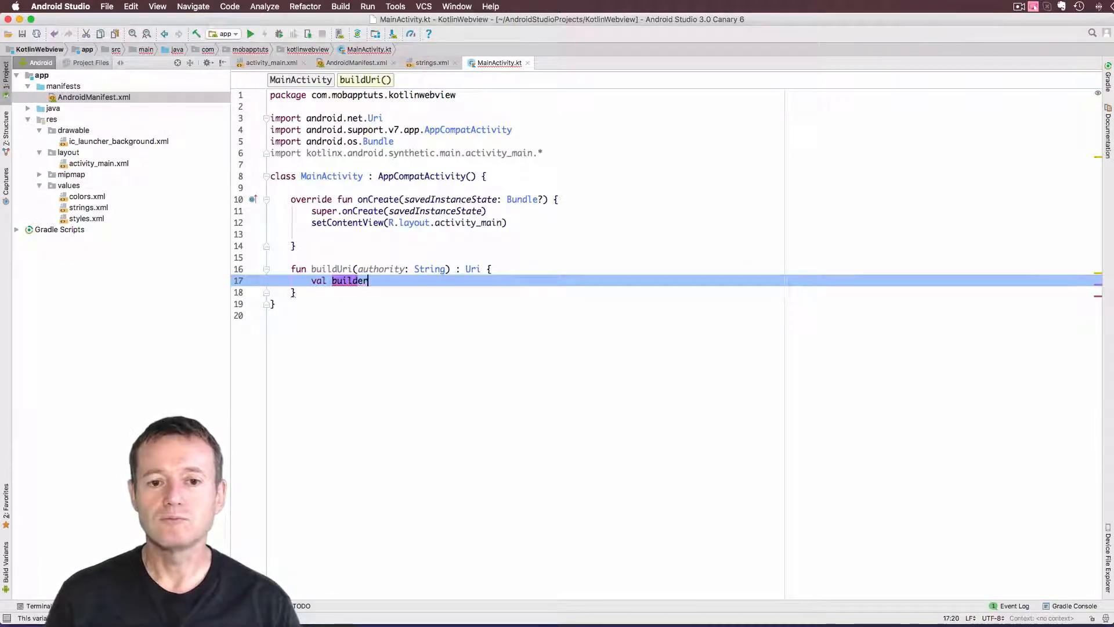
{"action": "type", "text": "= Ur"}
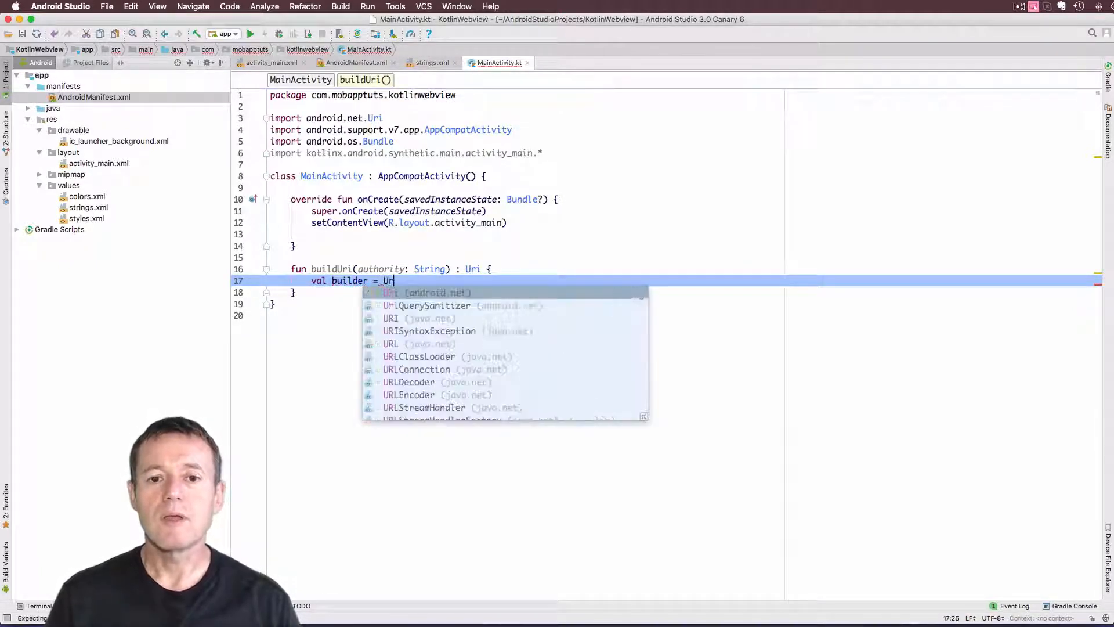
{"action": "type", "text": "i.Builder("}
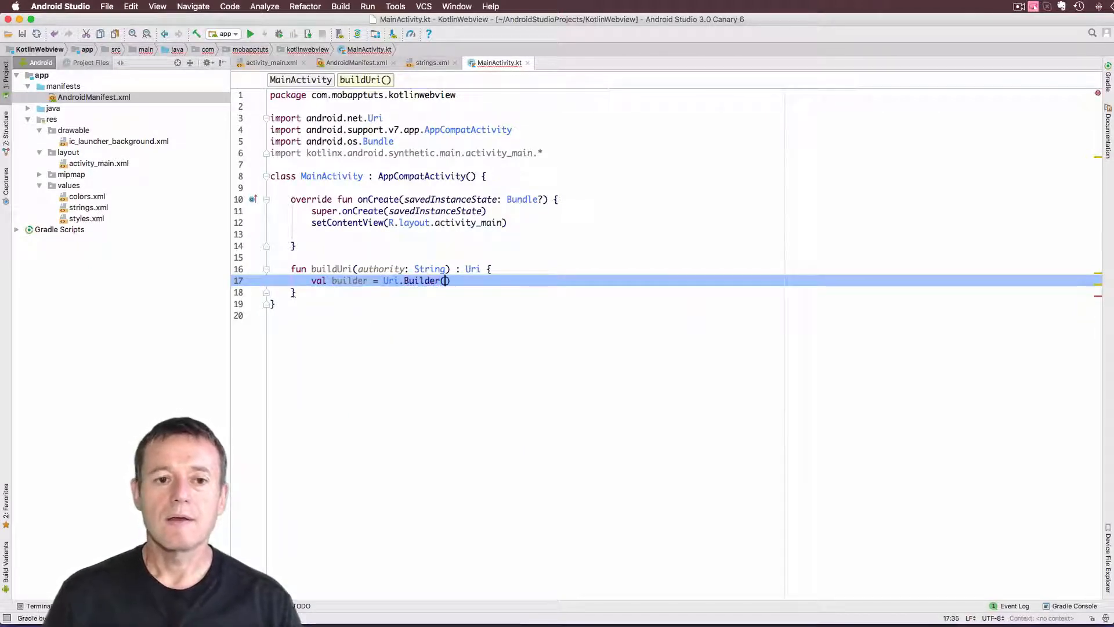
{"action": "type", "text": "b"}
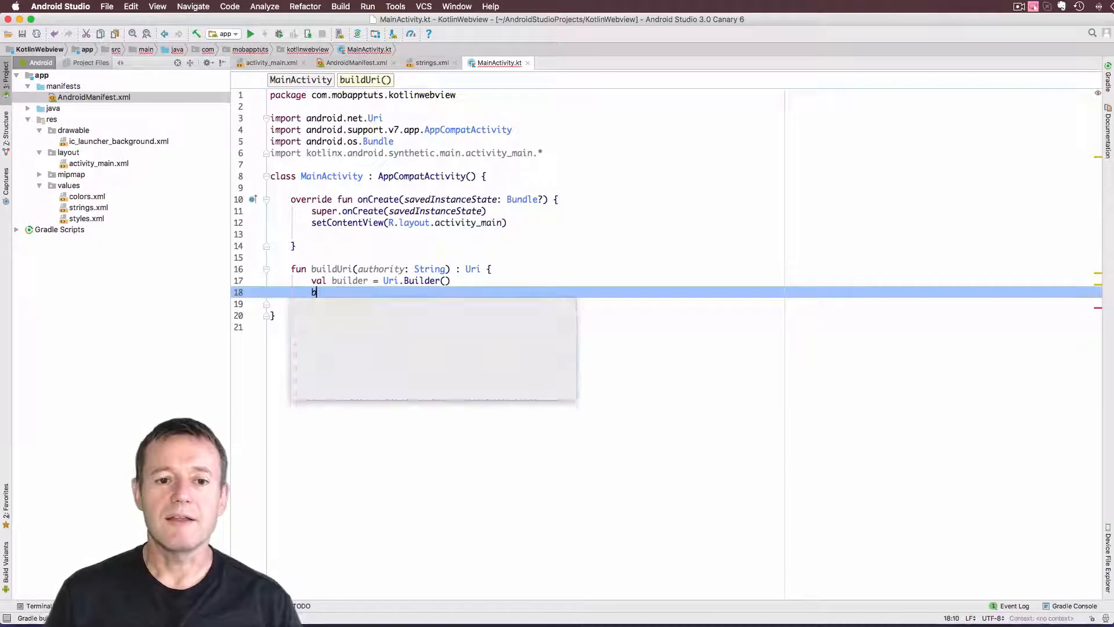
{"action": "type", "text": "u"}
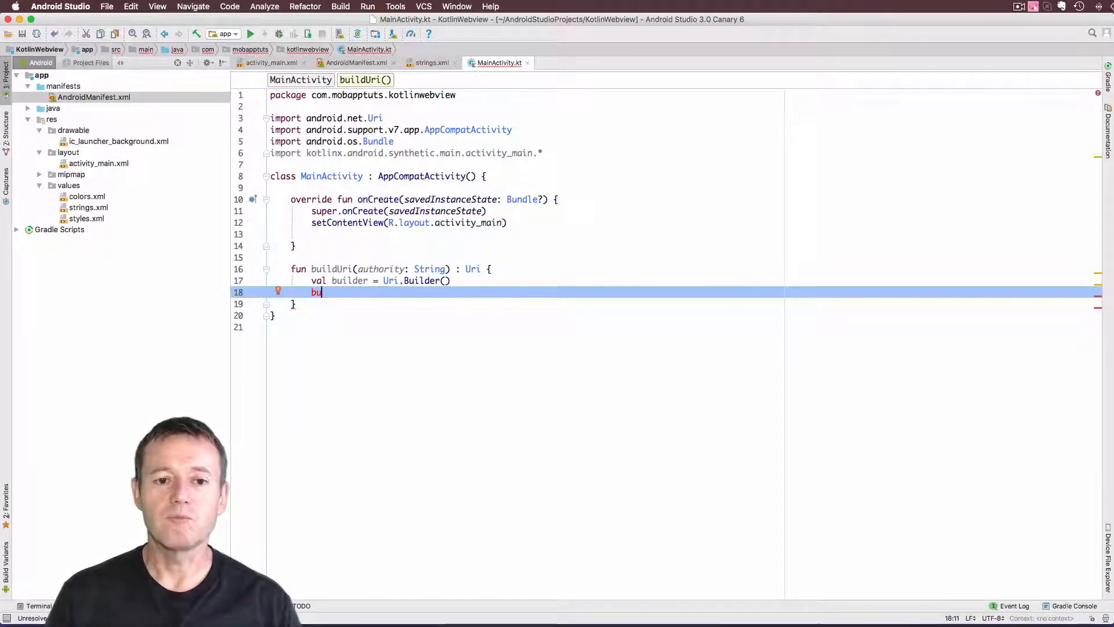
{"action": "type", "text": "ilder"}
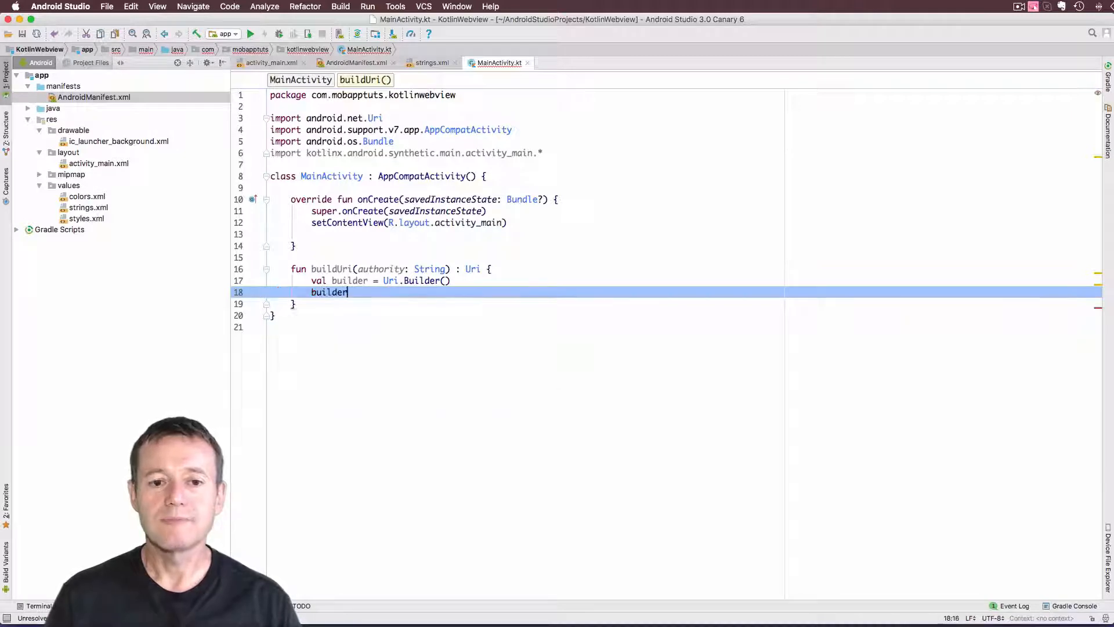
Set builder.scheme("https").authority(authority) and return builder.build()
{"action": "type", "text": ".scheme(\""}
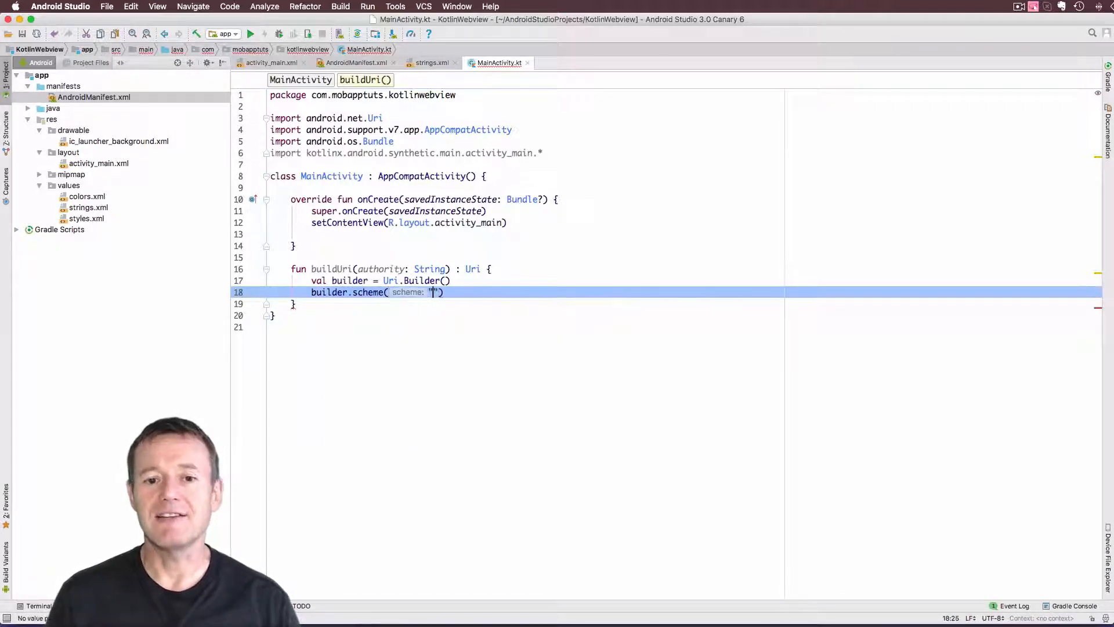
{"action": "type", "text": "https"}
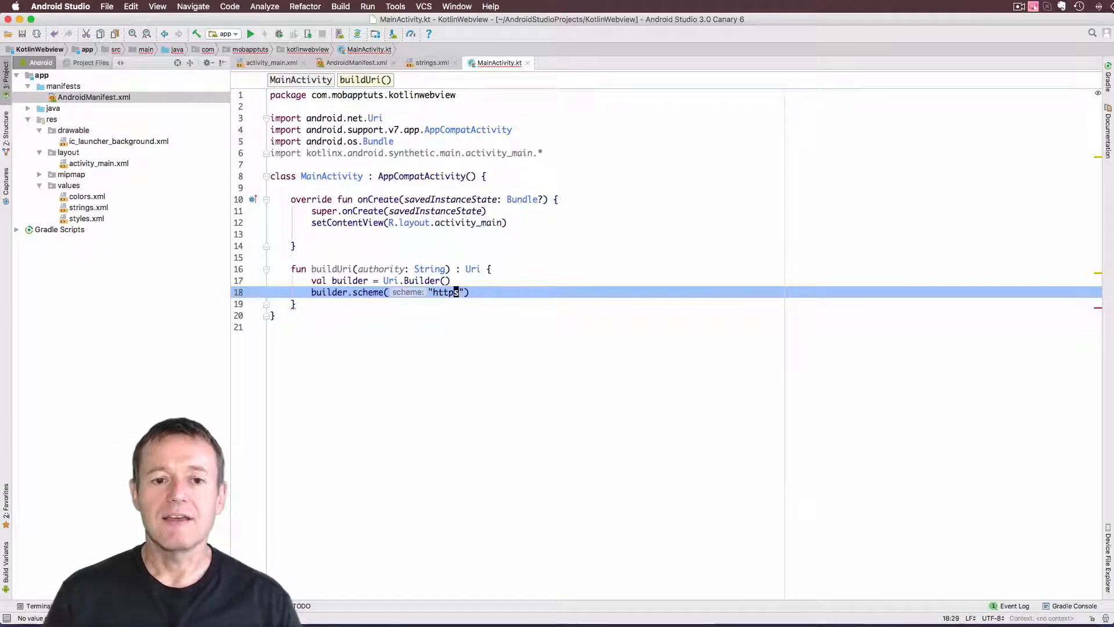
{"action": "type", "text": ".authority()"}
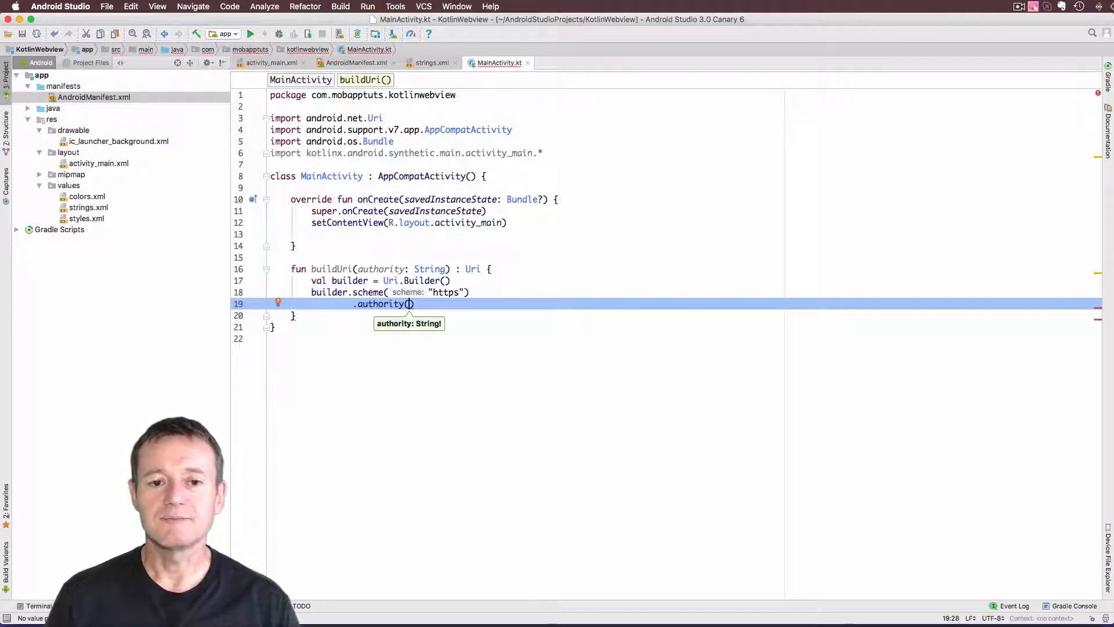
{"action": "type", "text": "authority"}
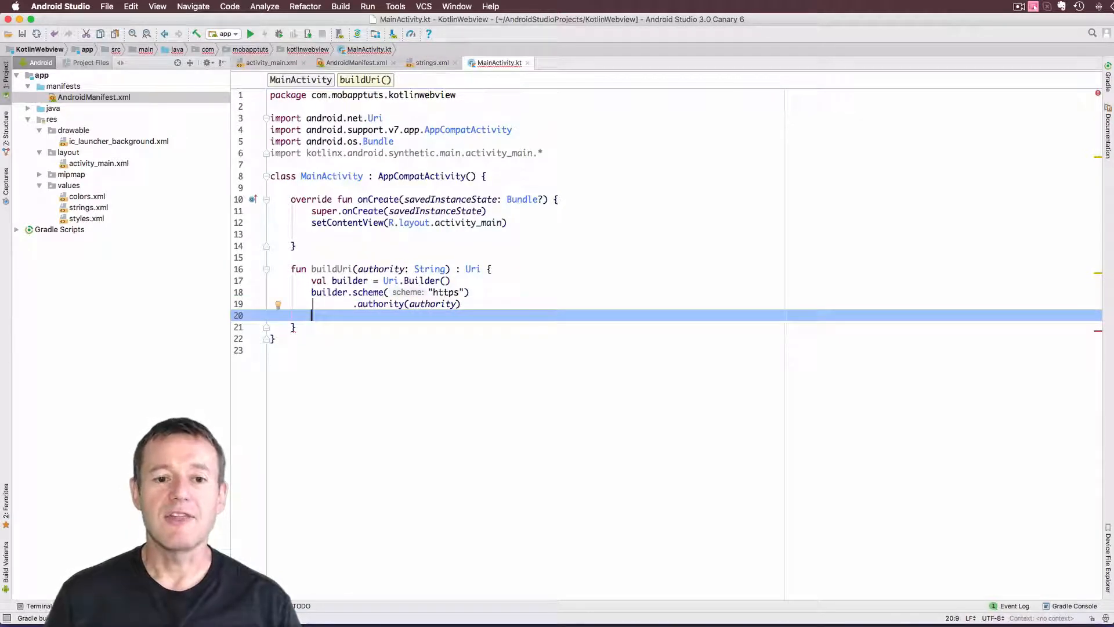
{"action": "type", "text": "return"}
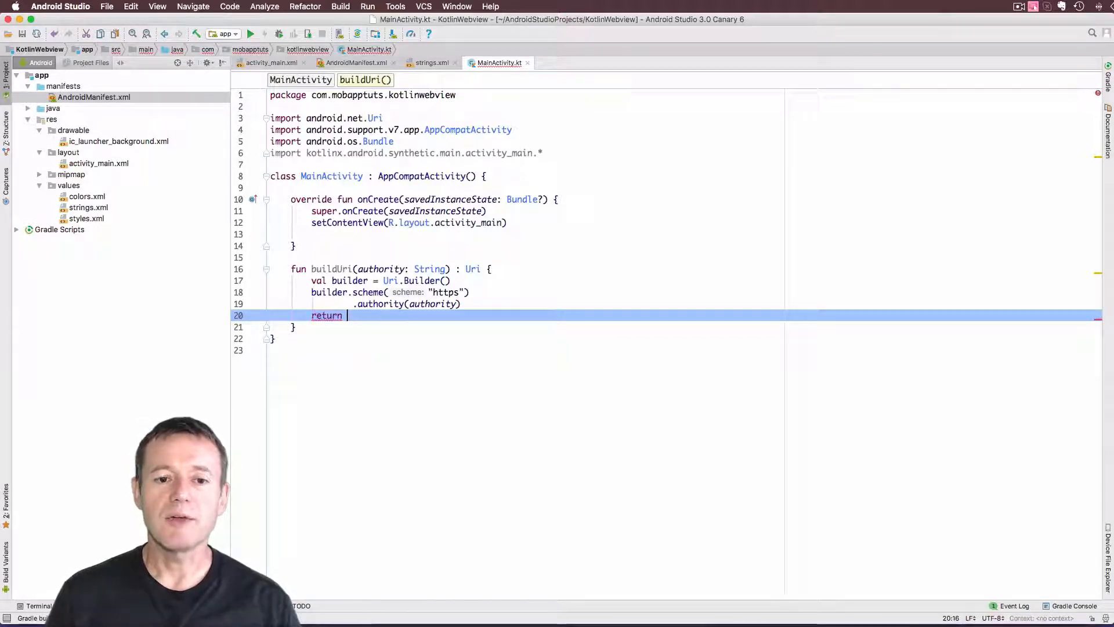
{"action": "type", "text": "bu"}
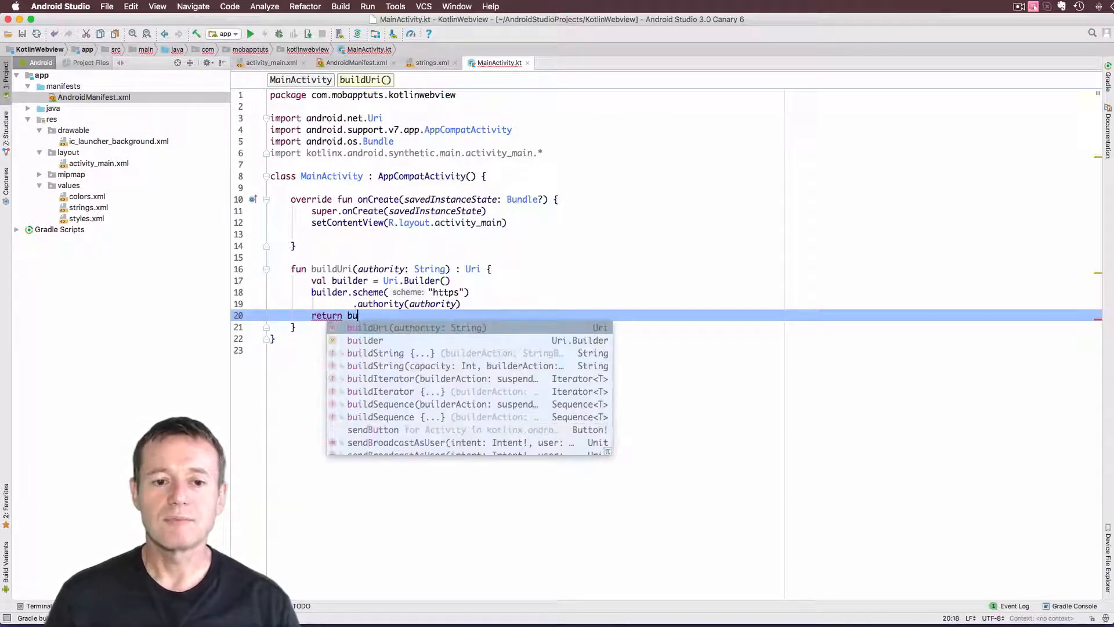
{"action": "type", "text": "ilder."}
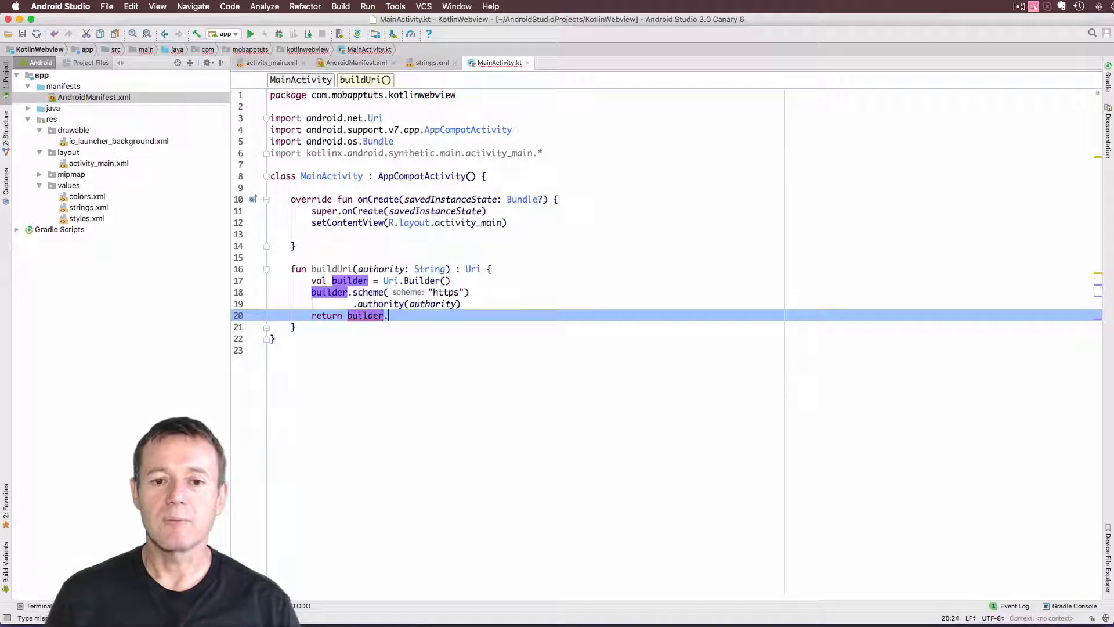
{"action": "type", "text": "build()"}
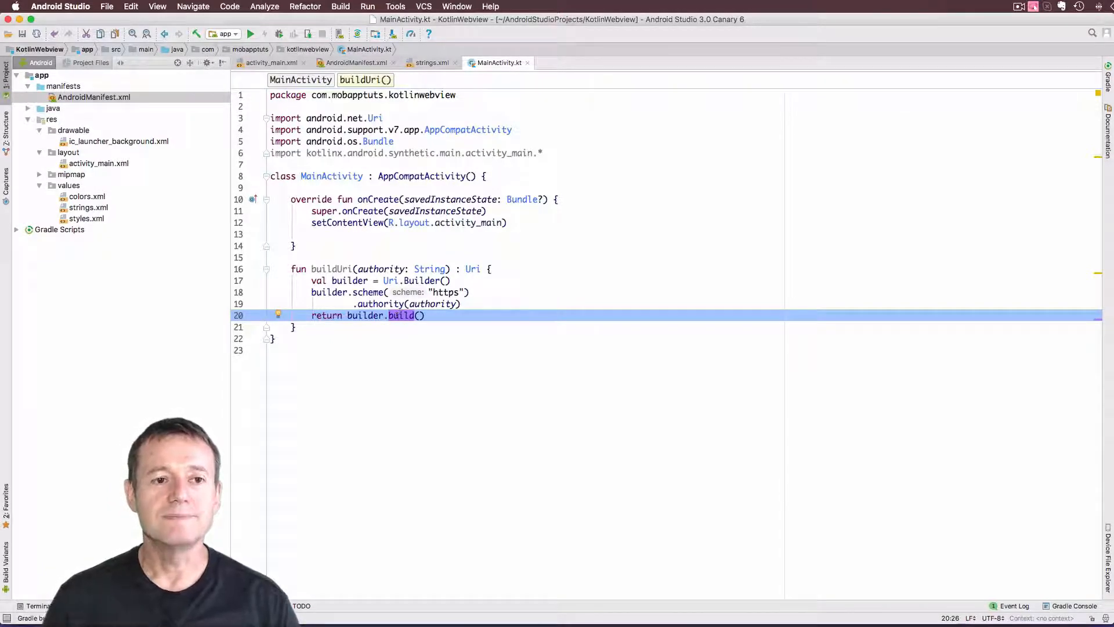
{"action": "left_click", "coordinate": [401, 315]}
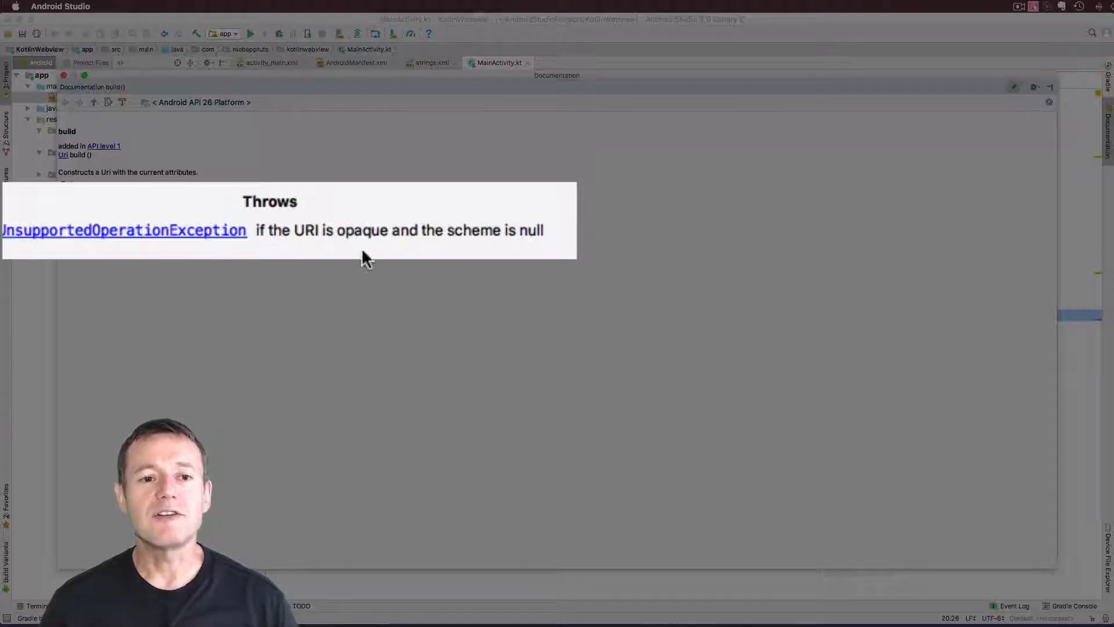
{"action": "mouse_move", "coordinate": [288, 258]}
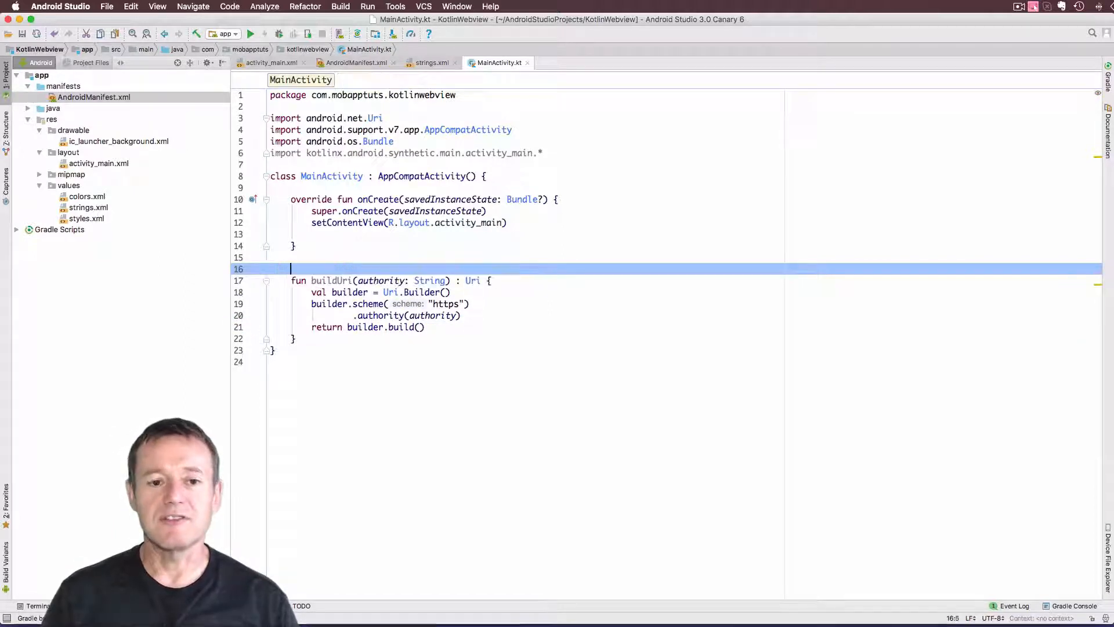
{"action": "type", "text": "@T"}
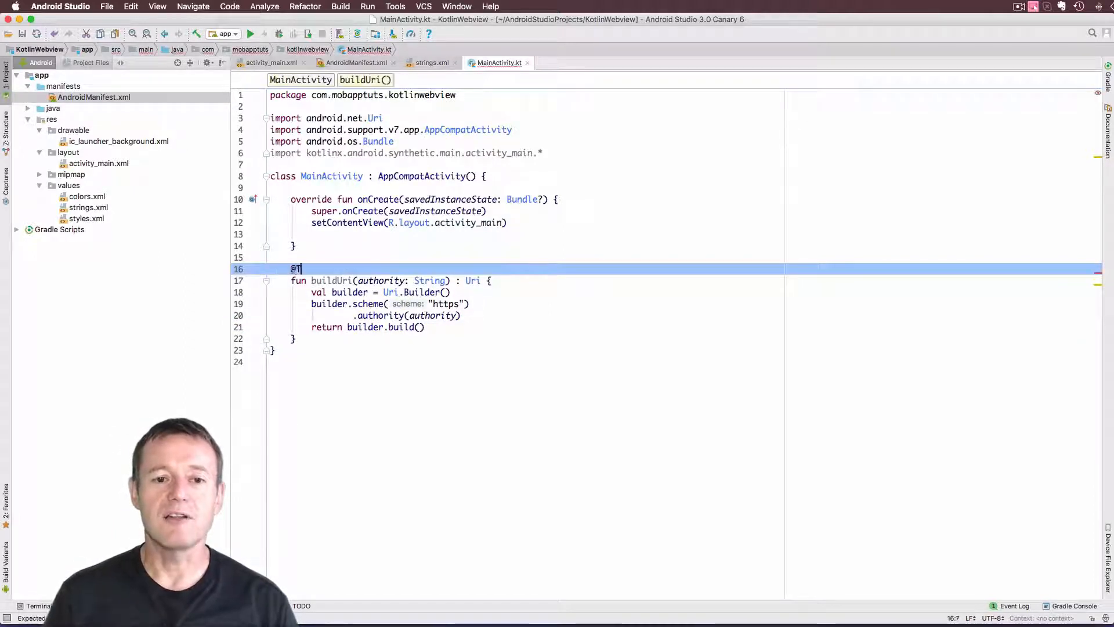
{"action": "type", "text": "hrows(U"}
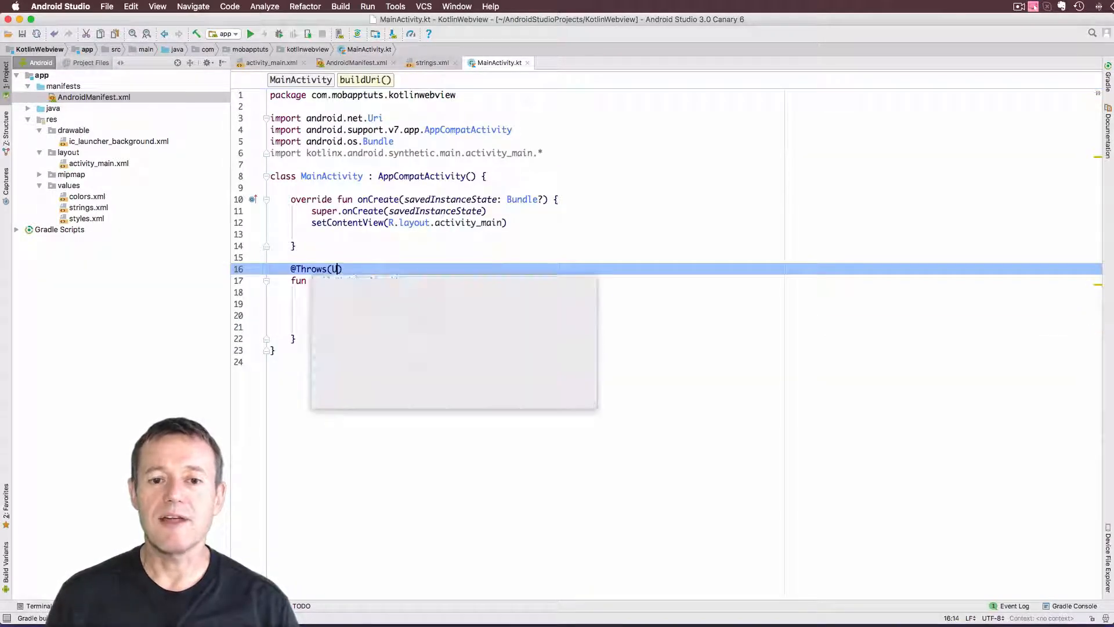
{"action": "type", "text": "U"}
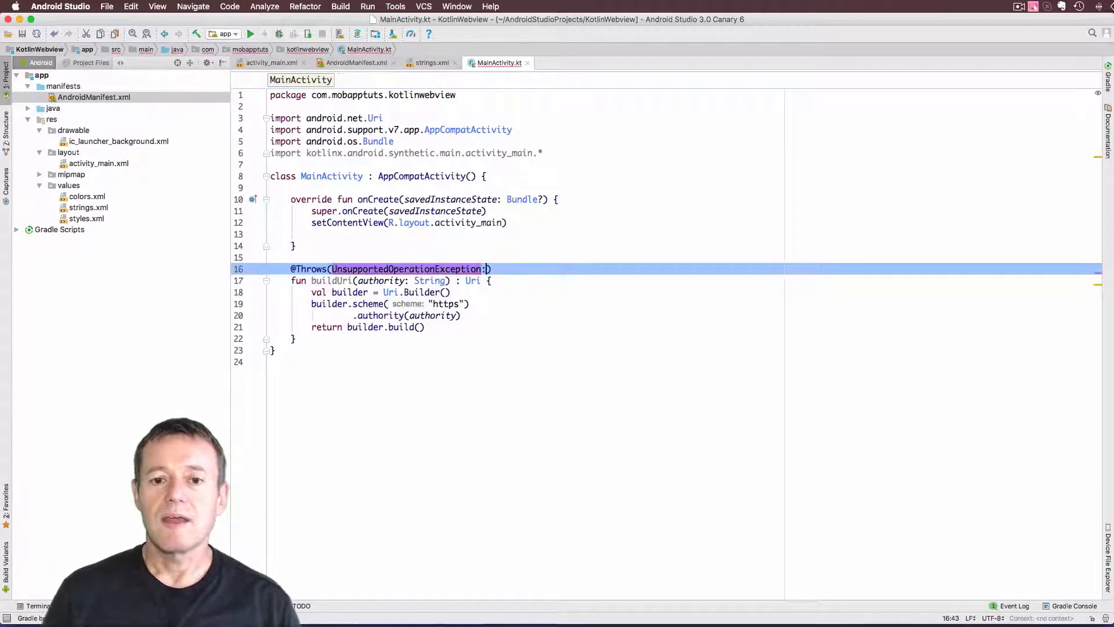
{"action": "type", "text": "::cal"}
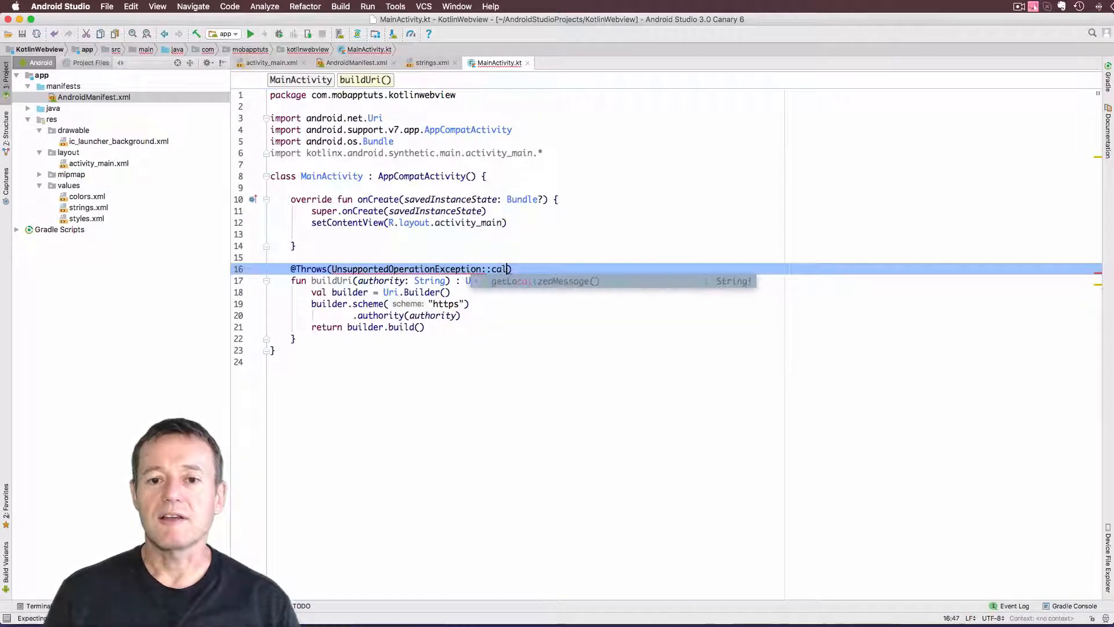
{"action": "type", "text": "class1"}
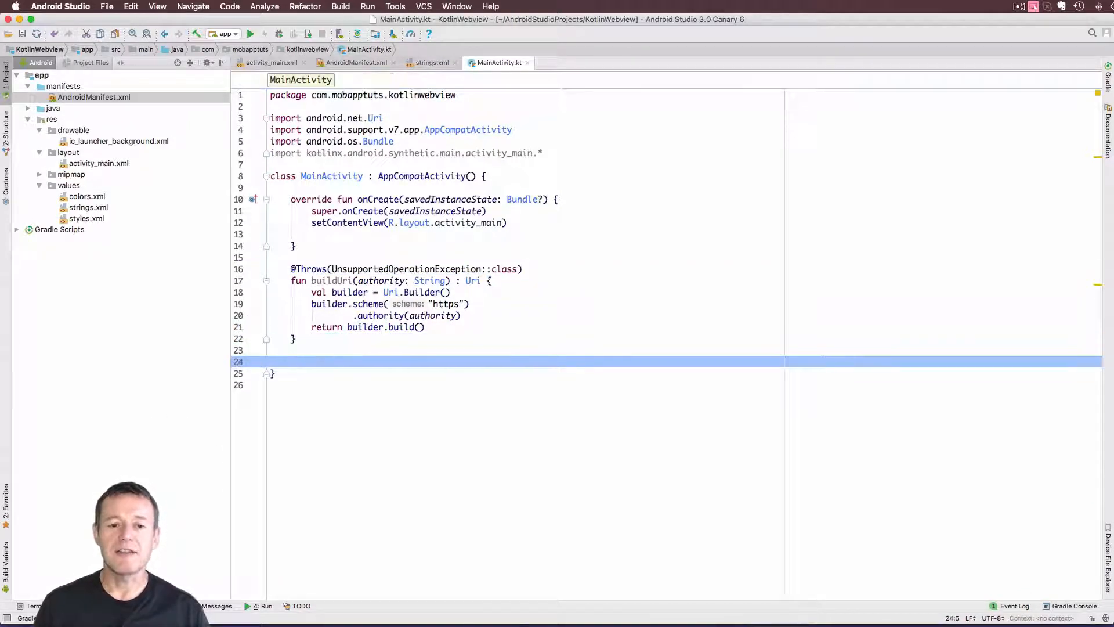
Declare fun loadWebpage() with a webview.loadUrl call from completion
{"action": "type", "text": "fun b"}
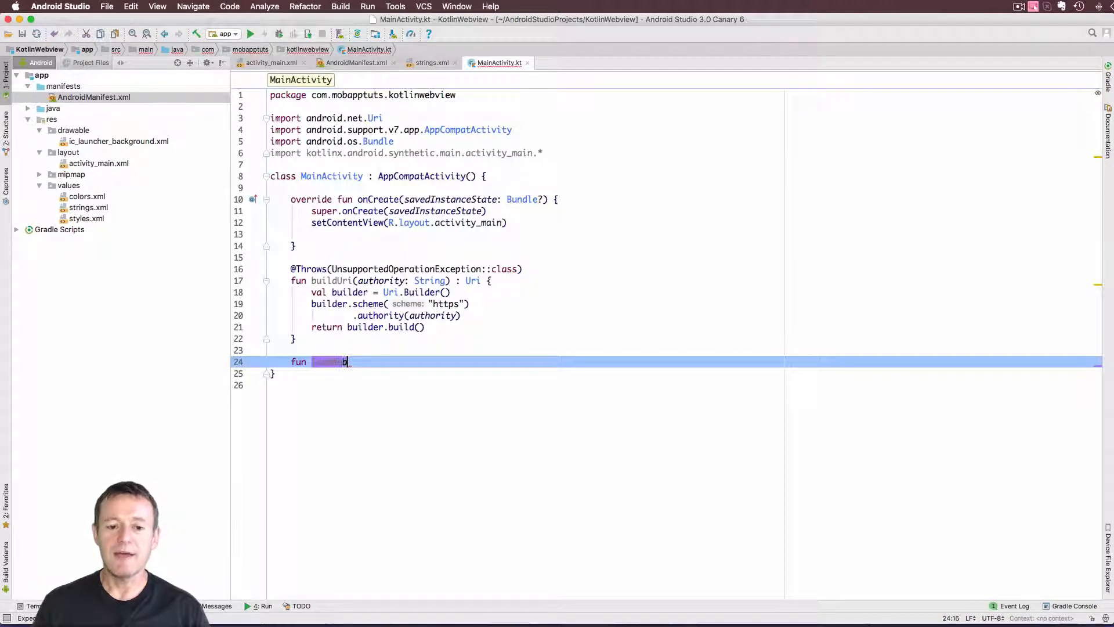
{"action": "type", "text": "loadWebpage() {"}
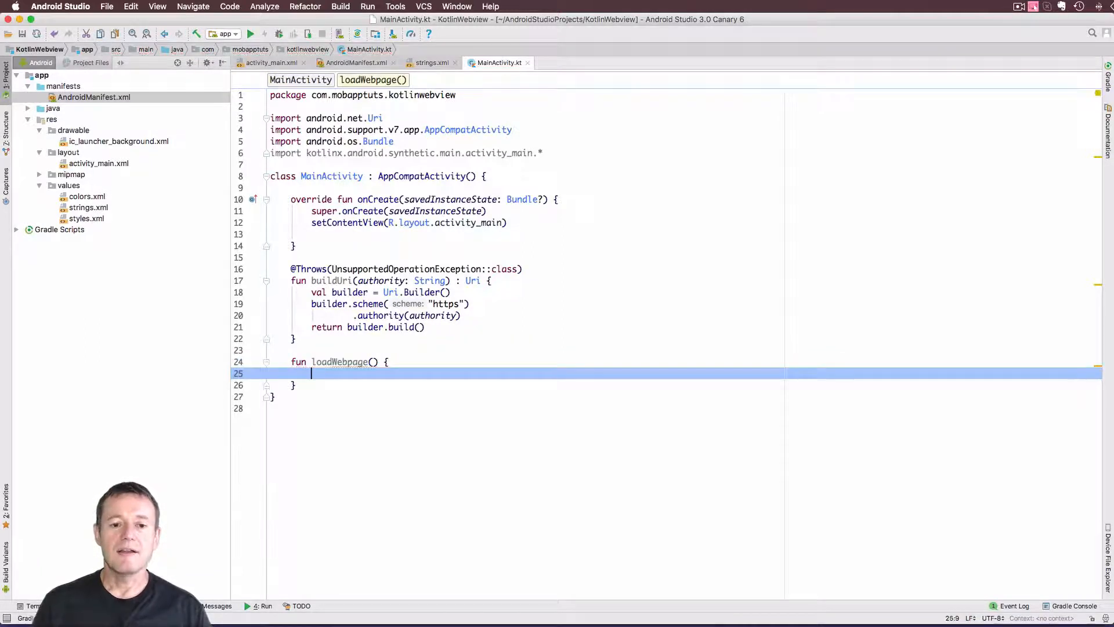
{"action": "type", "text": "webview."}
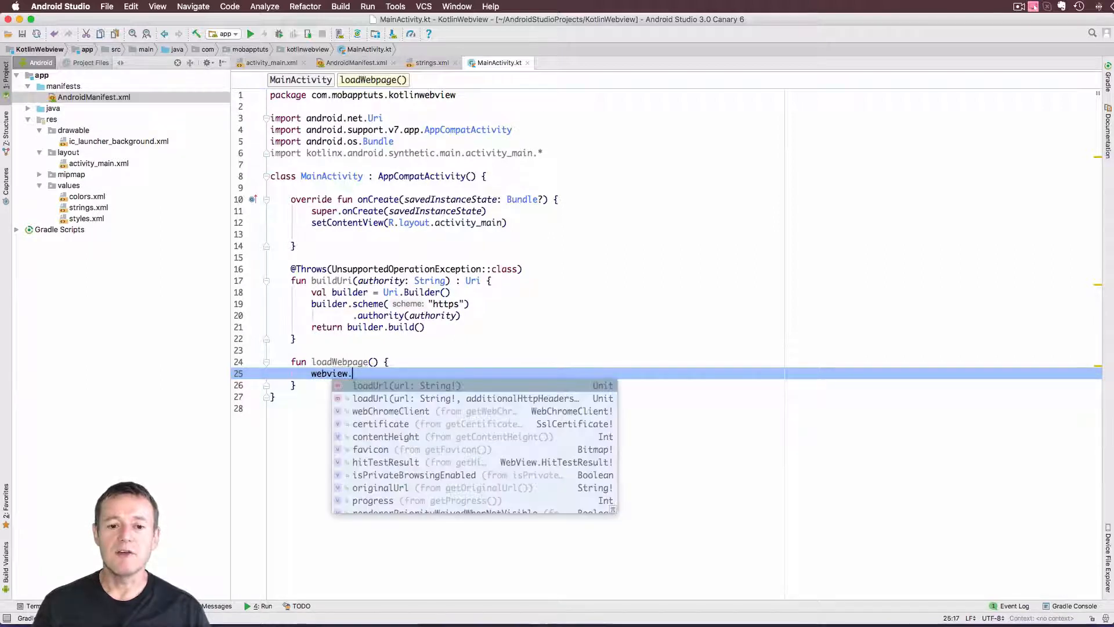
{"action": "left_click", "coordinate": [403, 386]}
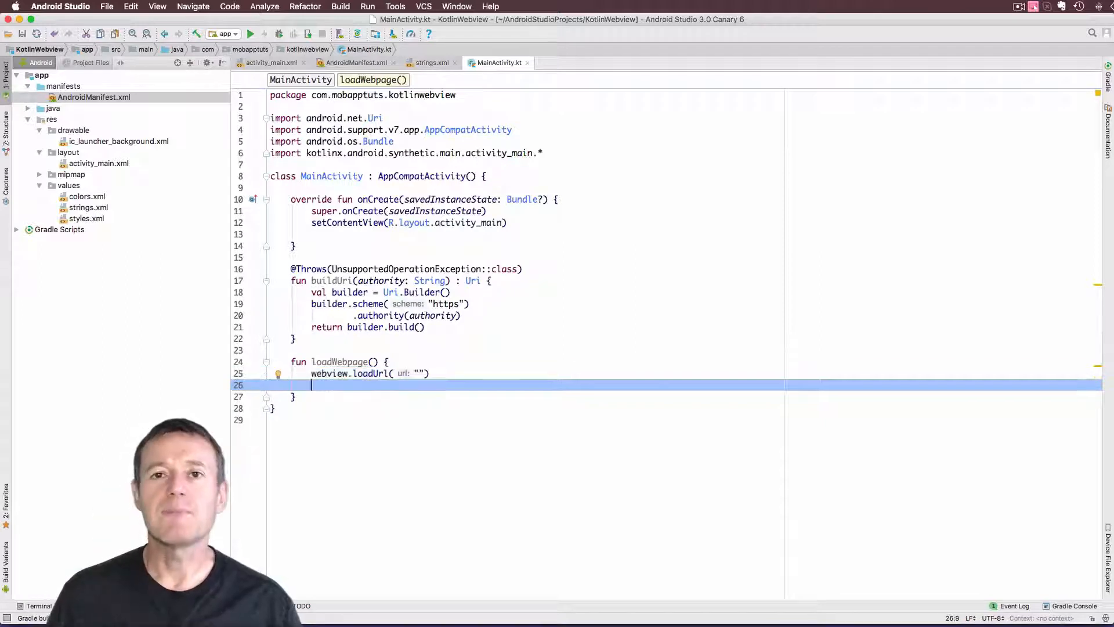
{"action": "key", "text": "enter"}
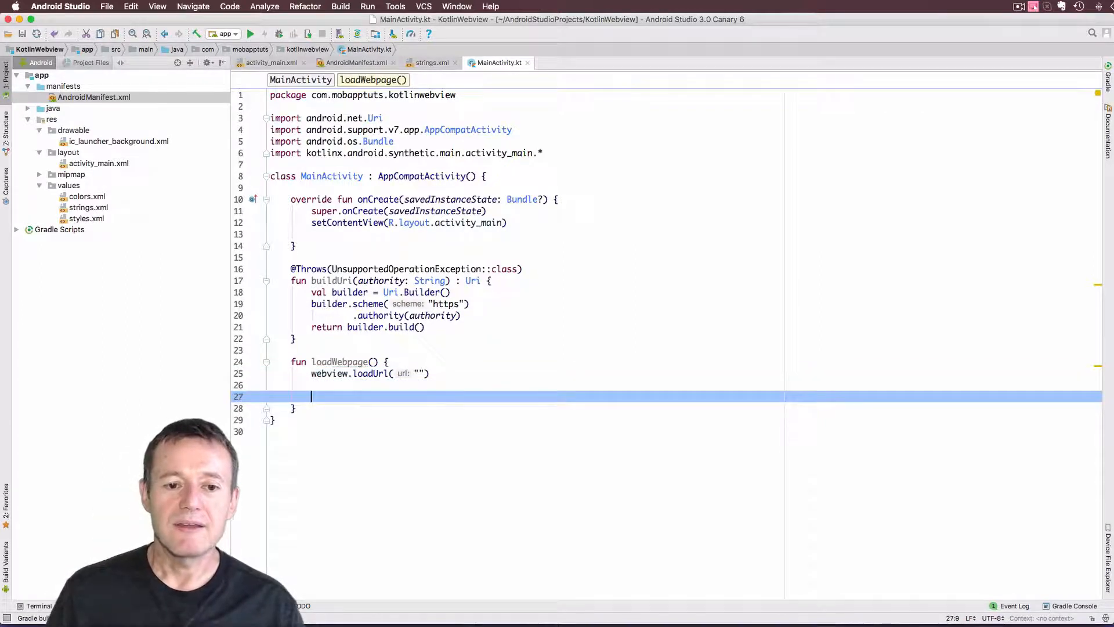
Add val uri = buildUri(uriText.text.toString()) inside loadWebpage
{"action": "type", "text": "val"}
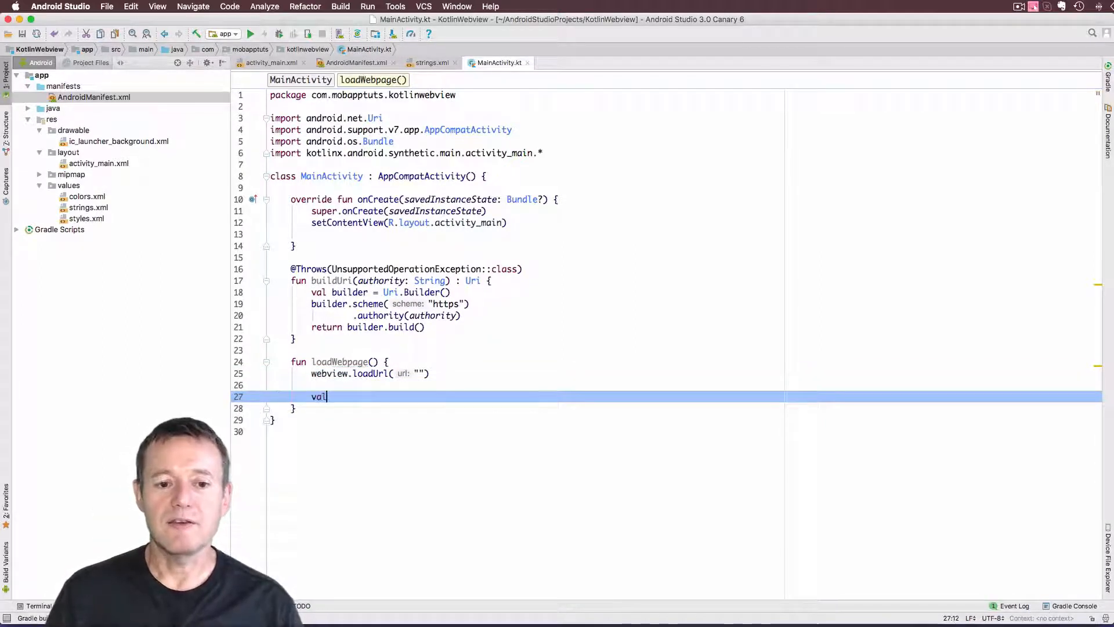
{"action": "type", "text": "uri"}
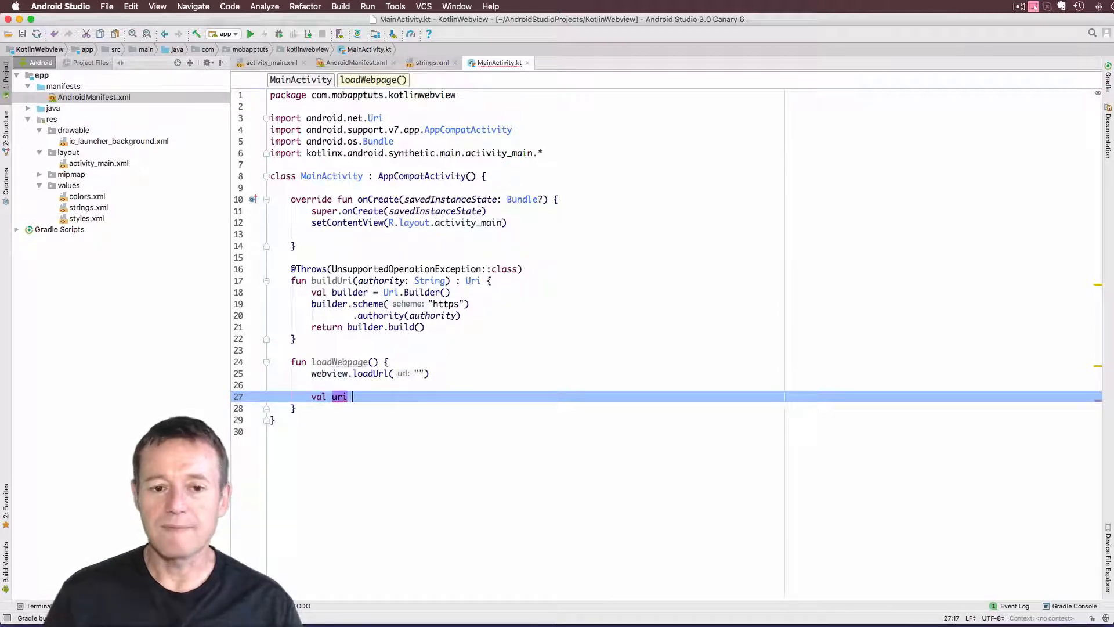
{"action": "type", "text": "="}
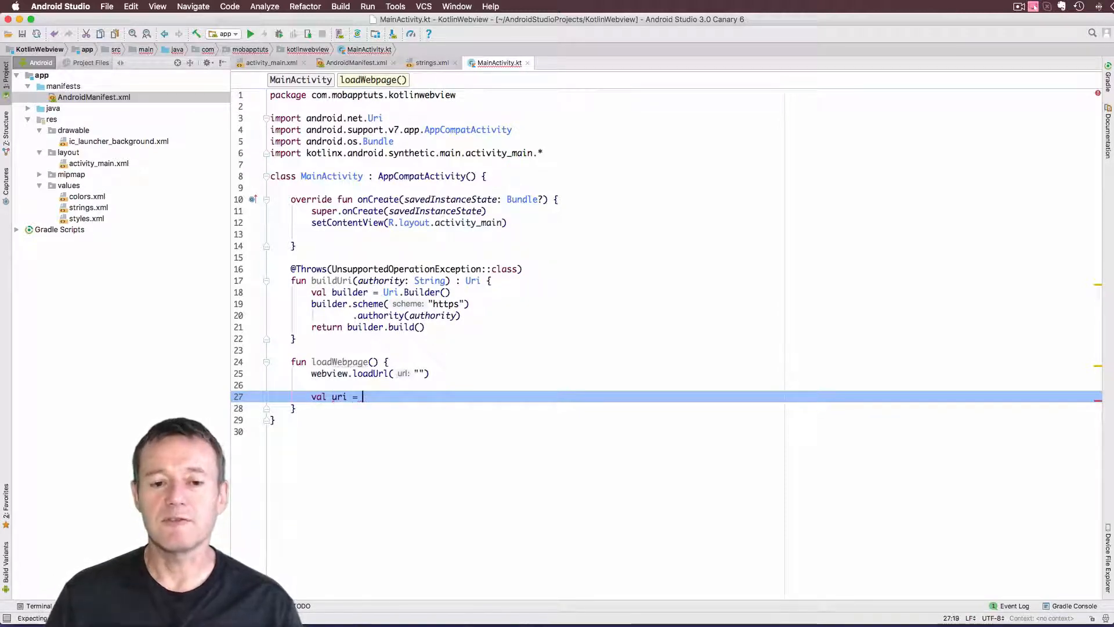
{"action": "type", "text": "buildUri("}
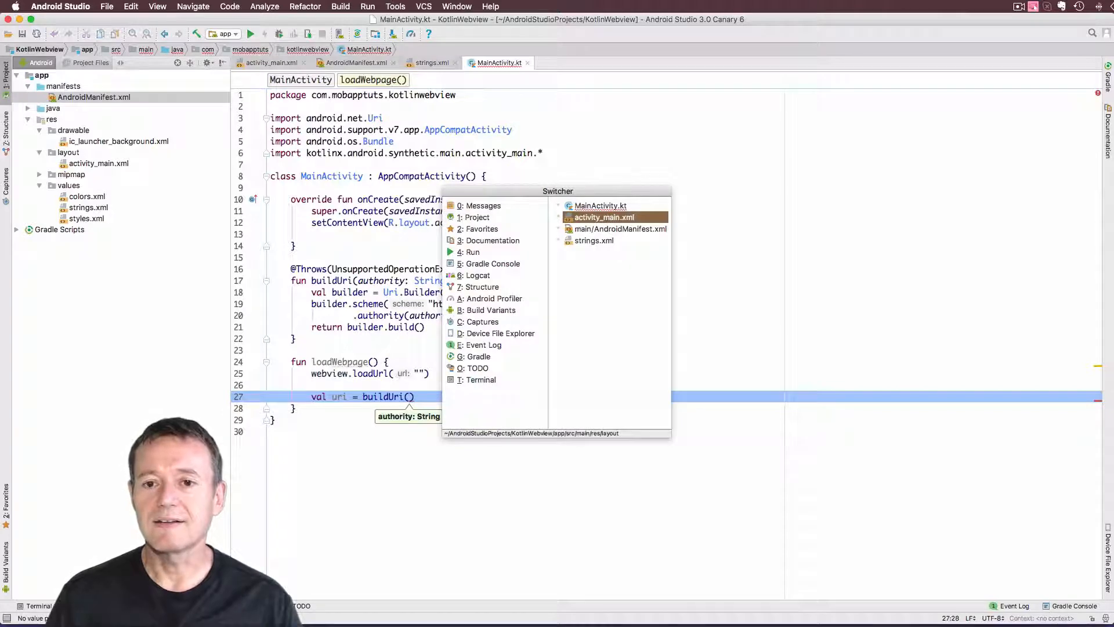
{"action": "left_click", "coordinate": [604, 216]}
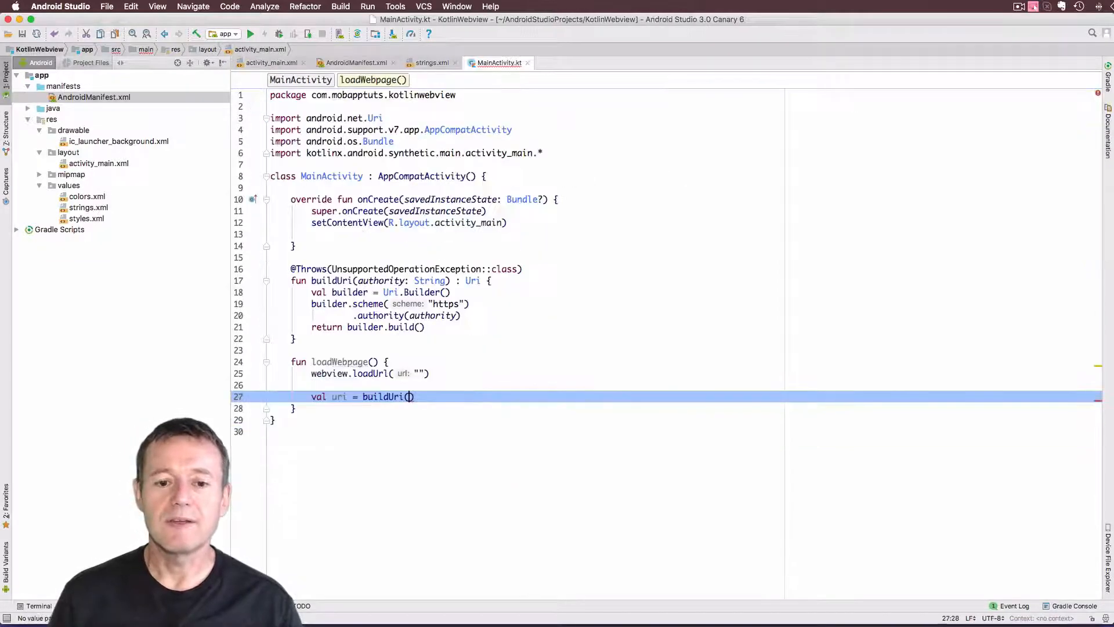
{"action": "type", "text": "uriText.text."}
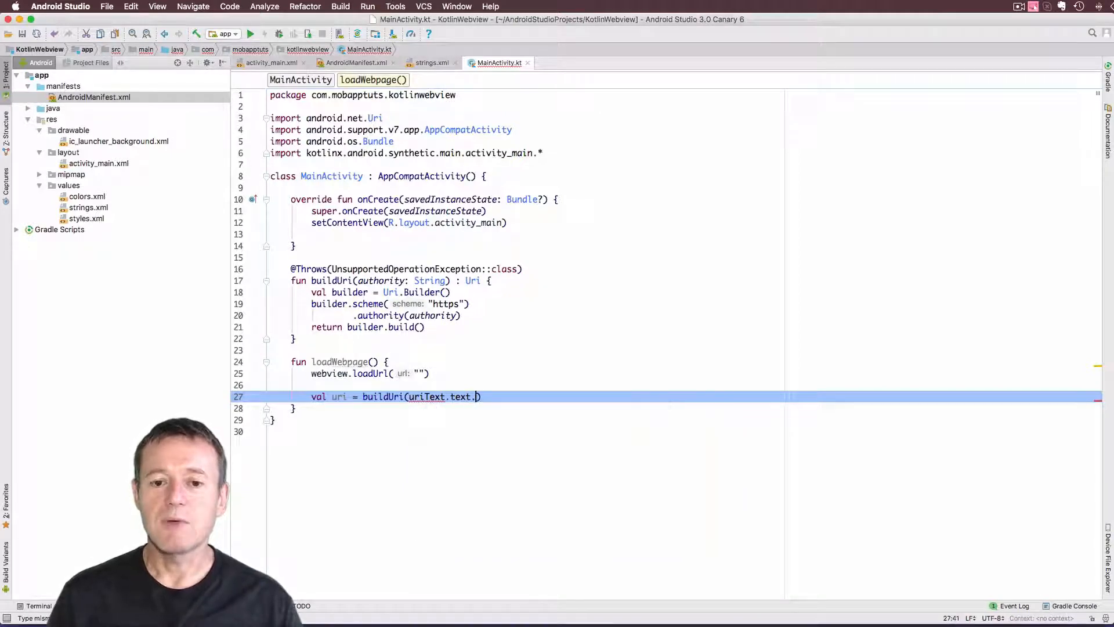
{"action": "type", "text": "toString("}
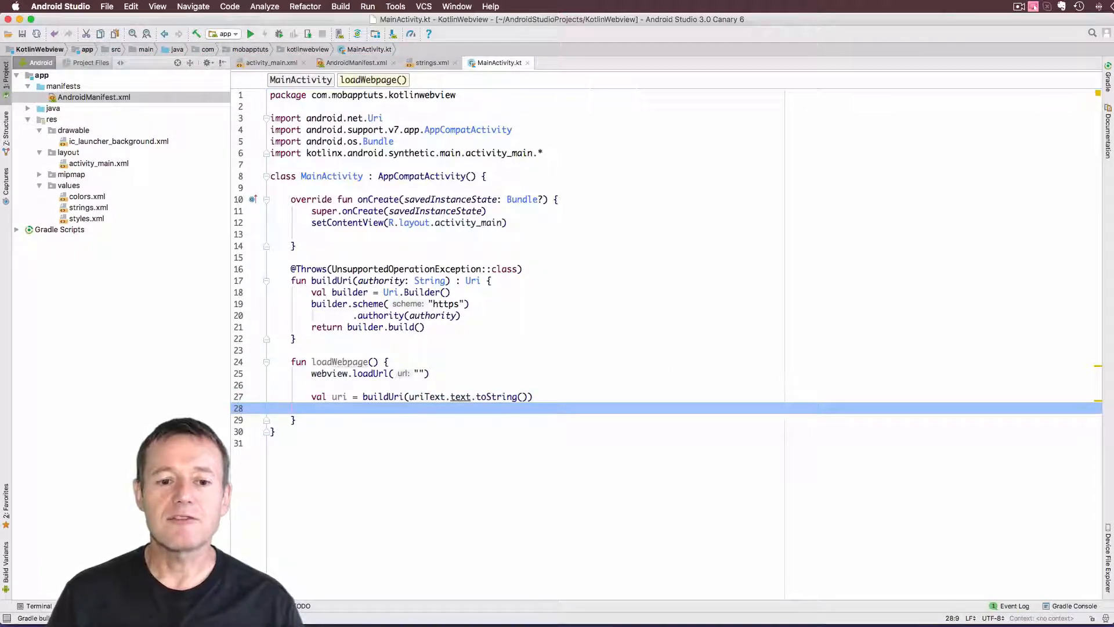
Pass uri.toString() to webview.loadUrl
{"action": "type", "text": "webview.loadUrl("}
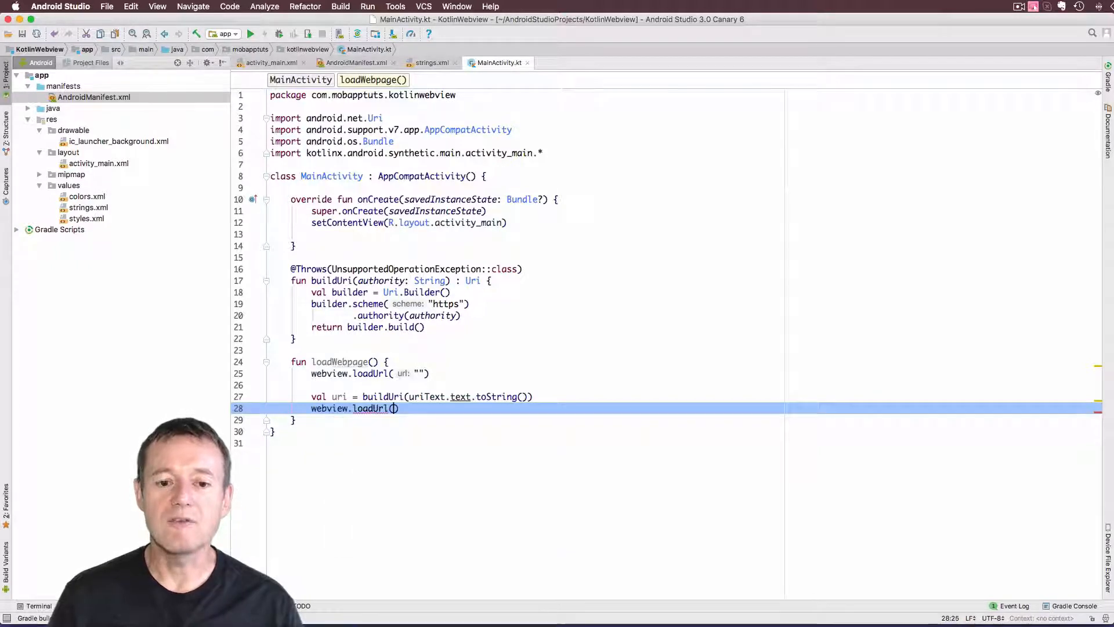
{"action": "type", "text": "uri"}
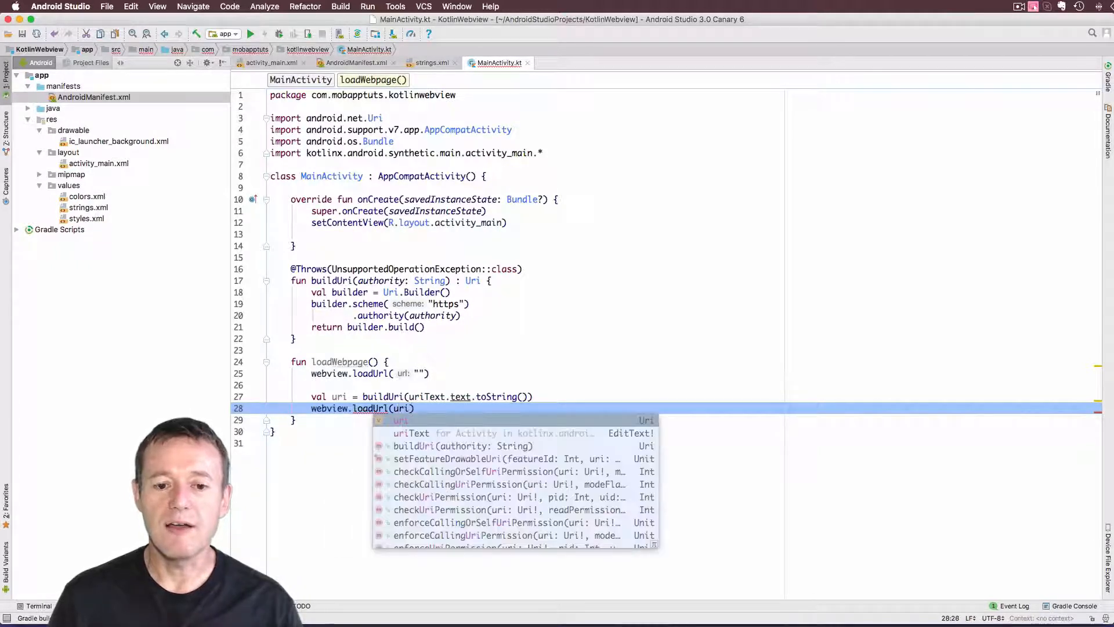
{"action": "type", "text": ".t"}
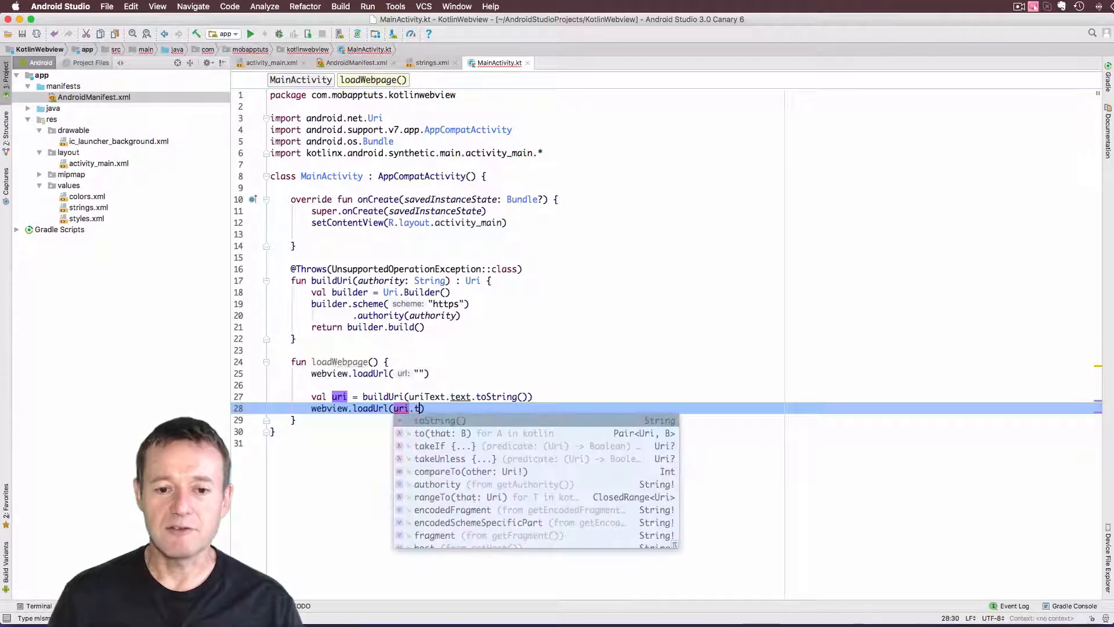
{"action": "type", "text": "oString("}
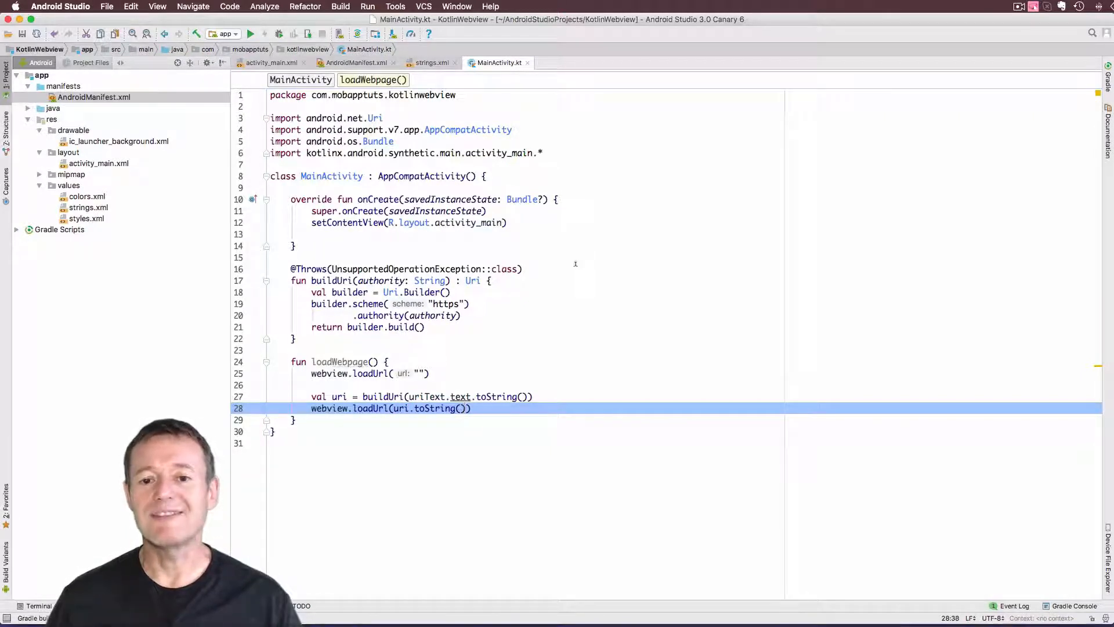
Wrap the uri lines in try/catch(e: UnsupportedOperationException) that calls e.printStackTrace()
{"action": "left_click", "coordinate": [407, 396]}
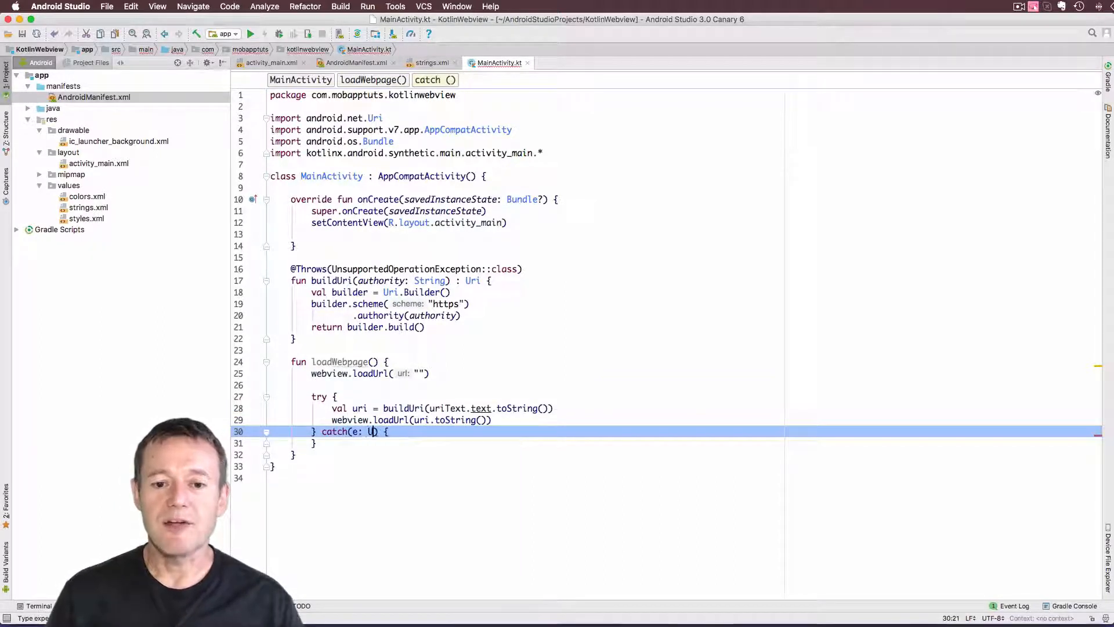
{"action": "type", "text": "UnsupportedOperationException"}
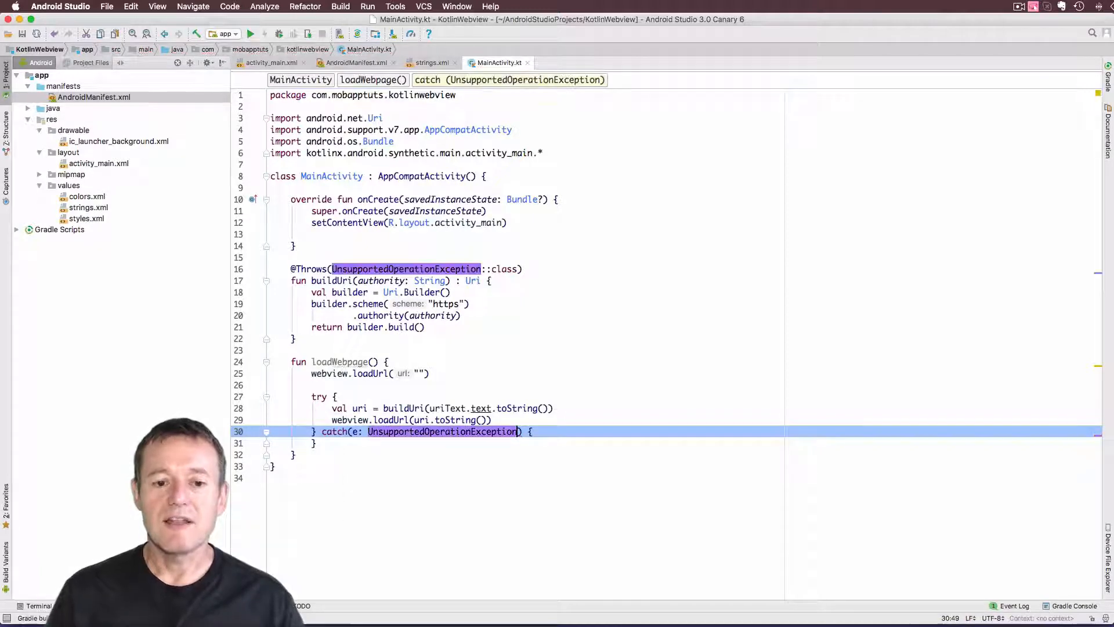
{"action": "type", "text": "e."}
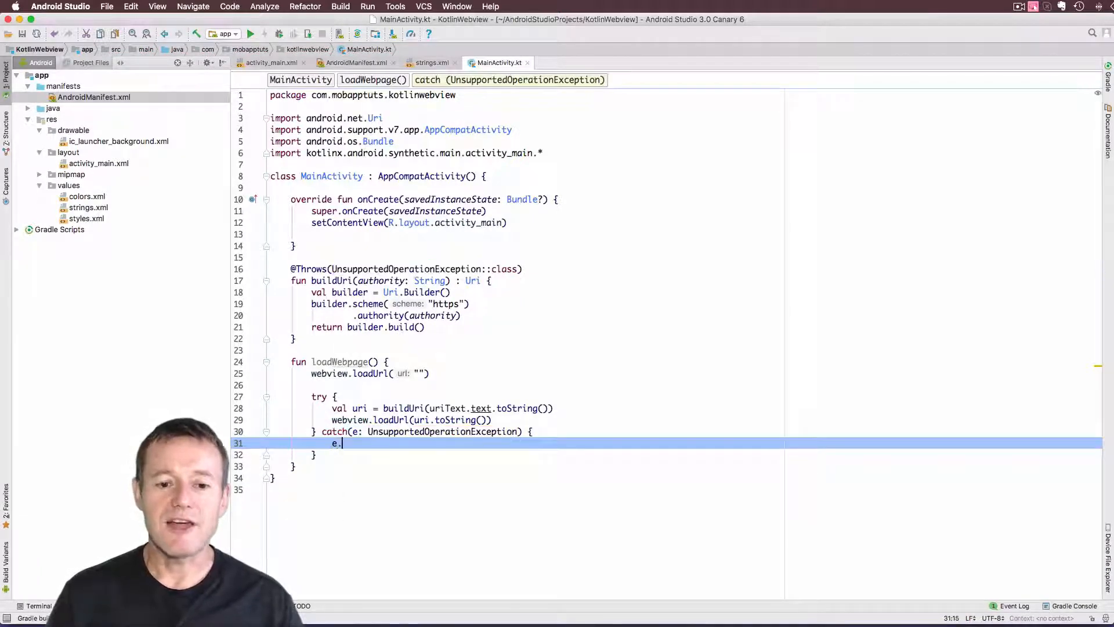
{"action": "type", "text": "printStackTrace()"}
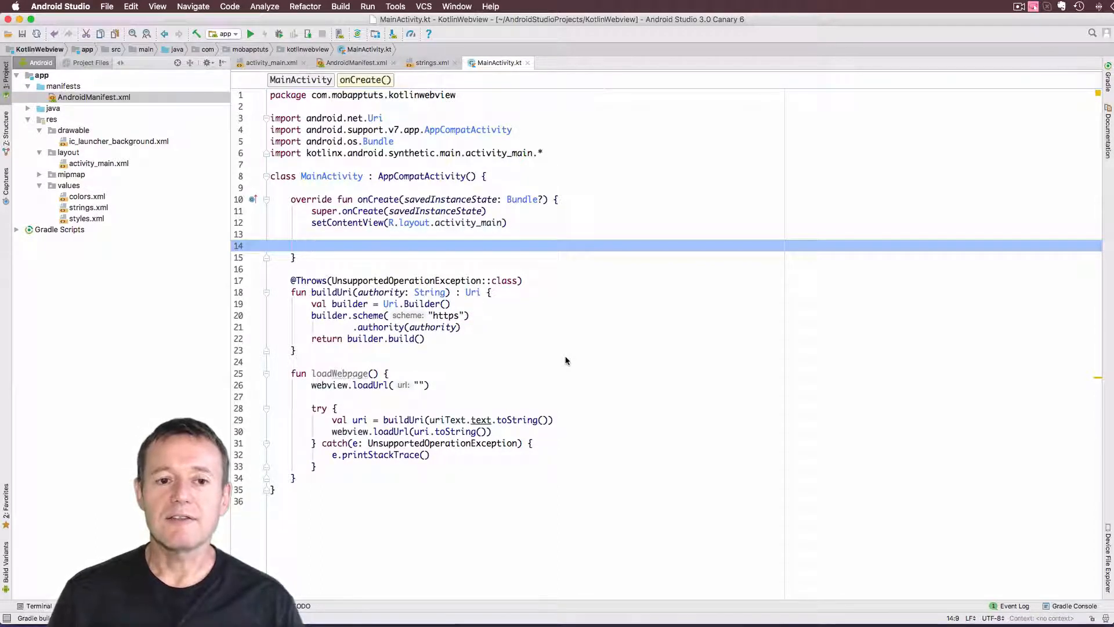
In onCreate add sendButton.setOnClickListener { loadWebpage() }
{"action": "type", "text": "sendButton"}
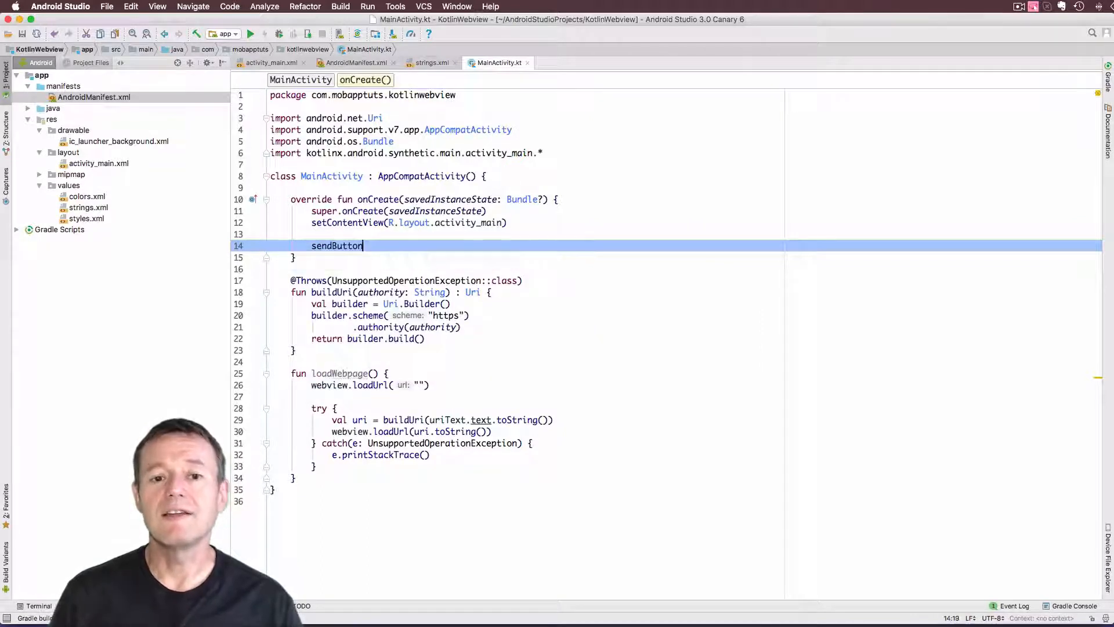
{"action": "type", "text": ".setOnClickListener {"}
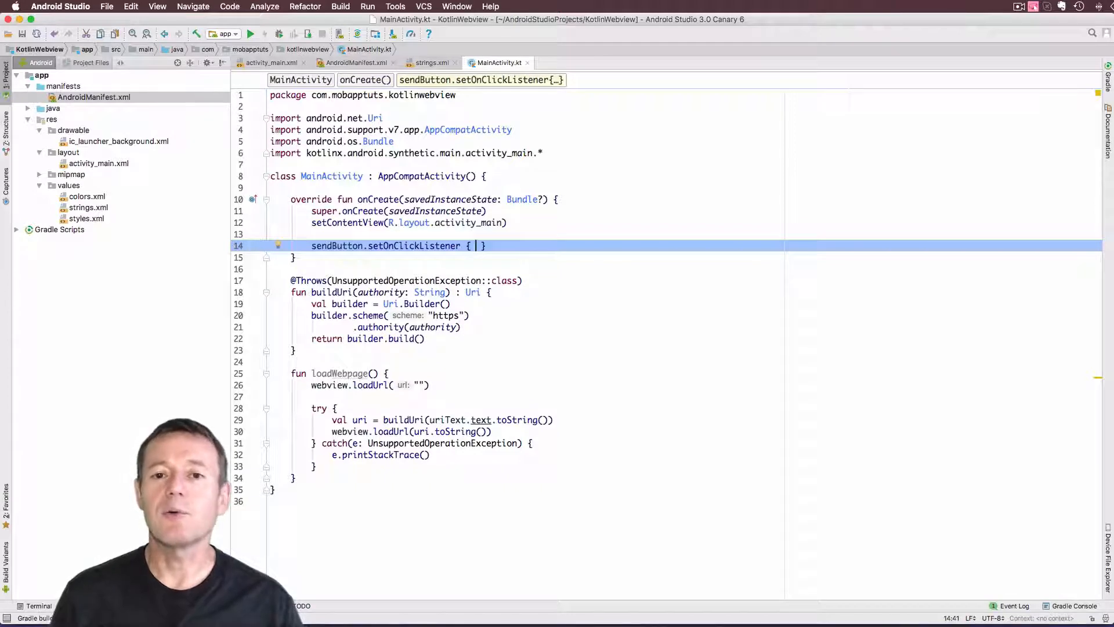
{"action": "type", "text": "lo"}
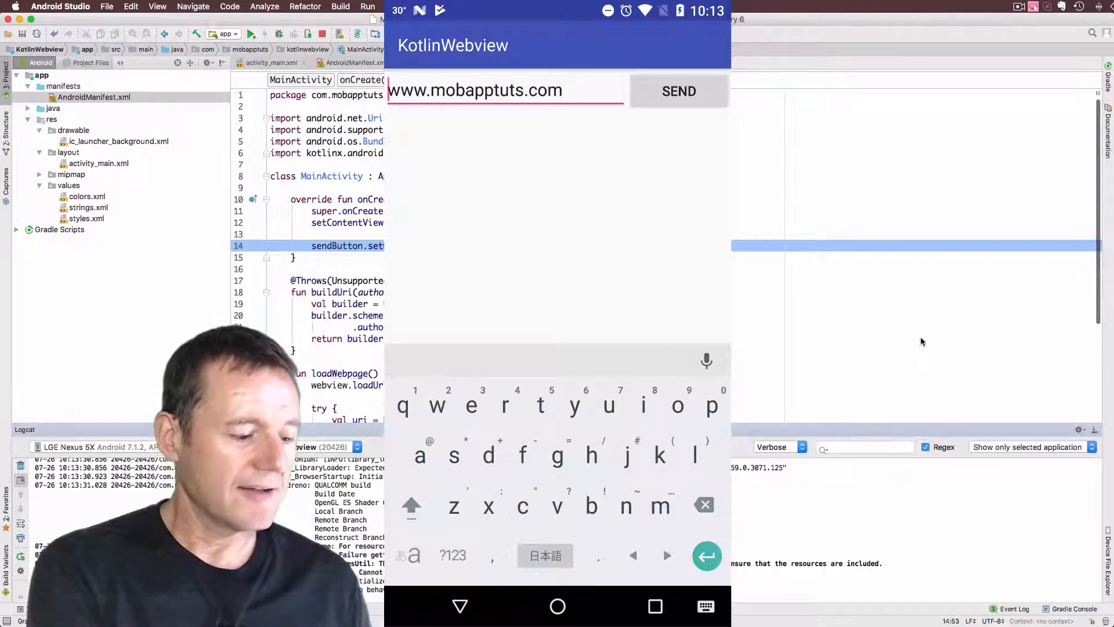
In the emulator, dismiss the keyboard, tap SEND and scroll the loaded mobapptuts page
{"action": "left_click", "coordinate": [561, 90]}
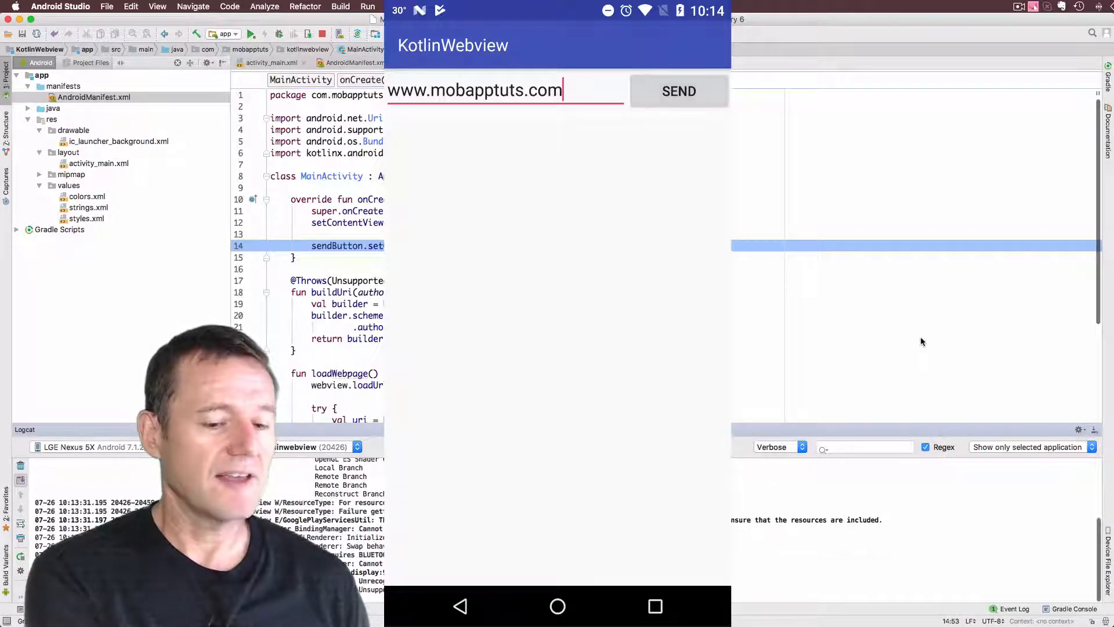
{"action": "left_click", "coordinate": [678, 91]}
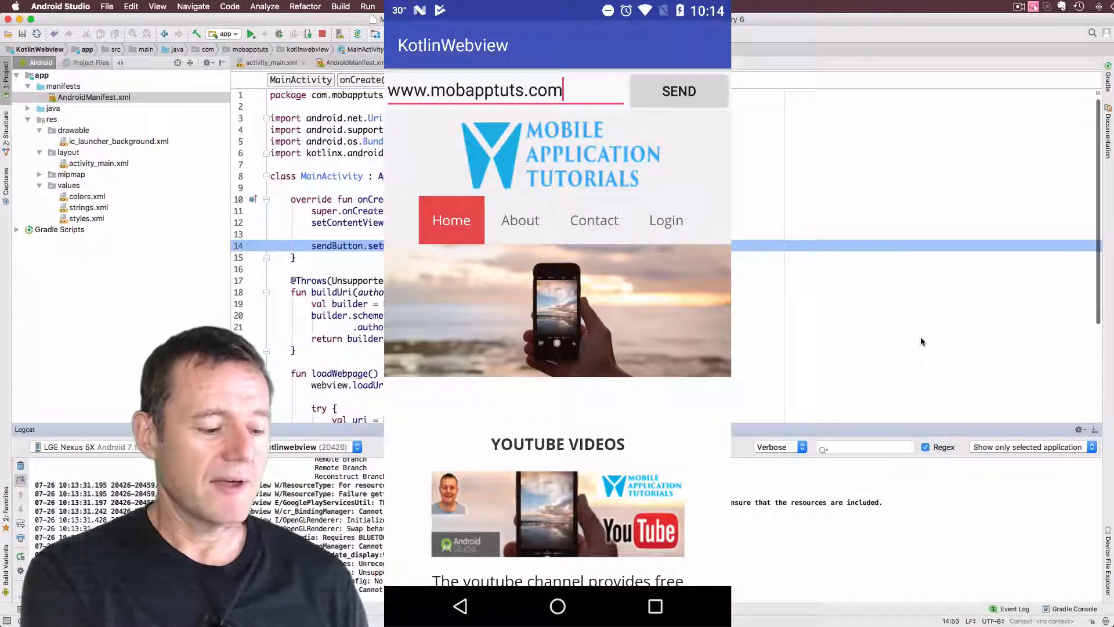
{"action": "scroll", "scroll_direction": "down", "scroll_amount": 3}
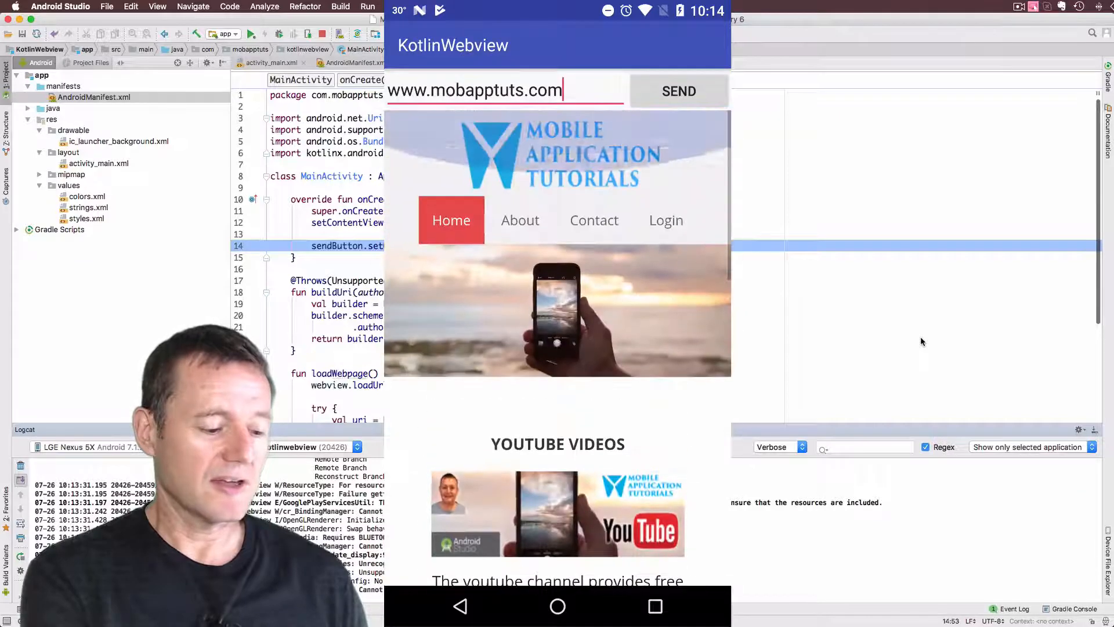
{"action": "scroll", "scroll_direction": "down", "scroll_amount": 3}
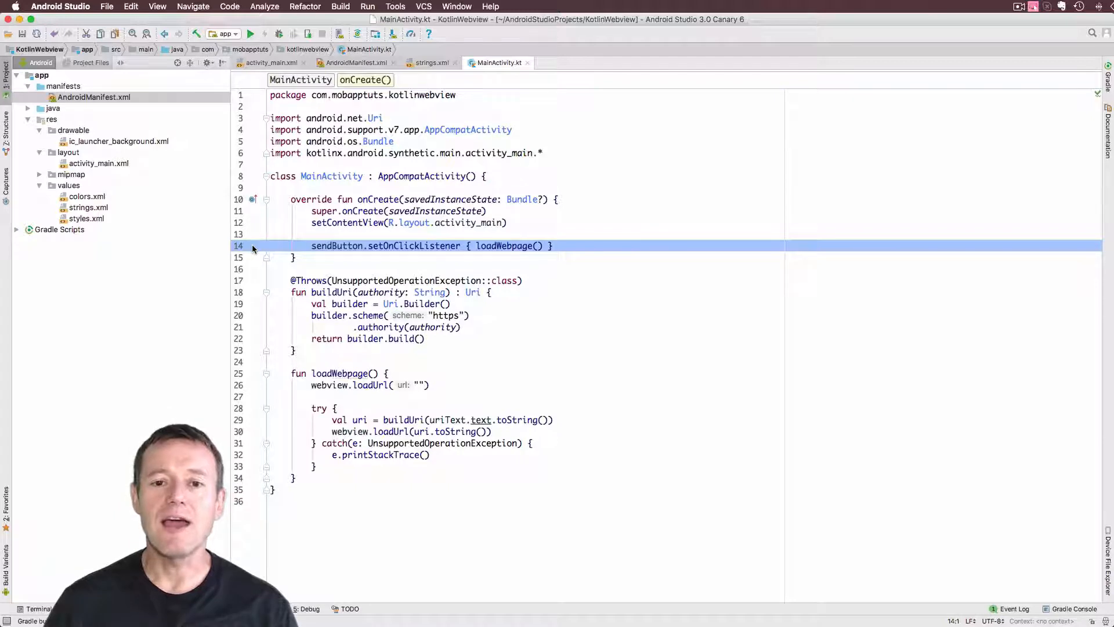
Set breakpoints on lines 14, 19 and 26 and launch Debug 'app'
{"action": "left_click", "coordinate": [253, 246]}
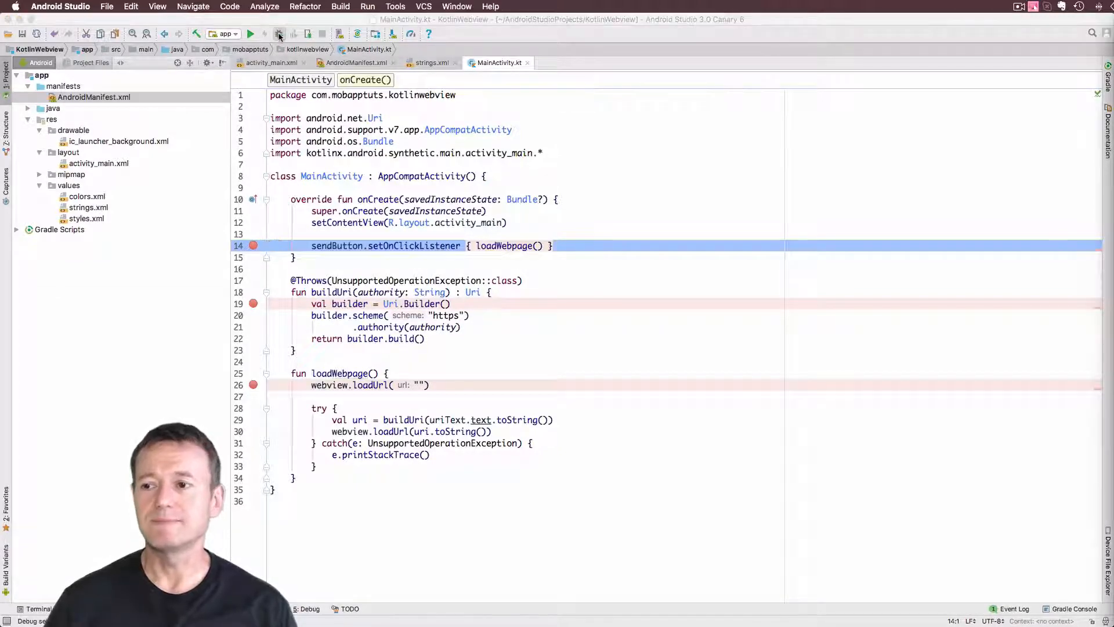
{"action": "left_click", "coordinate": [265, 33]}
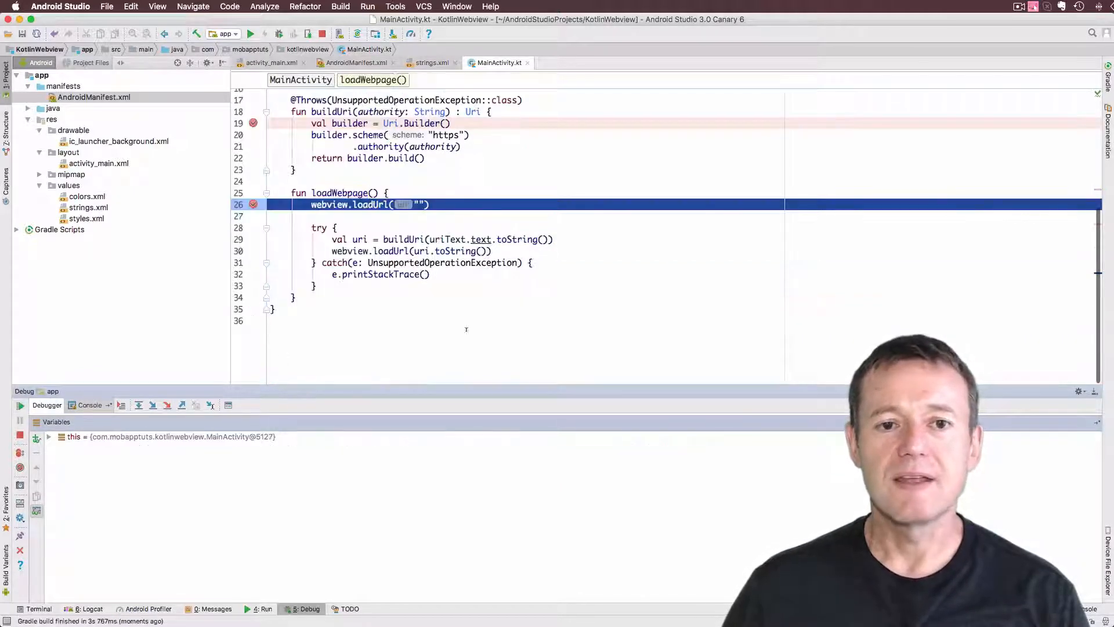
{"action": "left_click", "coordinate": [139, 405]}
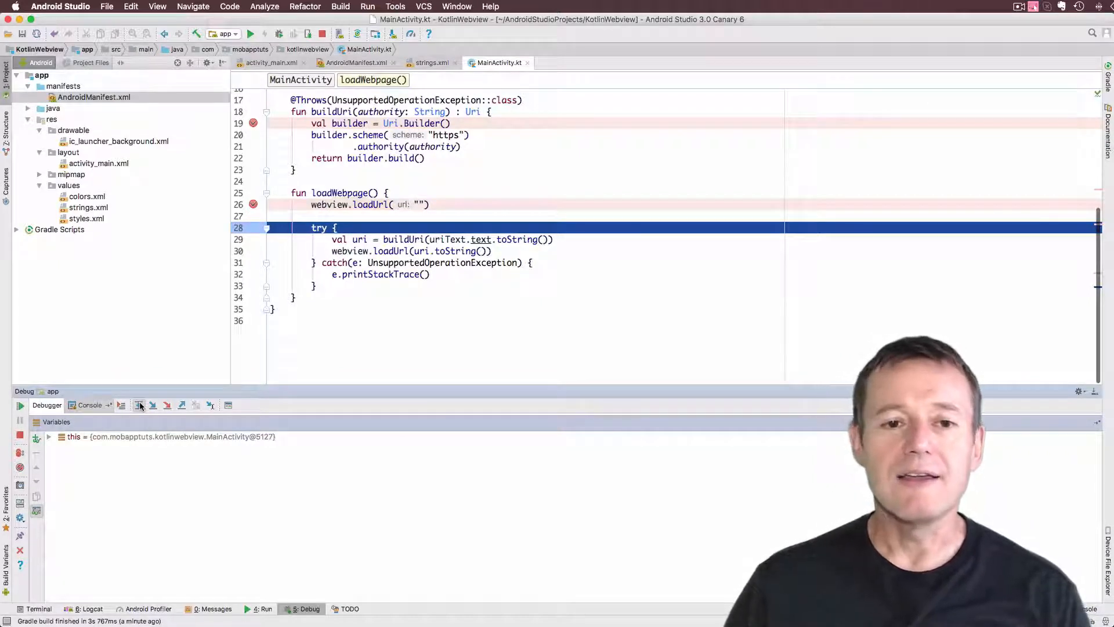
{"action": "left_click", "coordinate": [152, 405]}
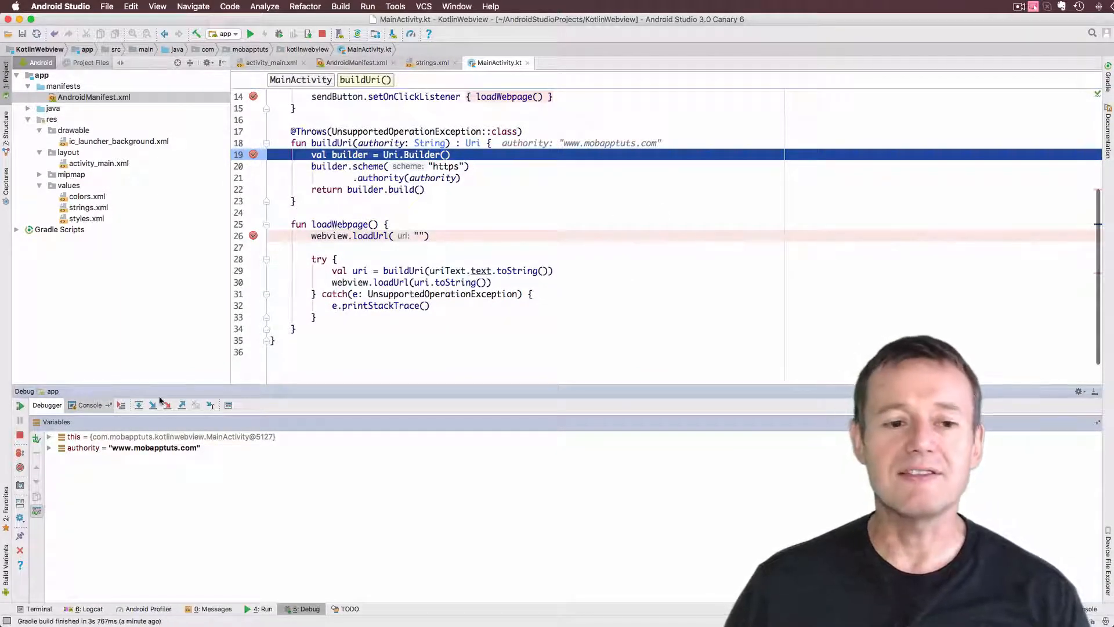
{"action": "left_click", "coordinate": [139, 405]}
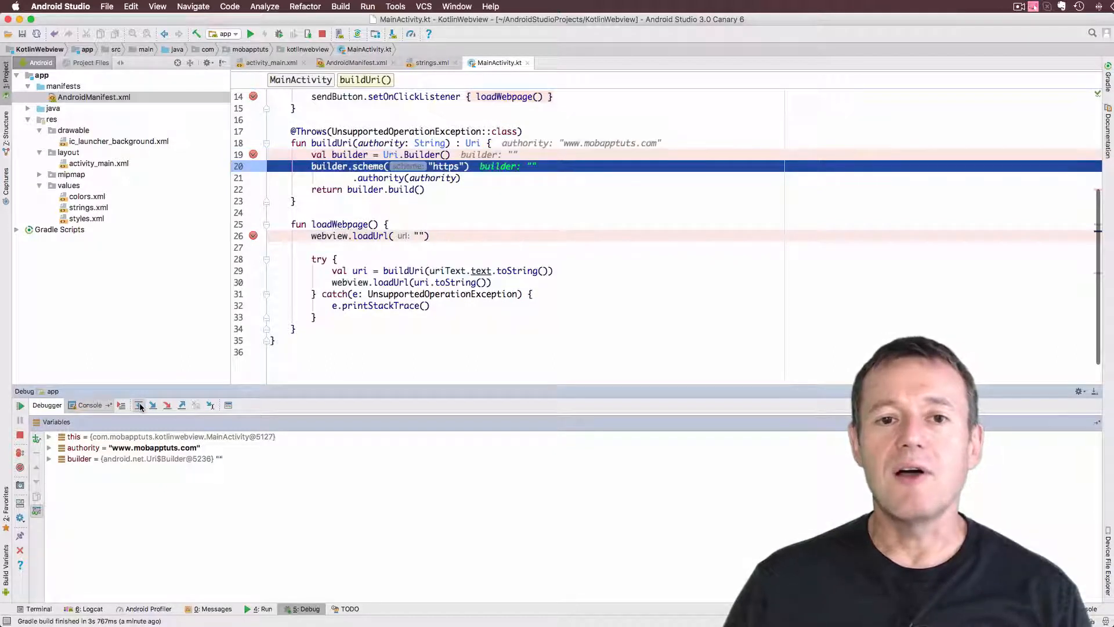
{"action": "left_click", "coordinate": [152, 405]}
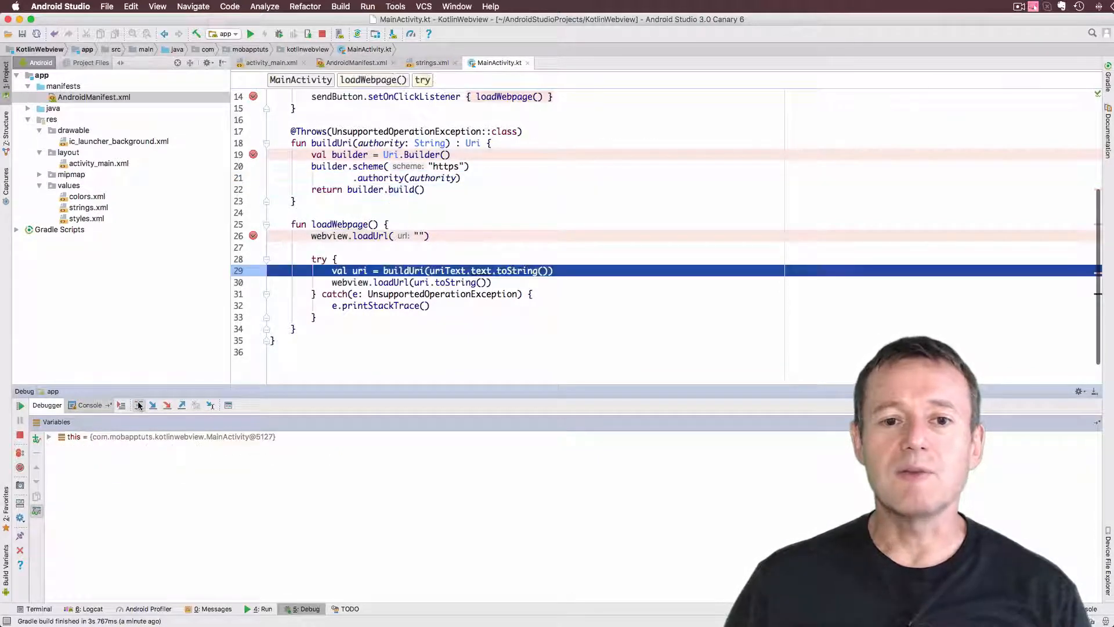
{"action": "left_click", "coordinate": [152, 405]}
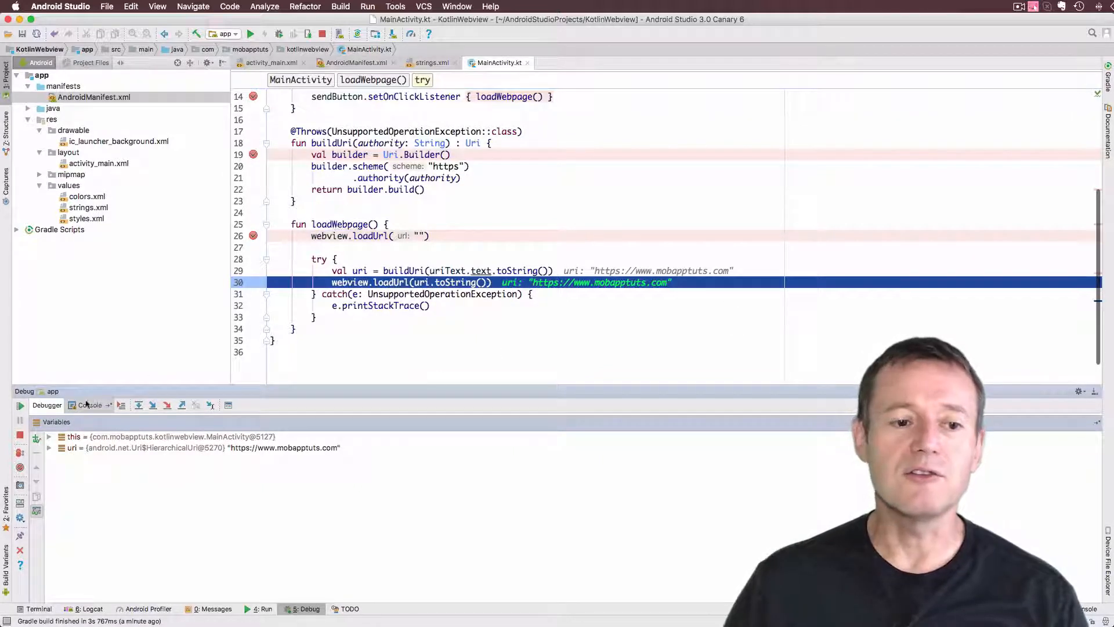
{"action": "left_click", "coordinate": [139, 405]}
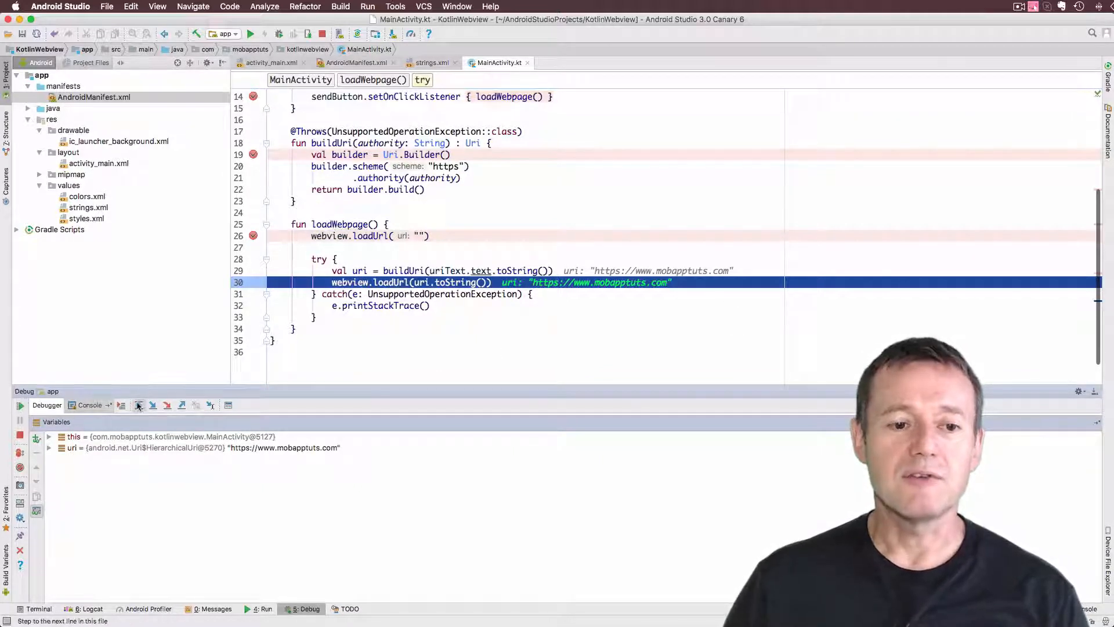